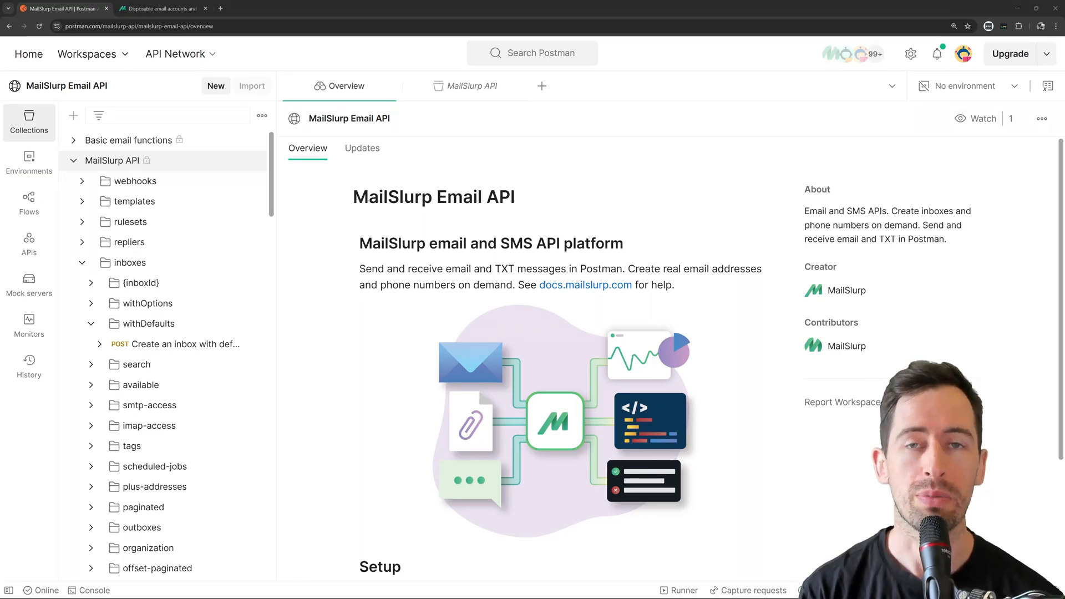
- Follow the docs.mailslurp.com link from the MailSlurp Email API overview
click(161, 7)
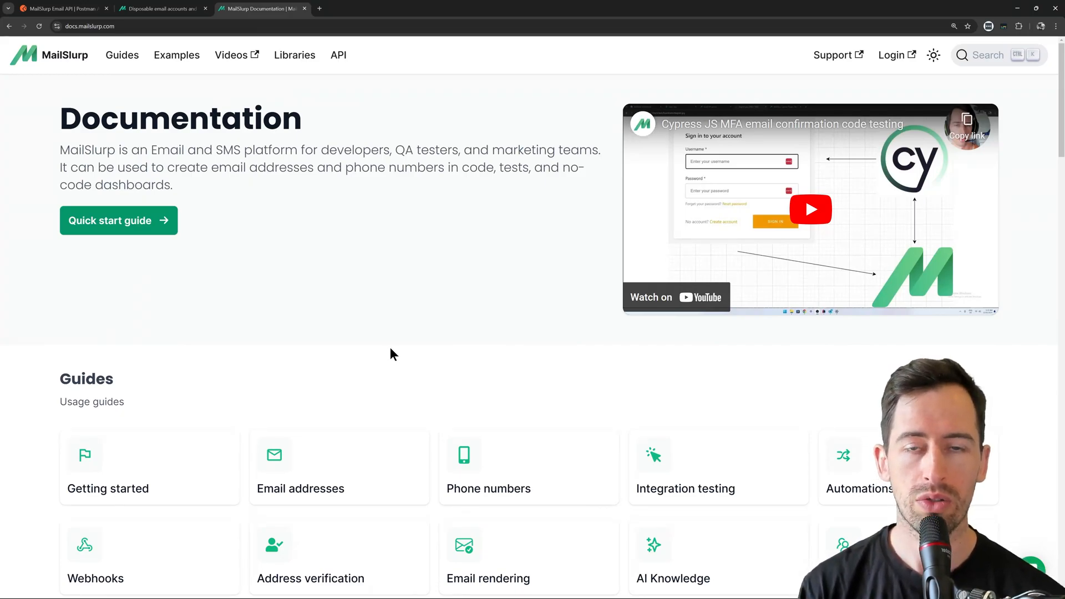
- Follow the Postman collections guide's Open Postman button to MailSlurp's public profile
scroll(down, 3)
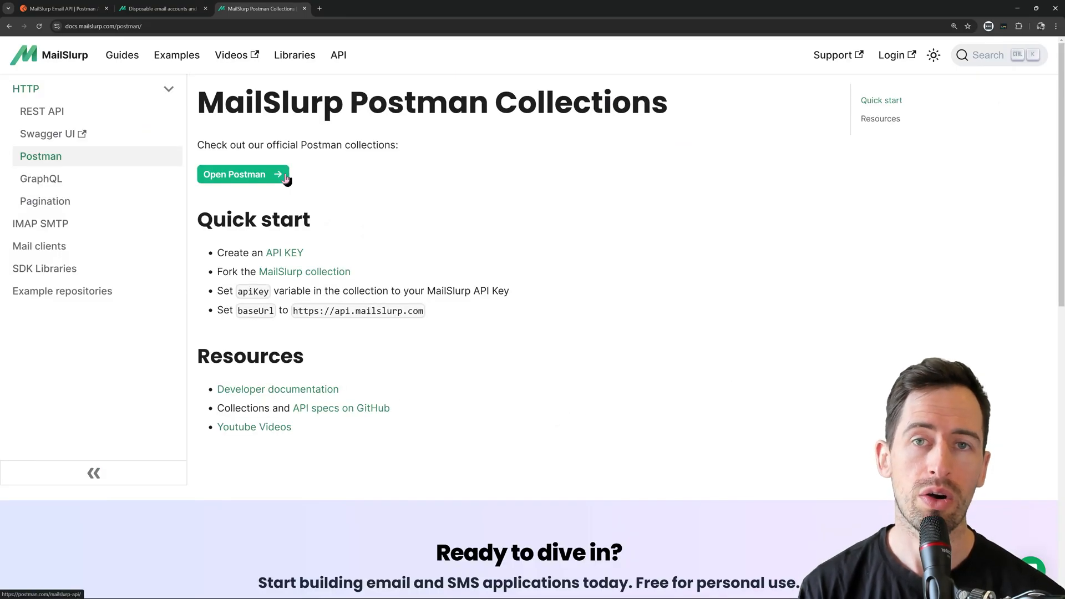
click(234, 174)
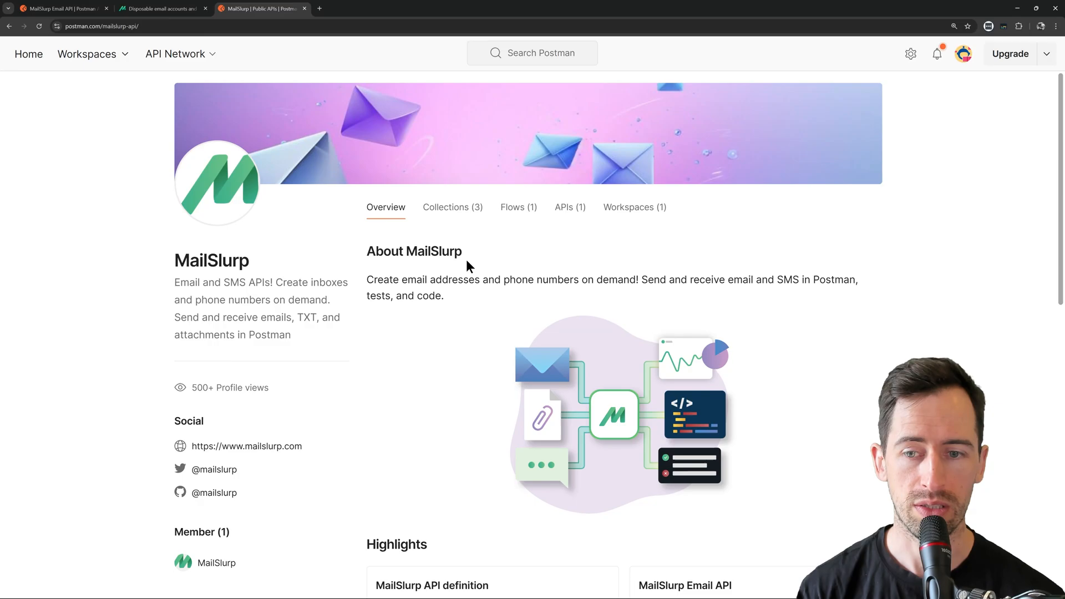
- Choose the MailSlurp API collection from the profile's Collections (3) list
click(451, 207)
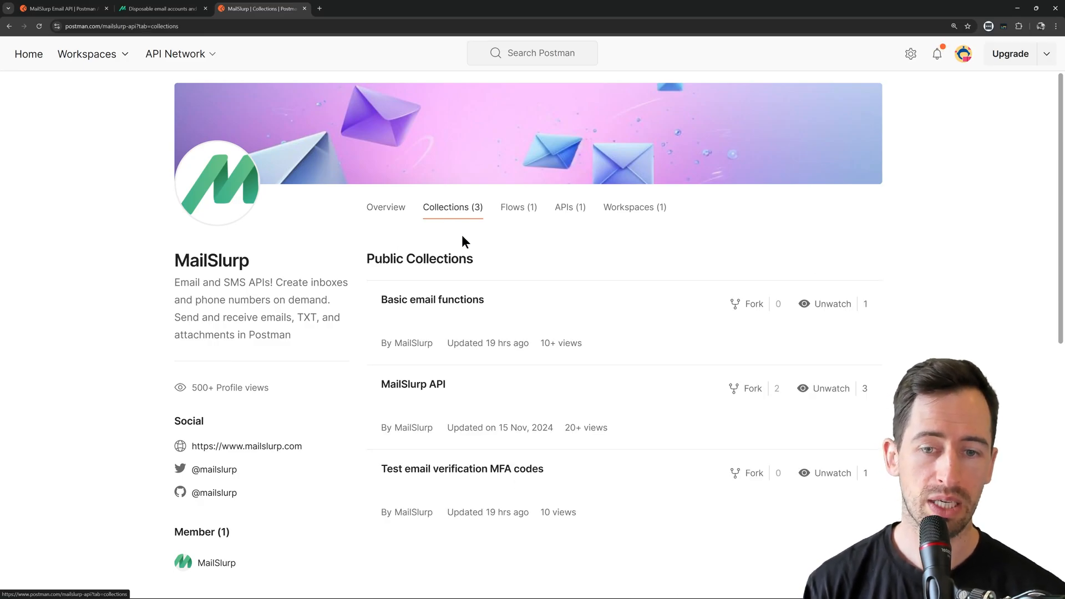
scroll(down, 3)
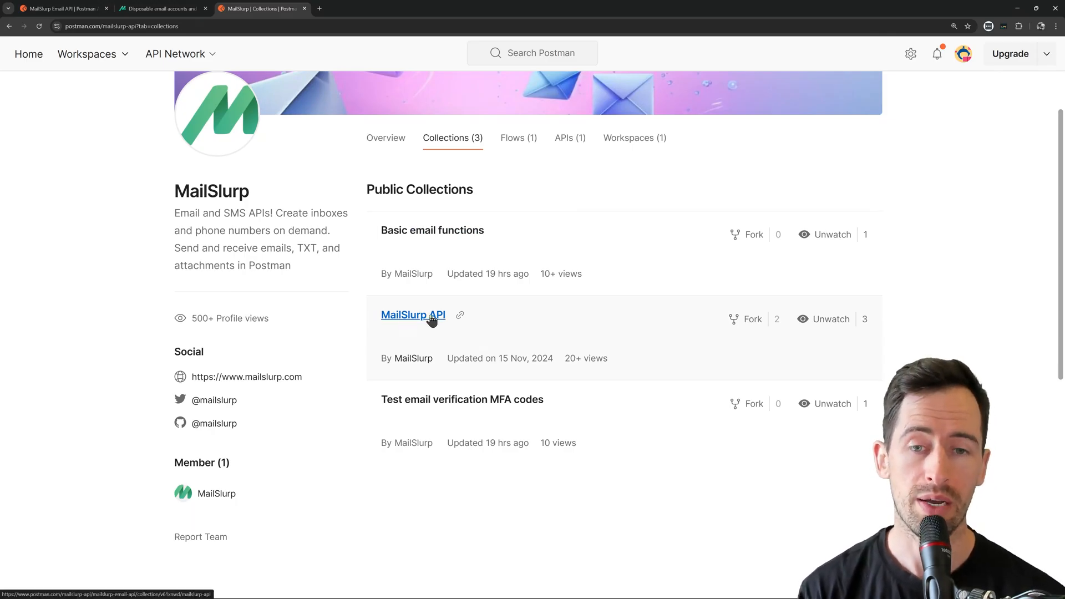
click(413, 313)
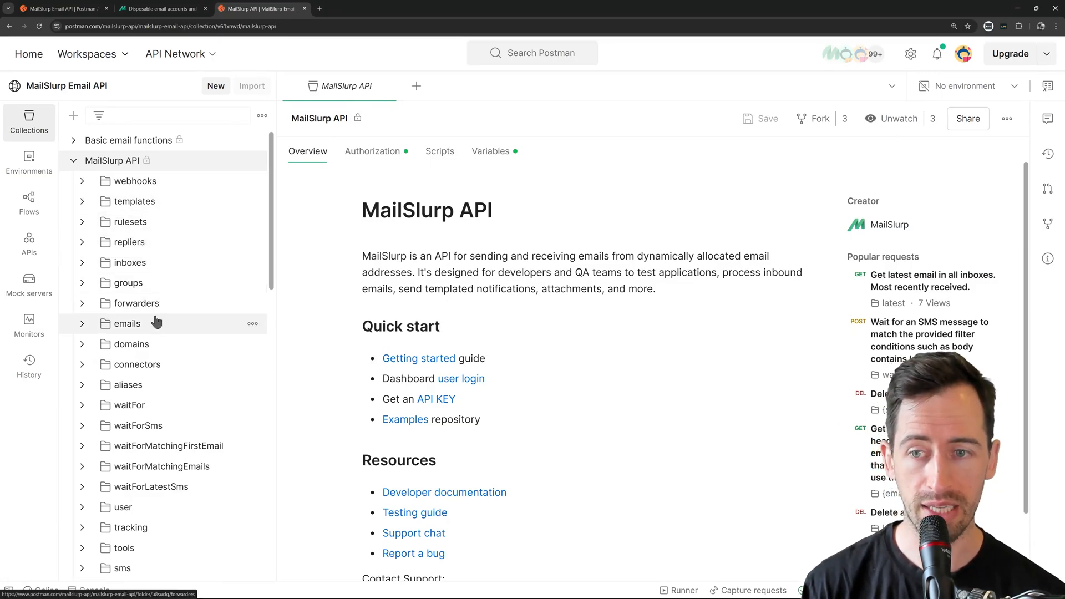
- View the REST API reference's base URL and x-api-key header, then return to the collection
click(361, 8)
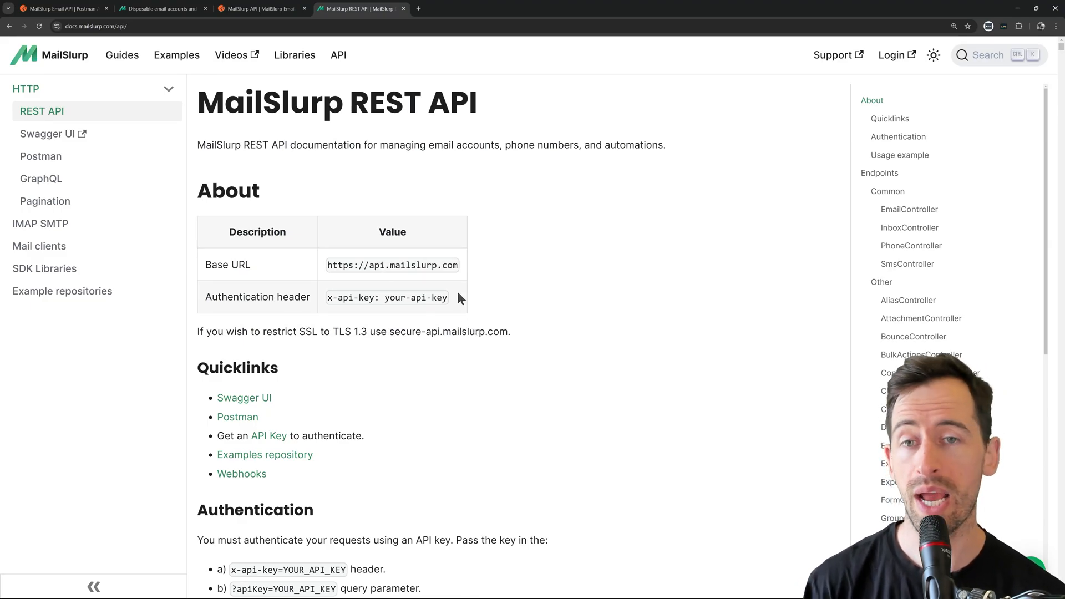
click(261, 8)
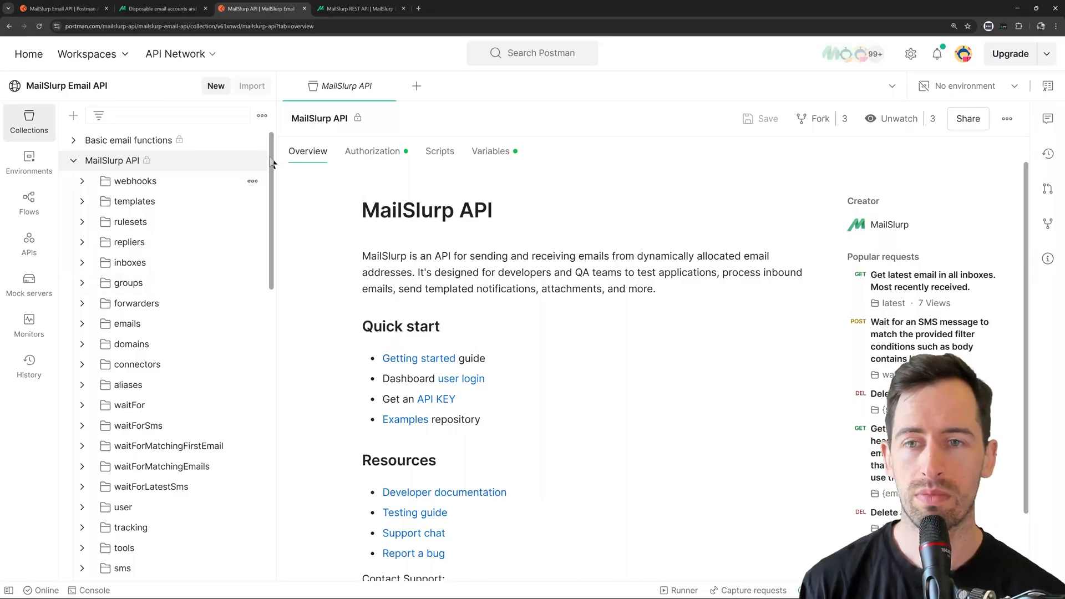
- Fork the MailSlurp API collection into My Workspace labelled 'Mailslurp API examples'
click(253, 161)
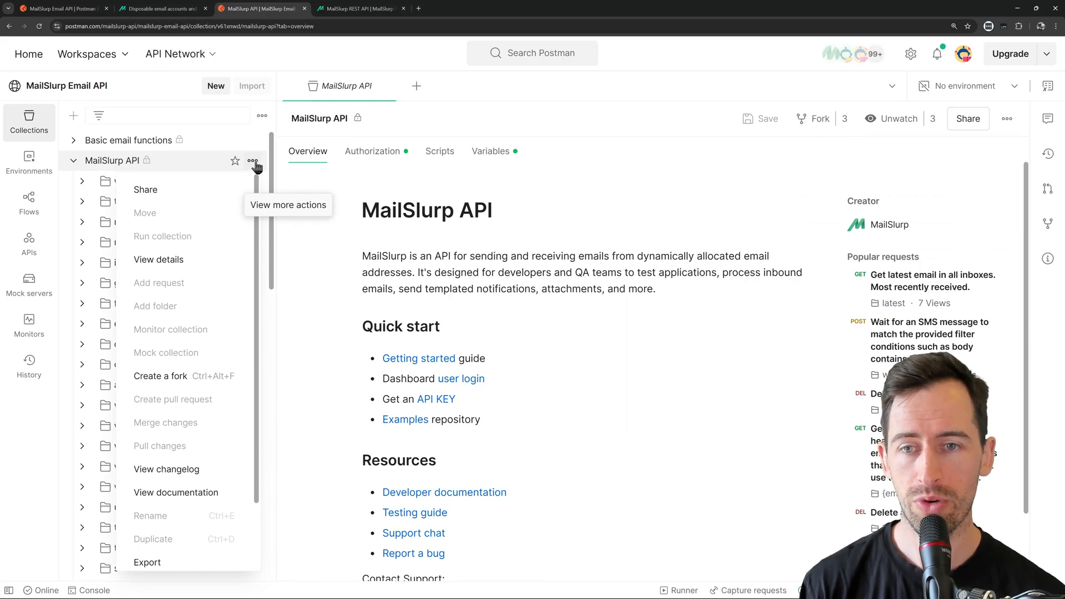
mouse_move(183, 377)
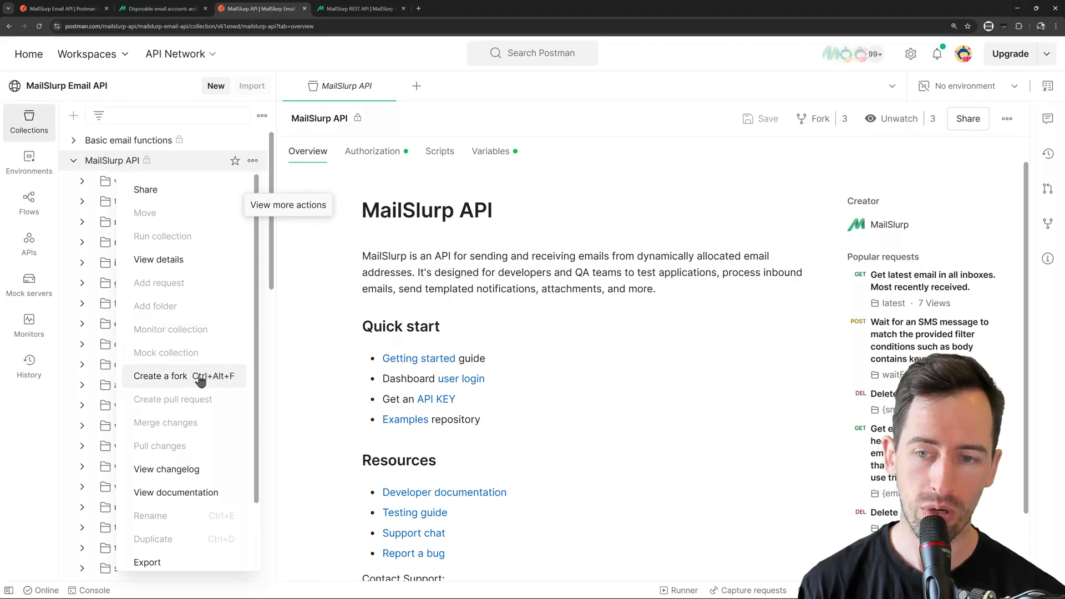
click(161, 376)
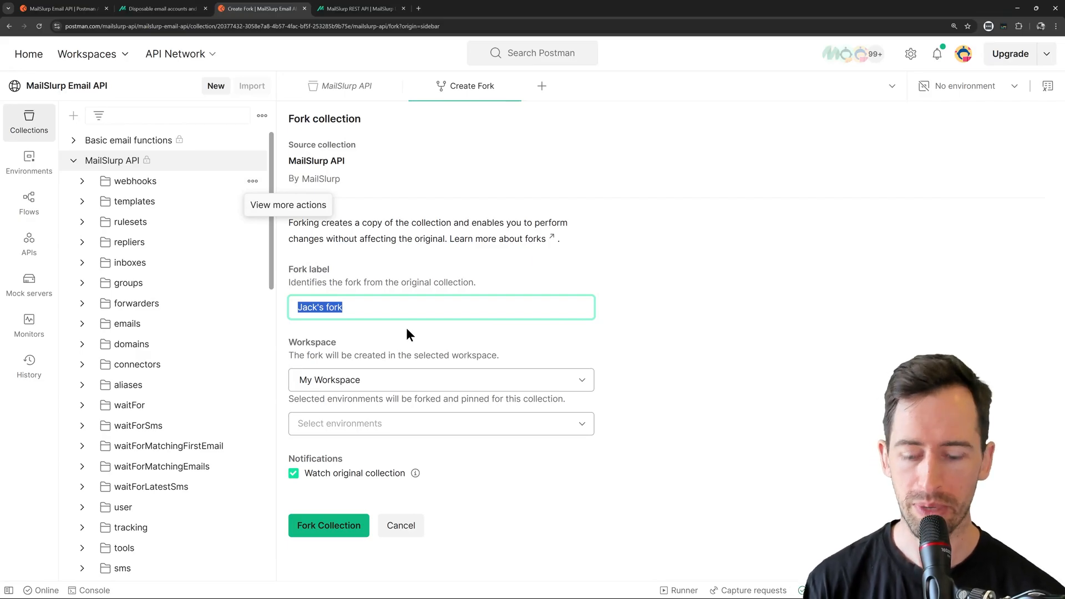
text(Mailslurp API examples)
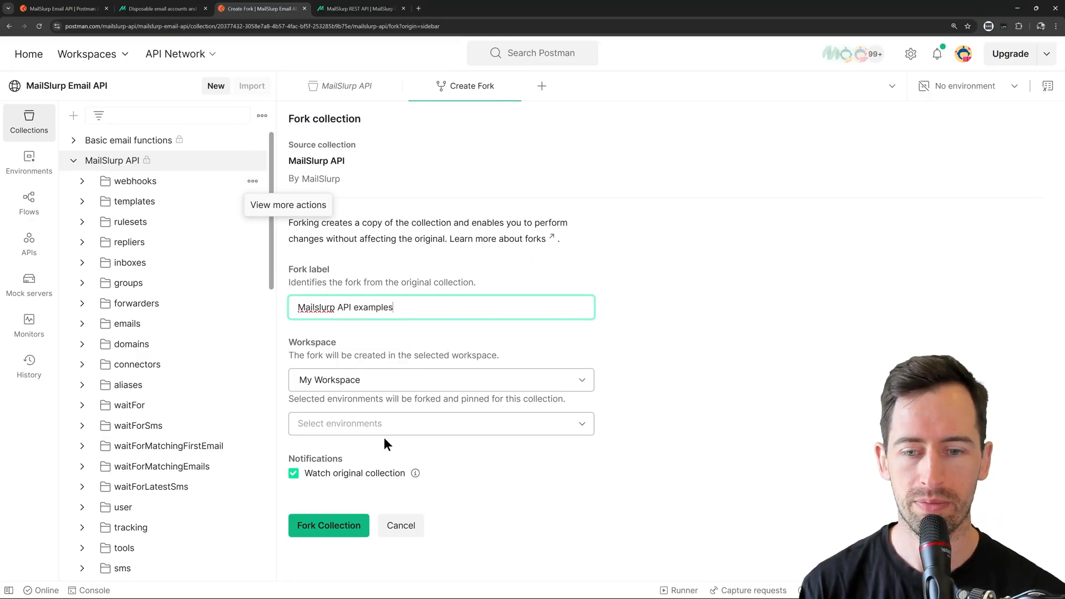
click(329, 524)
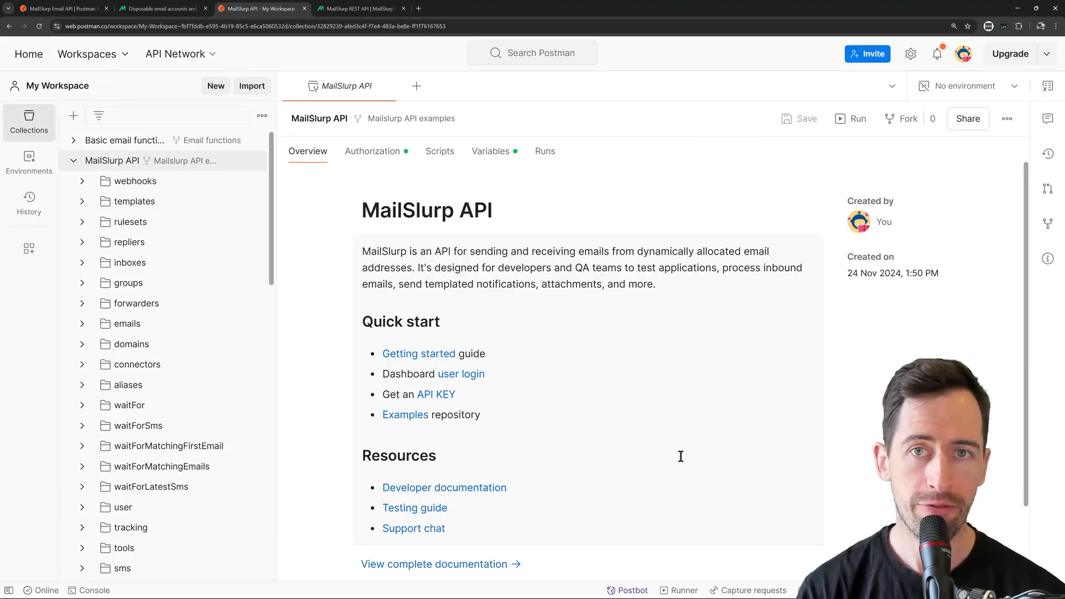
mouse_move(643, 423)
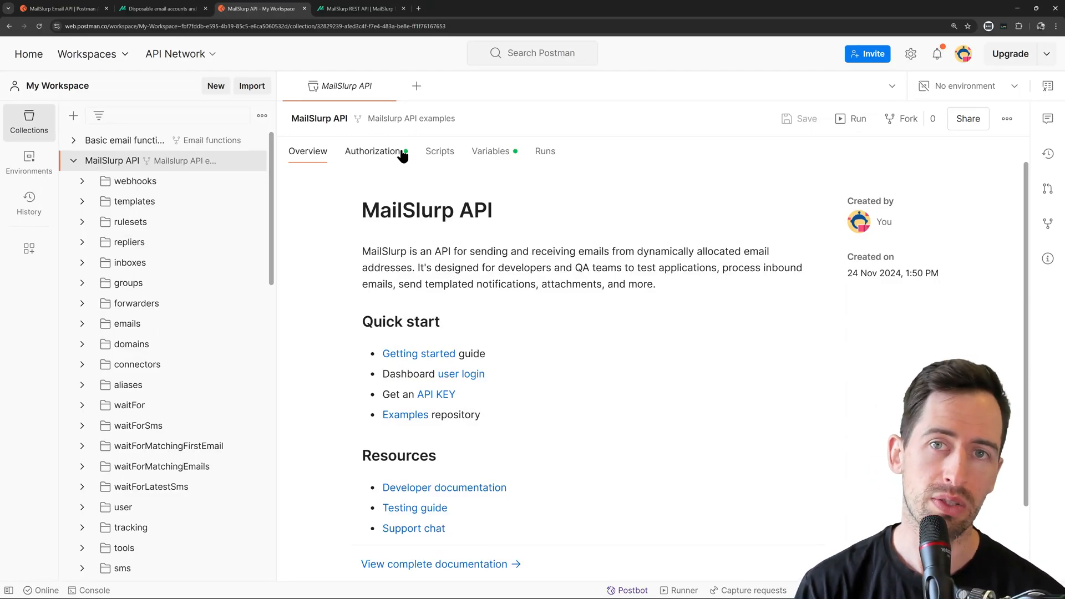
mouse_move(386, 155)
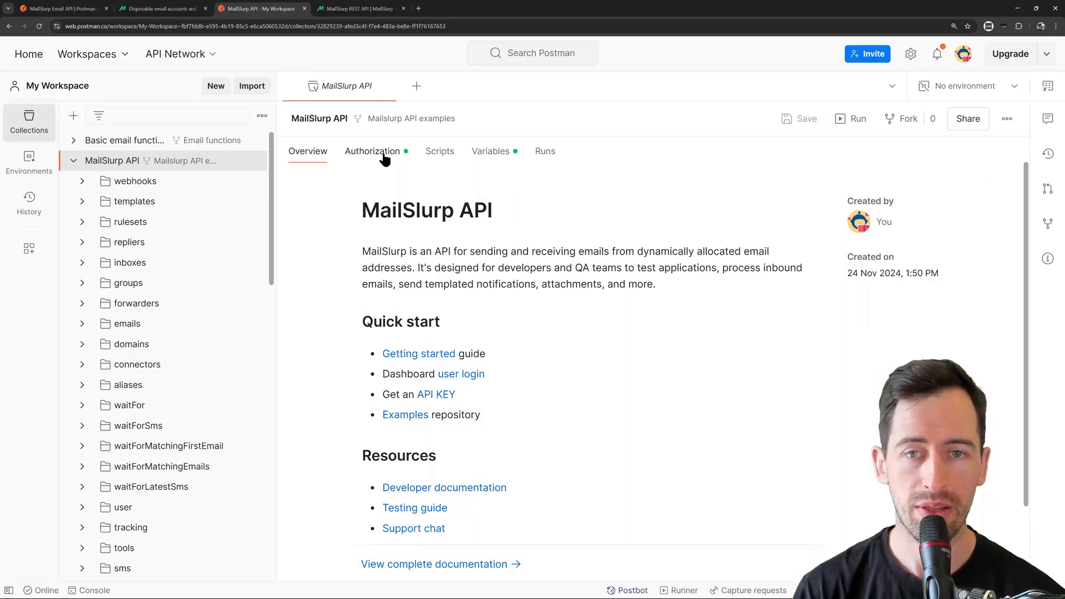
- Review the fork's {{apiKey}} x-api-key authorization and go to MailSlurp's free-account sign-up page
click(373, 151)
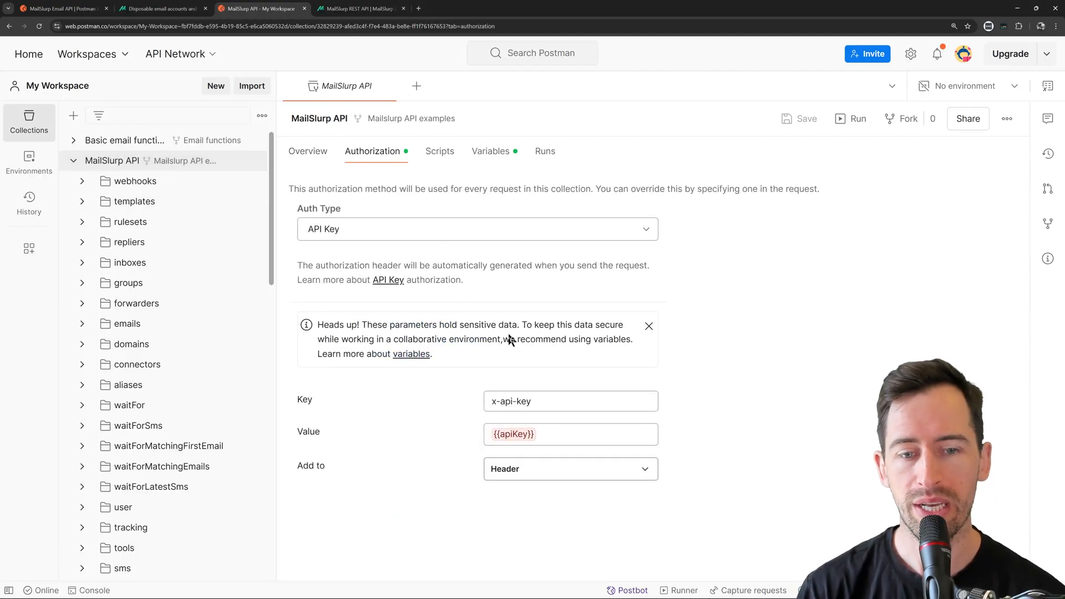
double_click(510, 400)
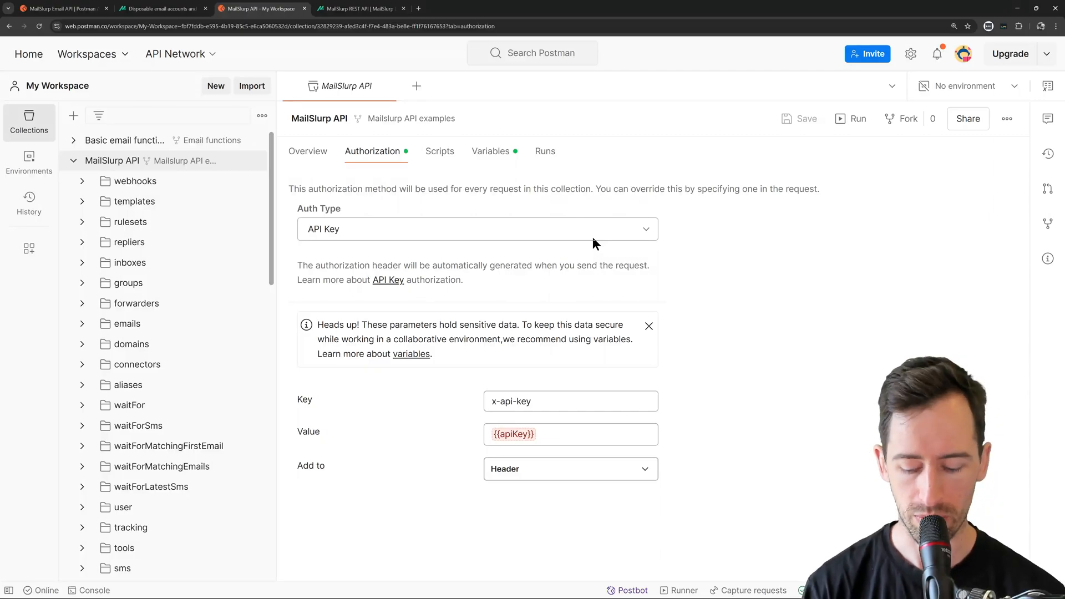
click(518, 8)
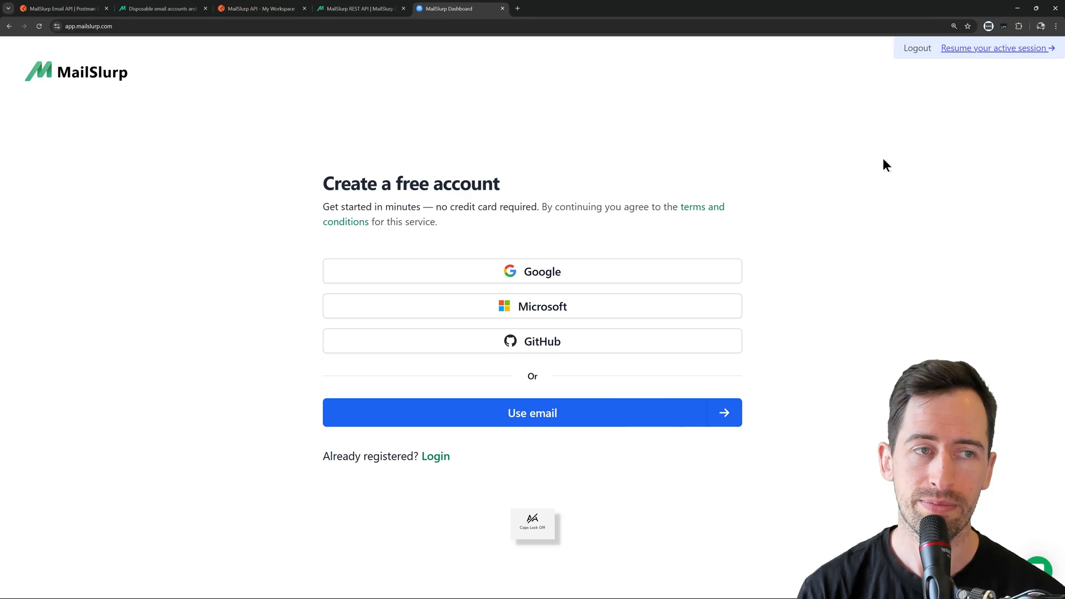
- Resume the dashboard session, copy the API access key and return to the forked collection
click(996, 47)
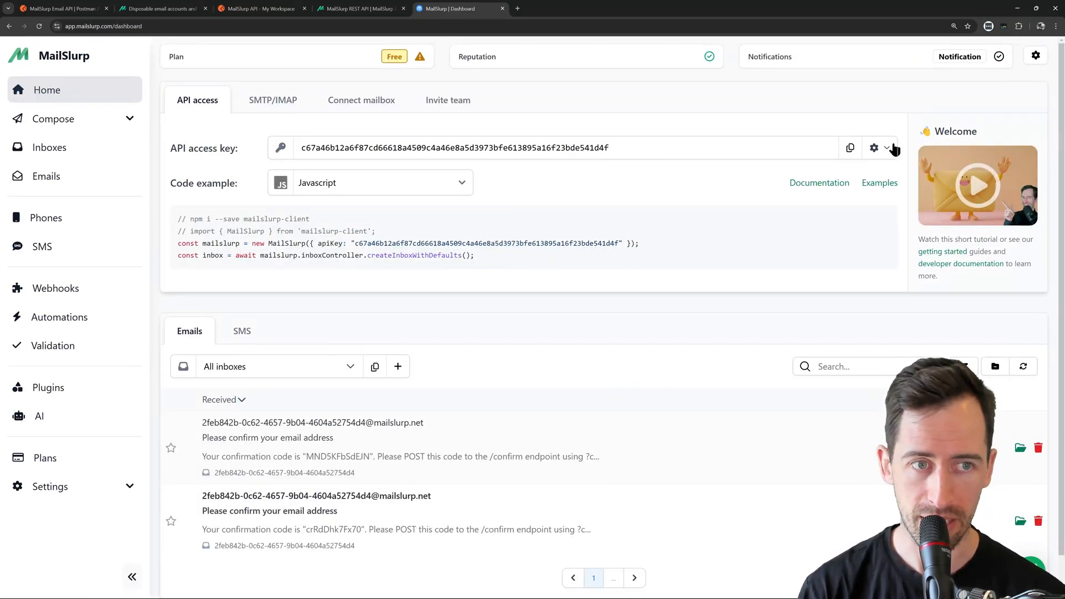
click(850, 148)
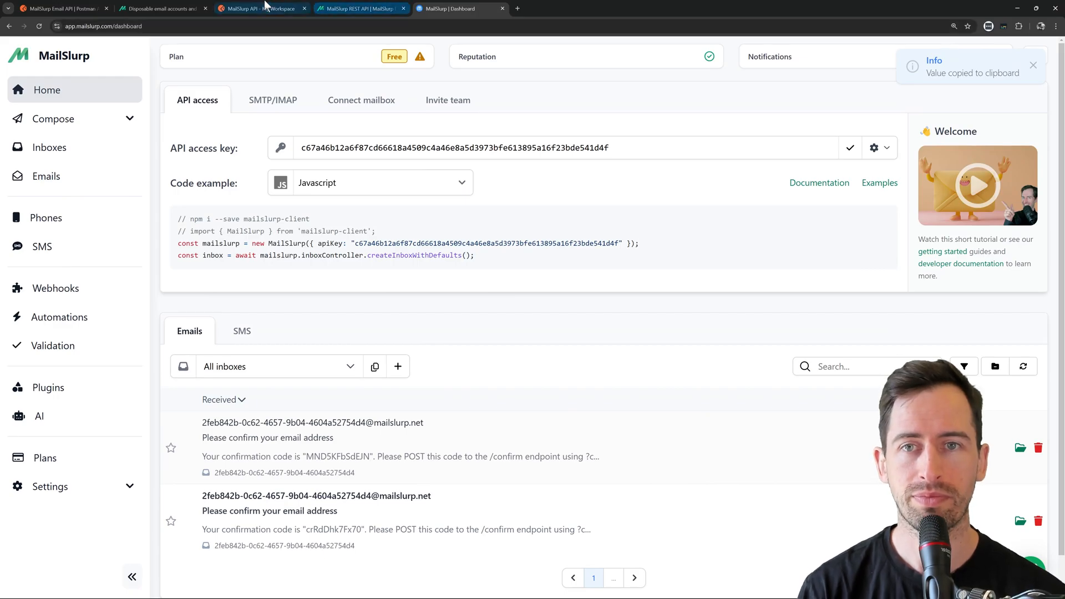
click(261, 8)
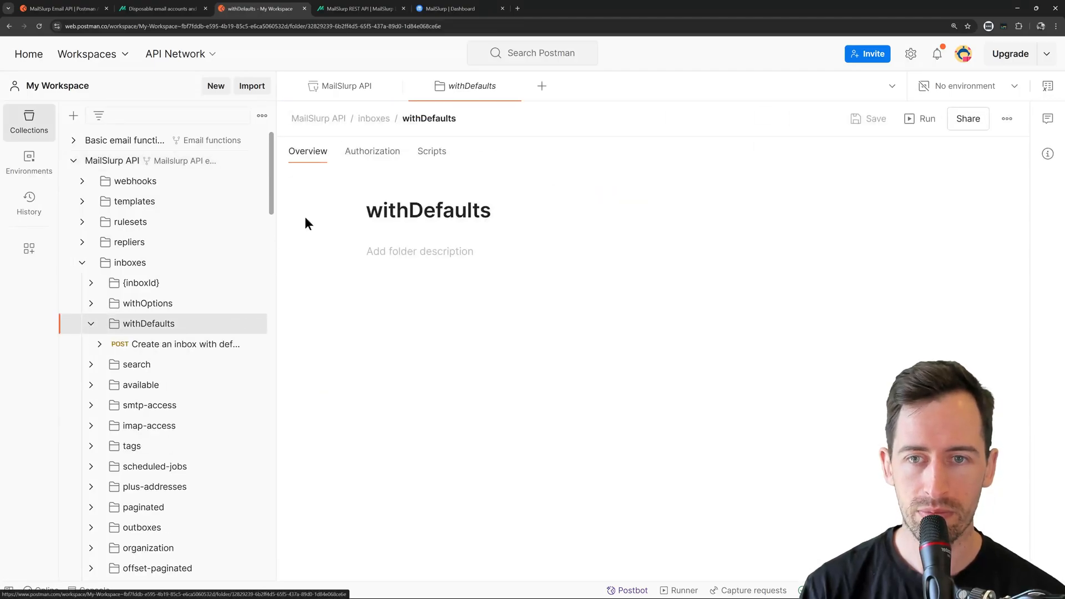
- Send 'Create an inbox with default options', get 201 Created and select the new inbox's id
click(184, 343)
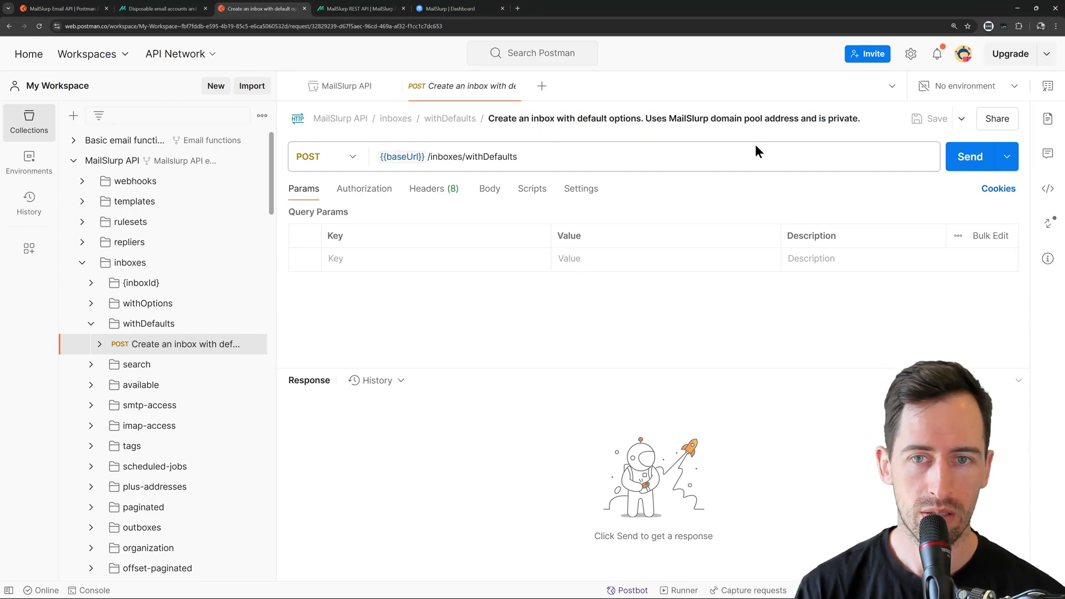
click(402, 156)
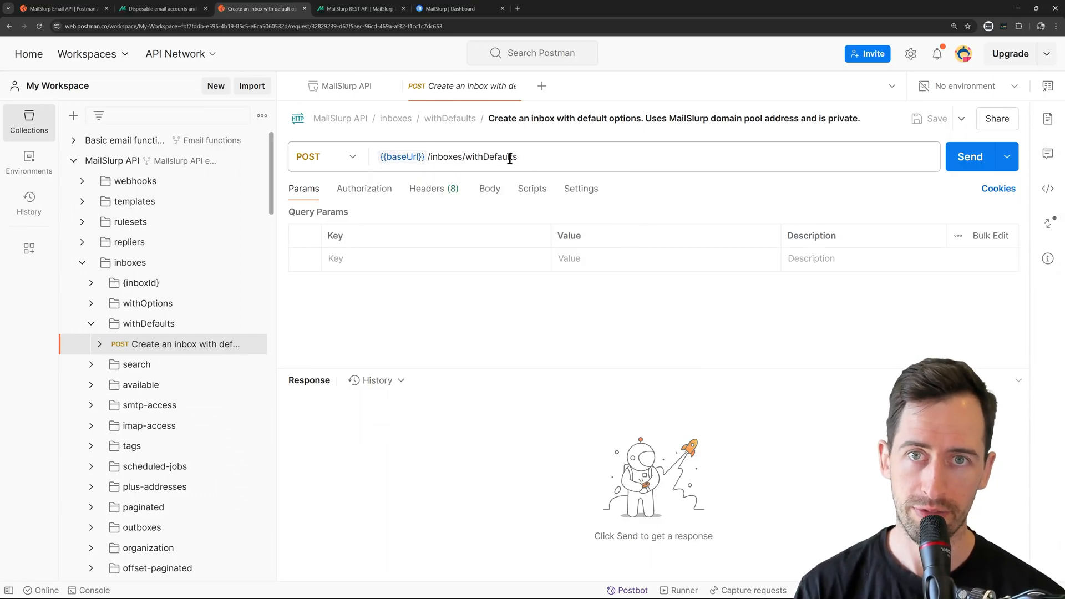
click(969, 156)
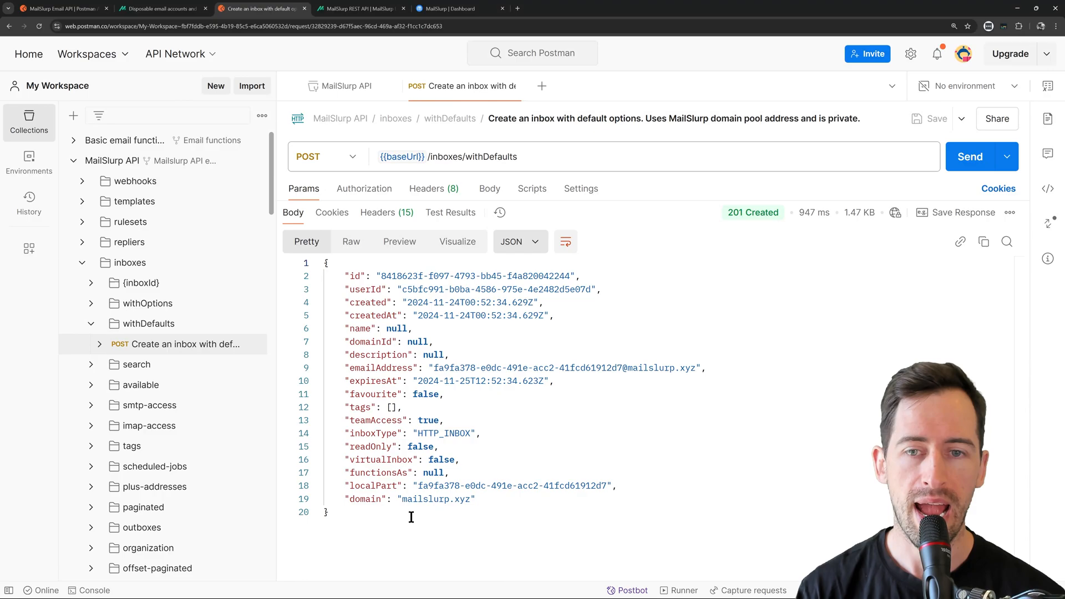
double_click(563, 367)
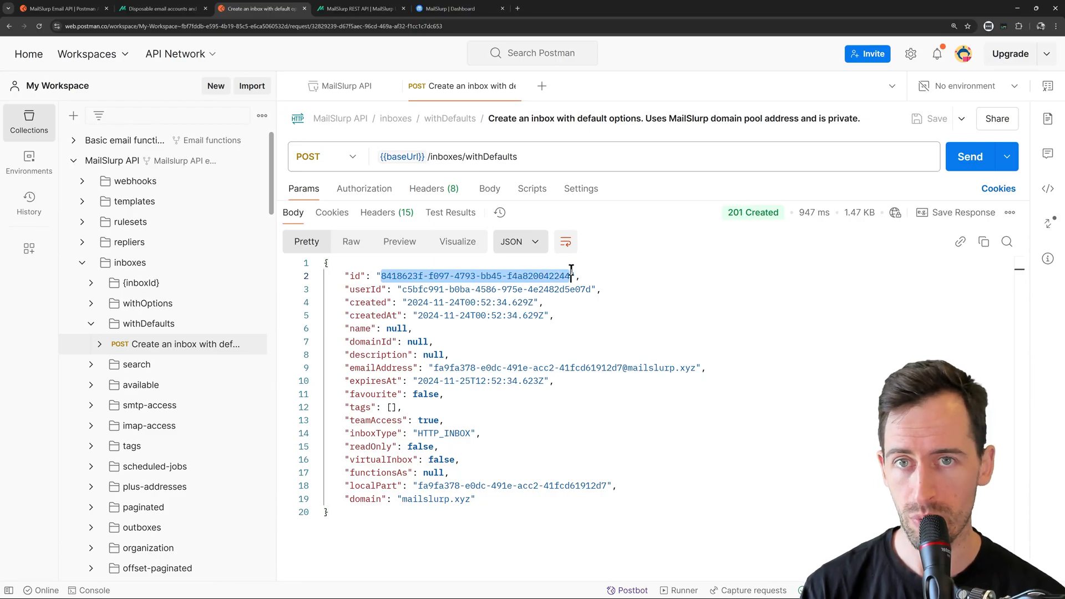
click(458, 8)
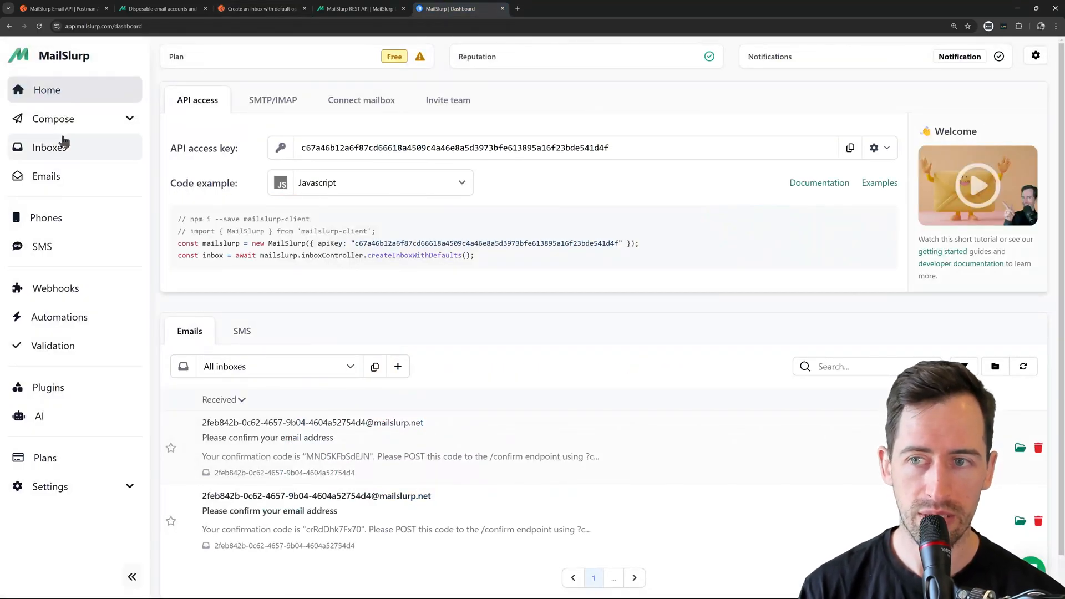
- View the new inbox in the dashboard and send it a 'Test e…' email from Outlook
click(48, 148)
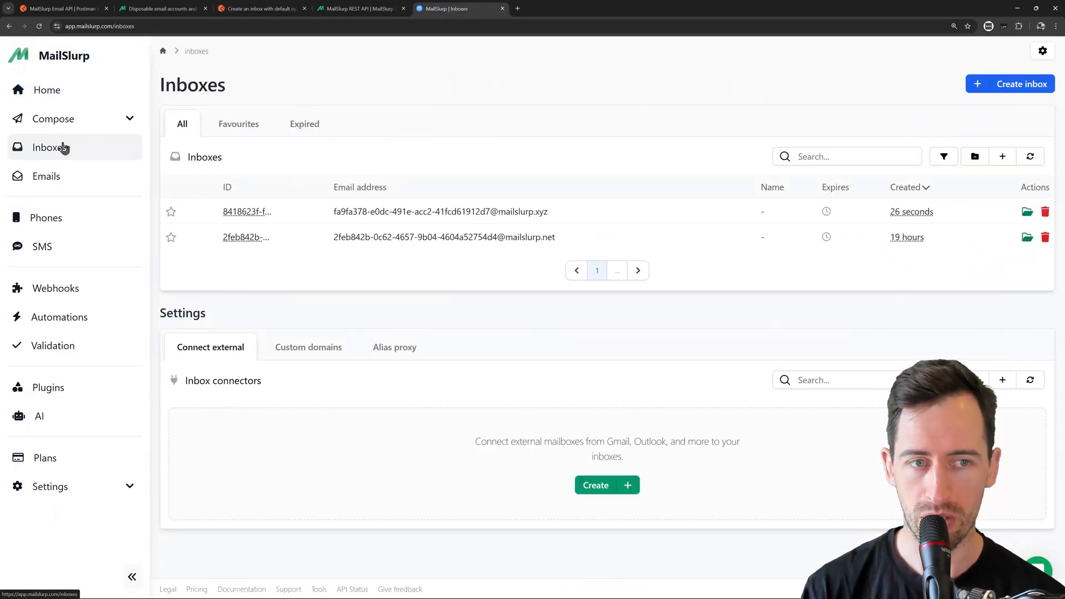
mouse_move(297, 218)
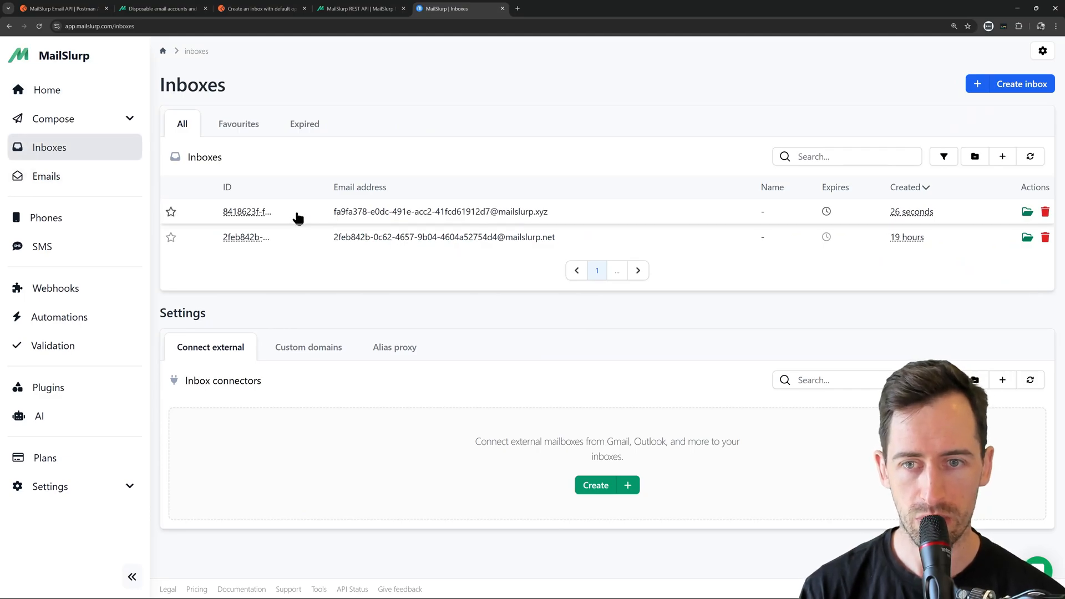
click(247, 211)
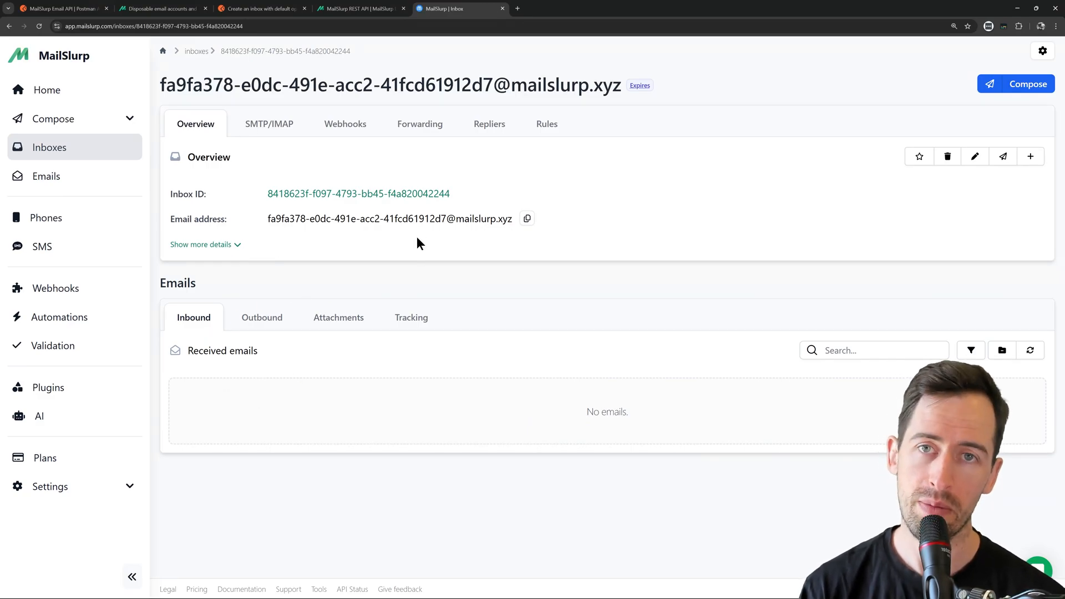
mouse_move(422, 247)
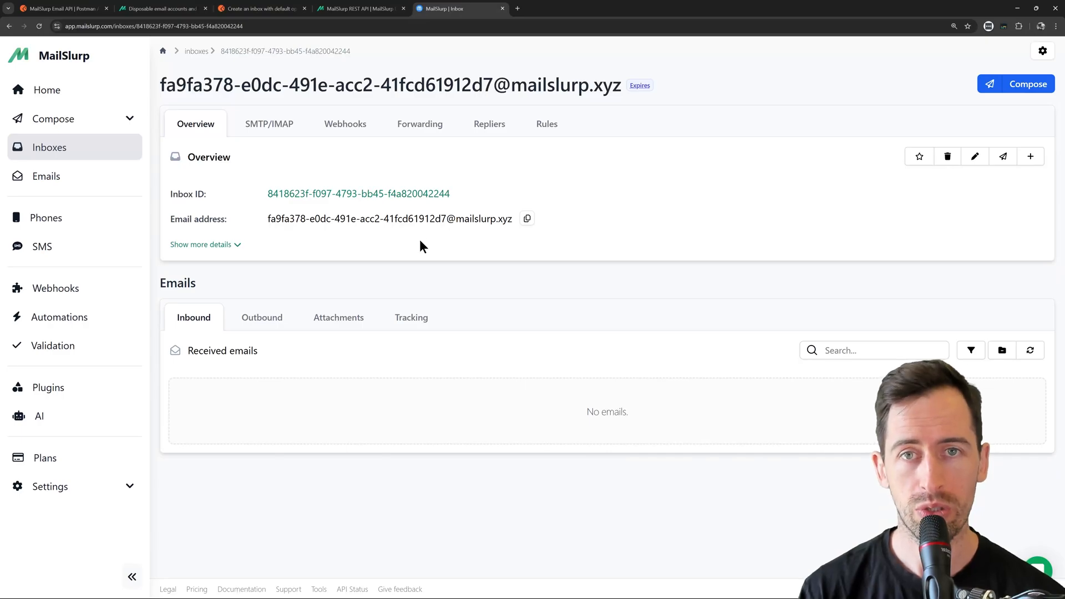
mouse_move(528, 218)
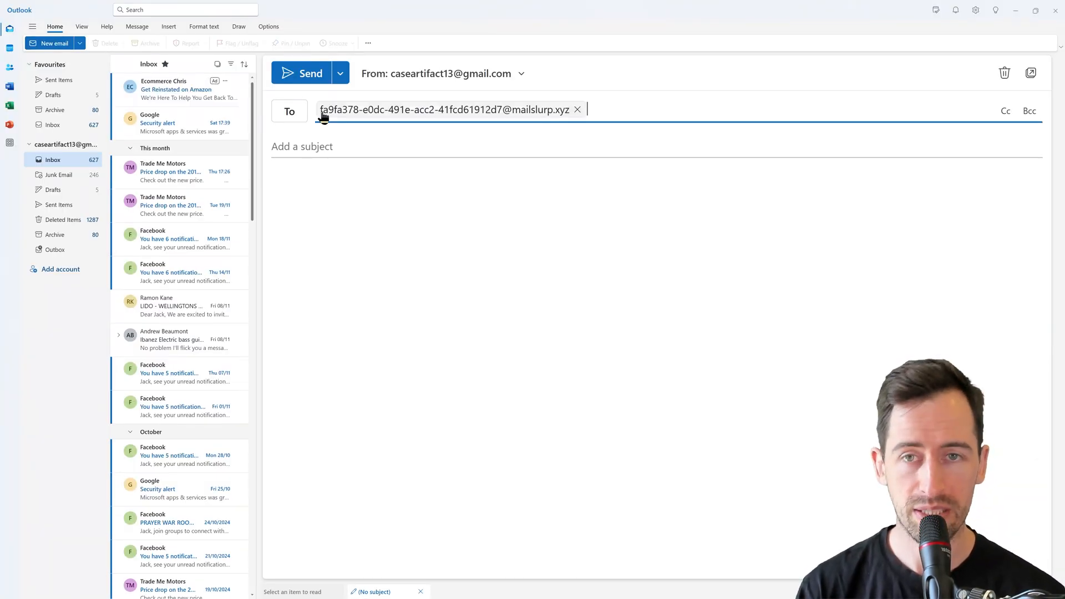
text(Test e)
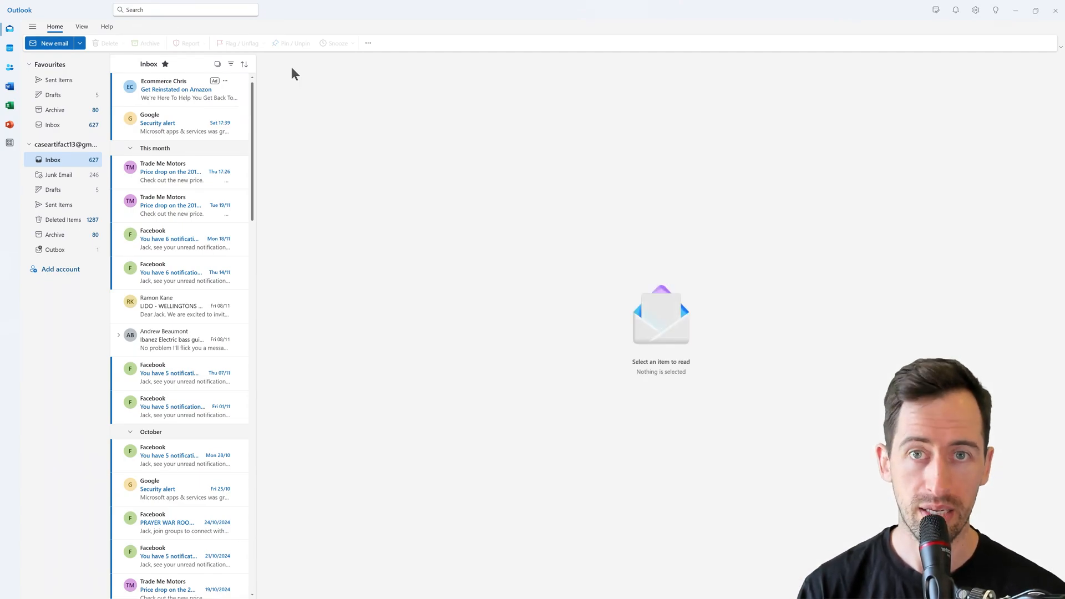
click(262, 8)
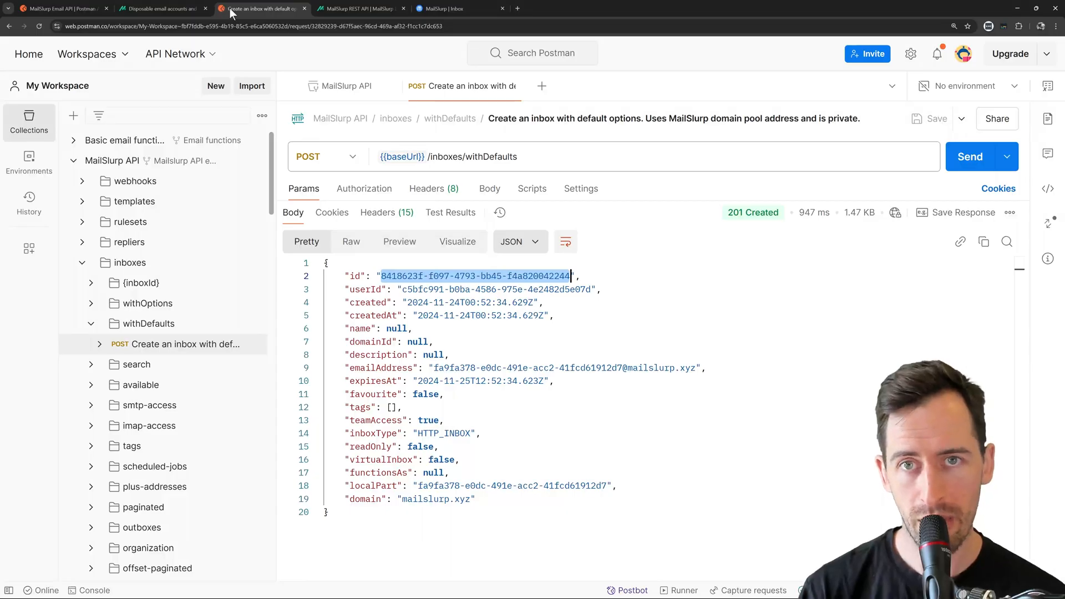
mouse_move(242, 40)
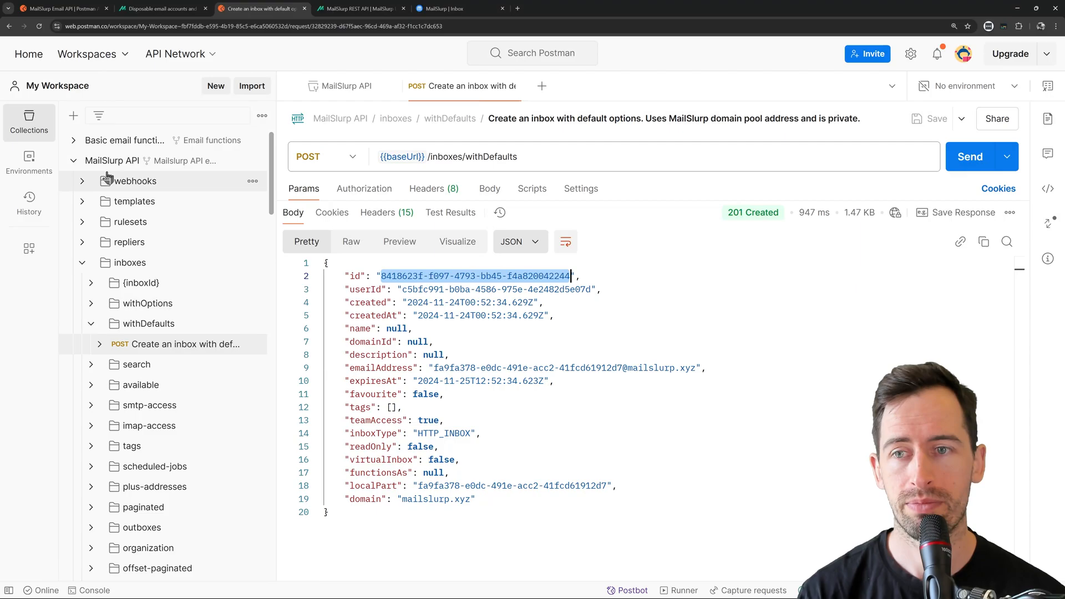
- Search the sidebar for waitFor and open 'Get latest email in an inbox'
text(waitFor)
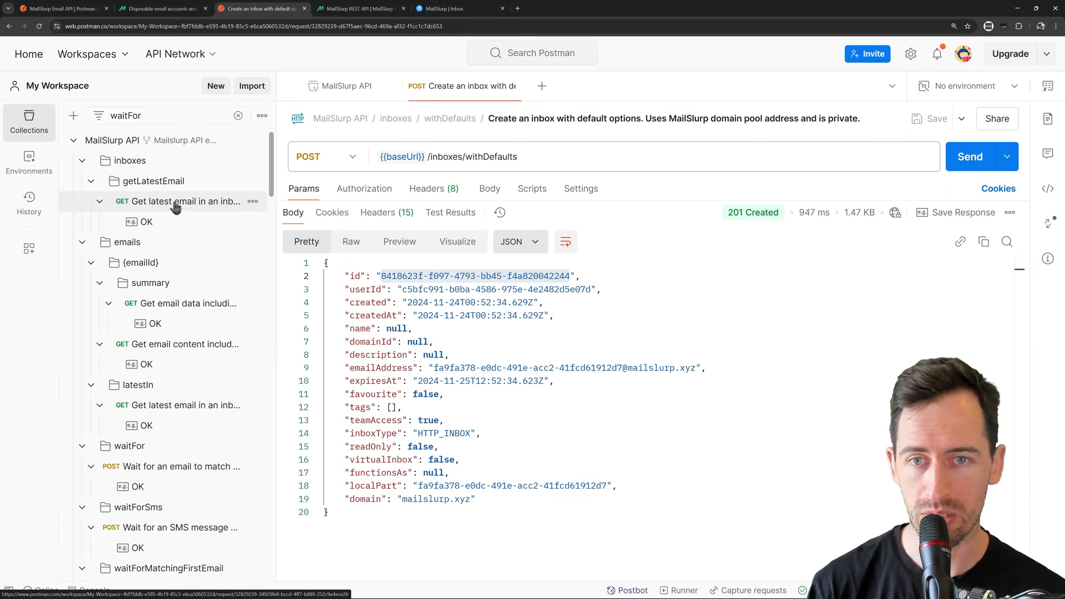
click(186, 201)
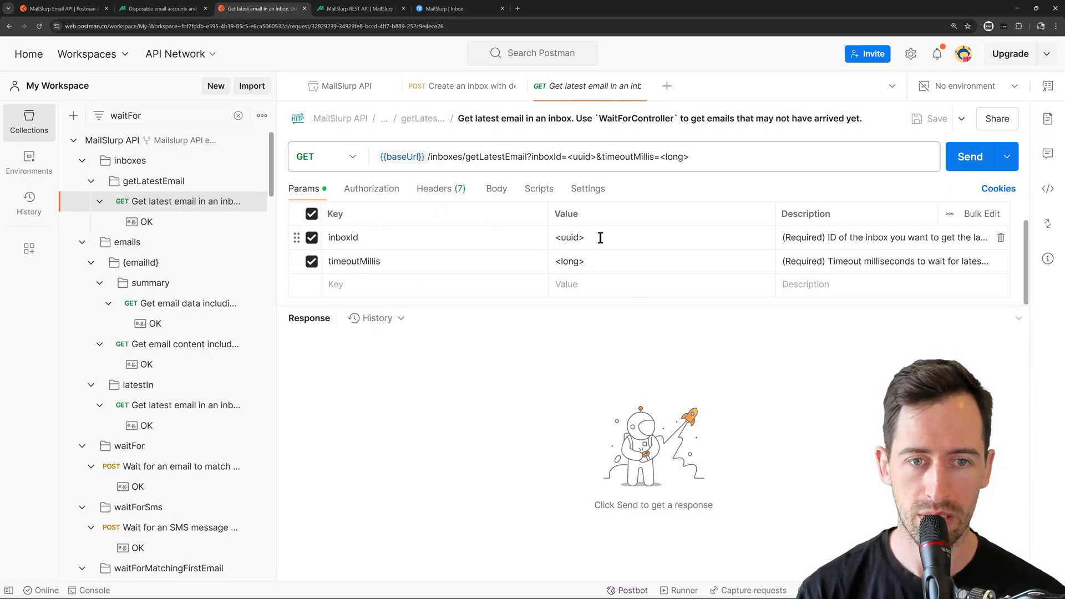
mouse_move(606, 243)
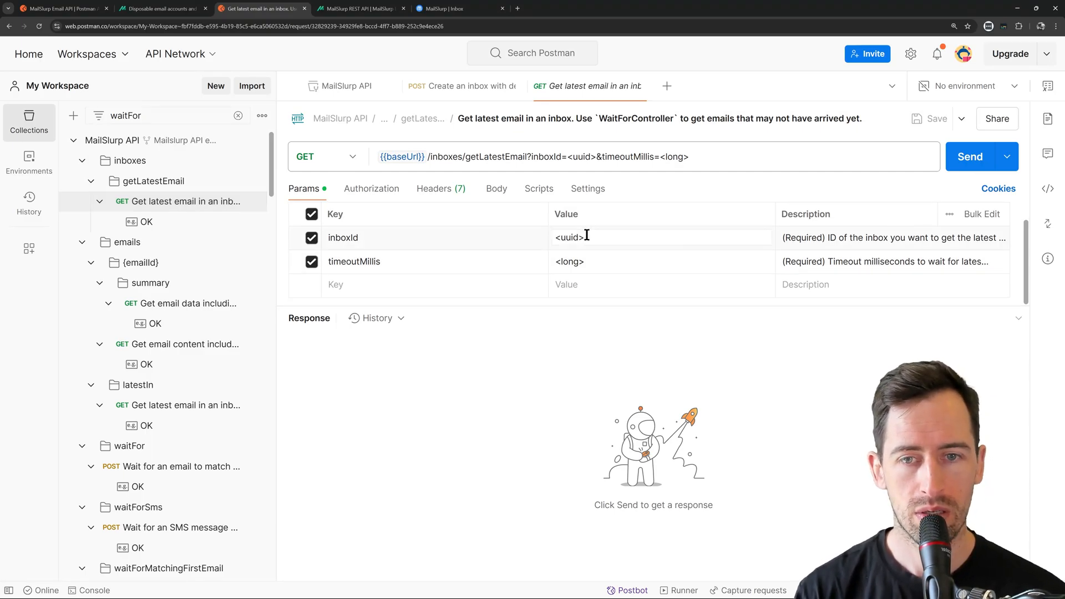
- Copy the Inbox ID from the MailSlurp dashboard for the inboxId parameter
click(659, 238)
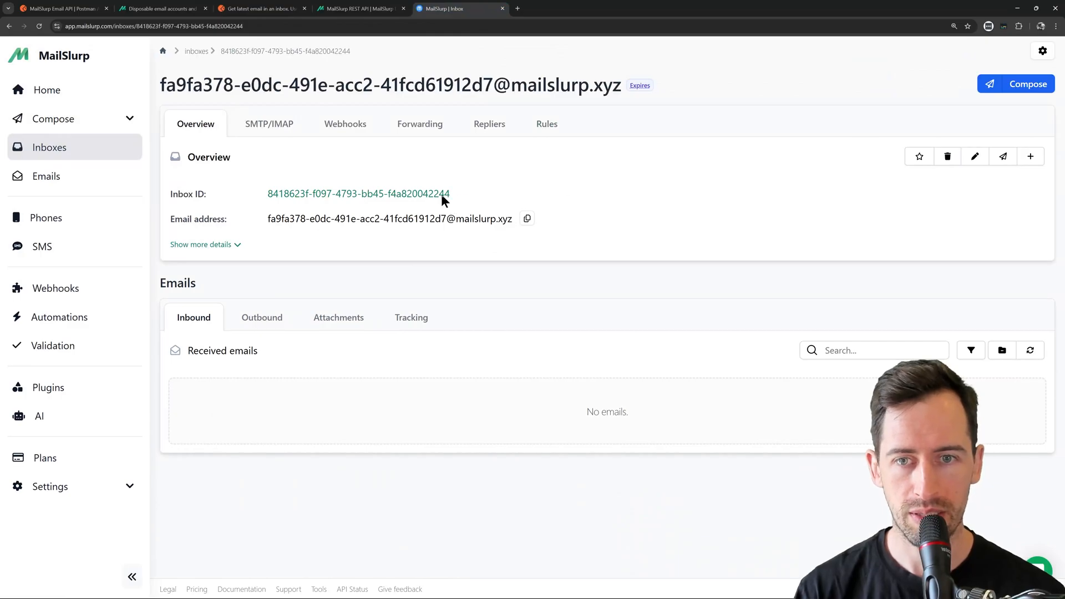
double_click(358, 193)
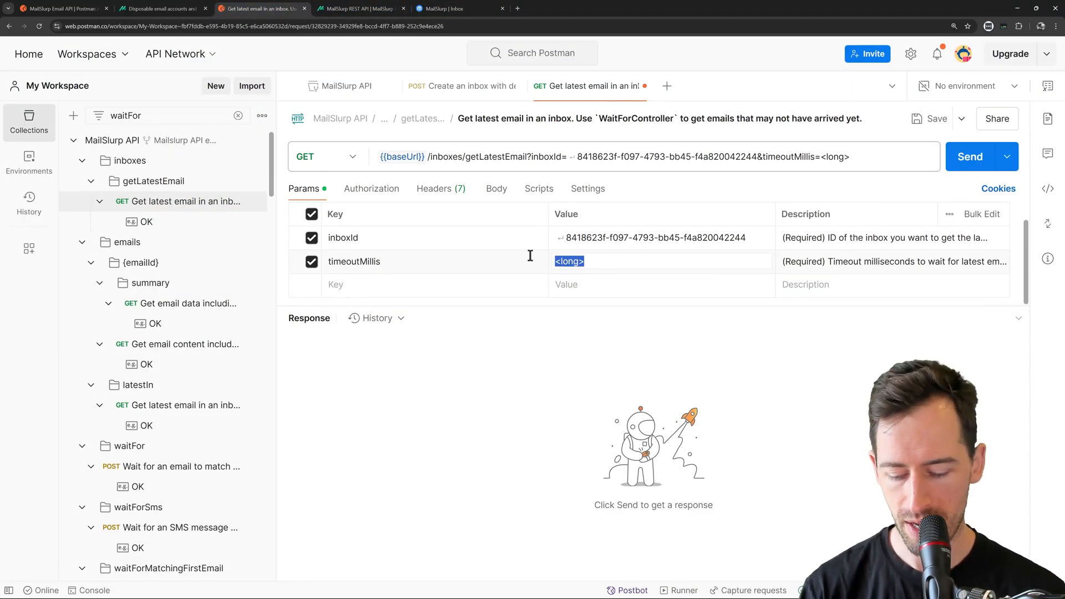
- Set timeoutMillis to 30000, check Authorization, and send the get-latest-email request
text(30000)
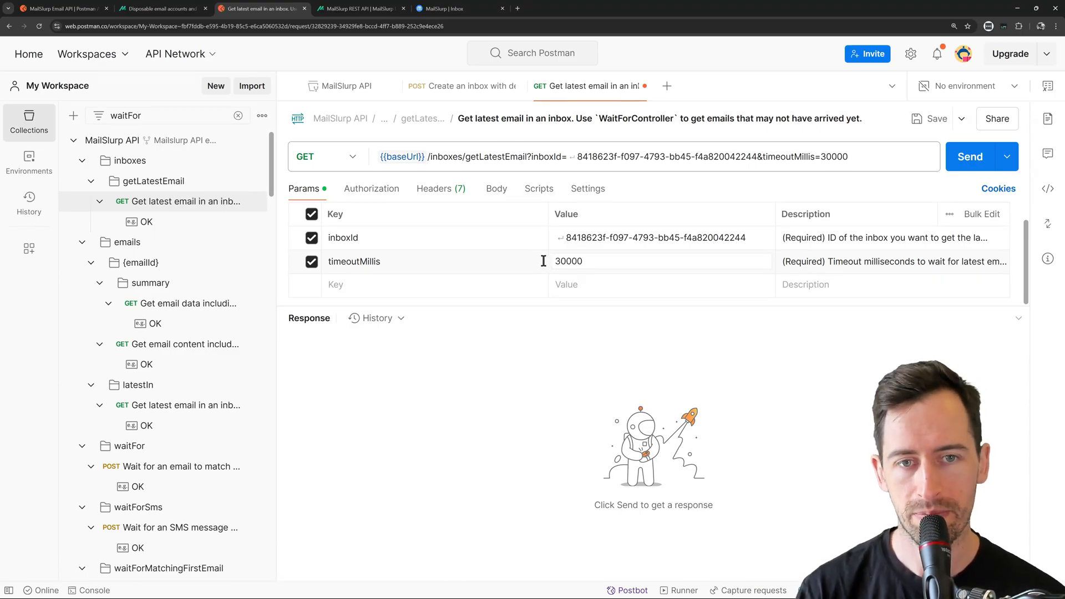
click(371, 188)
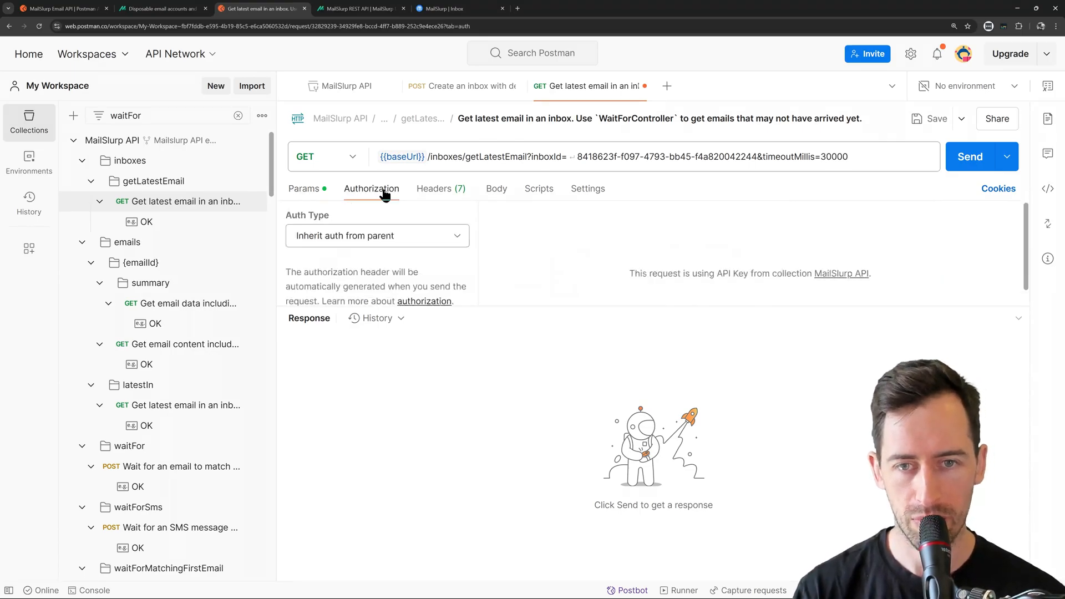
mouse_move(558, 202)
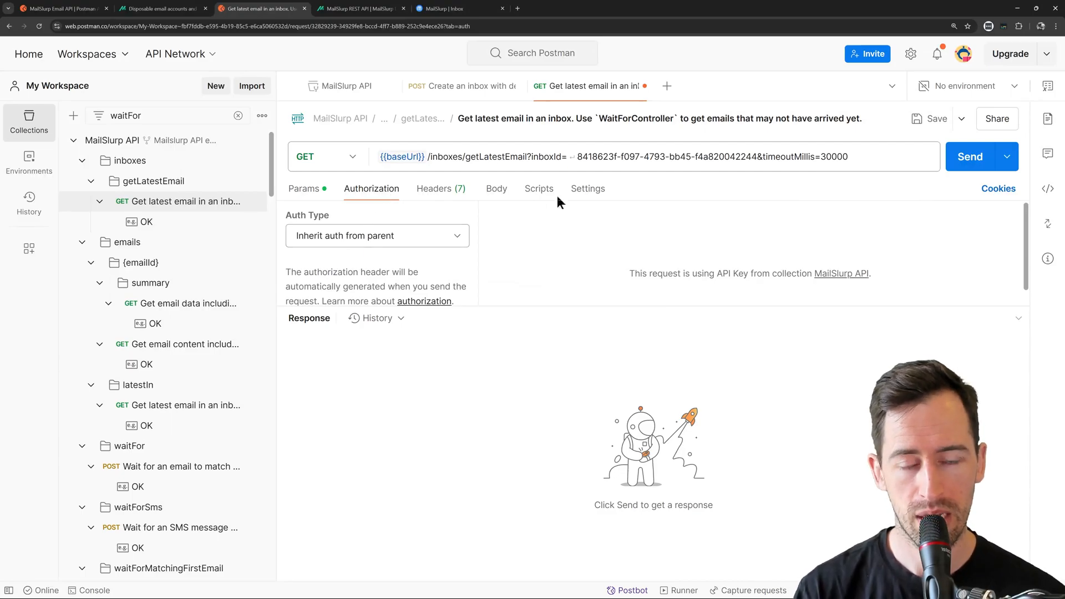
click(970, 157)
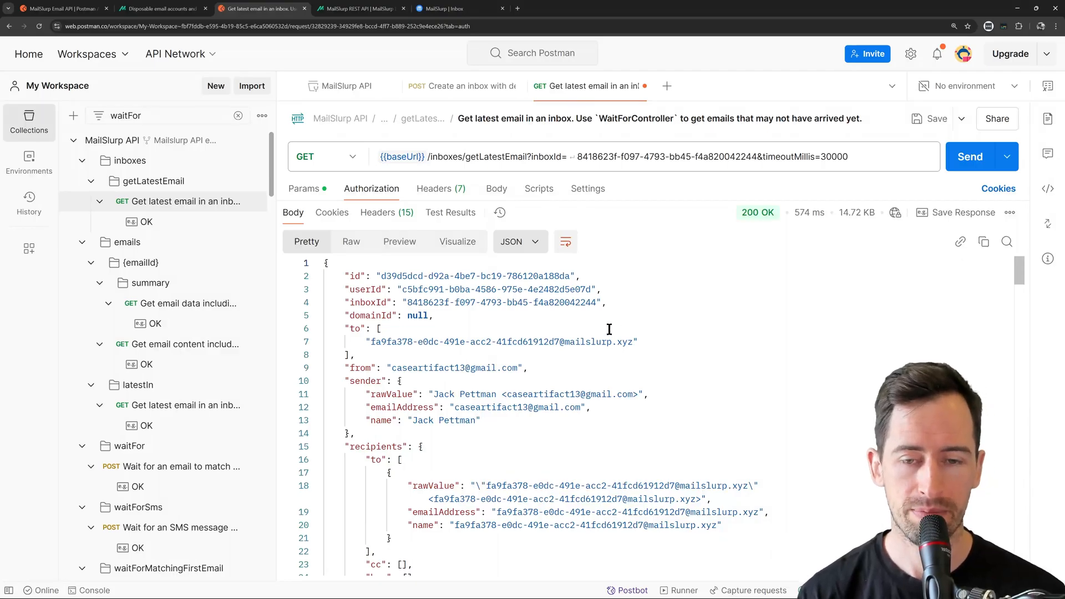
mouse_move(414, 364)
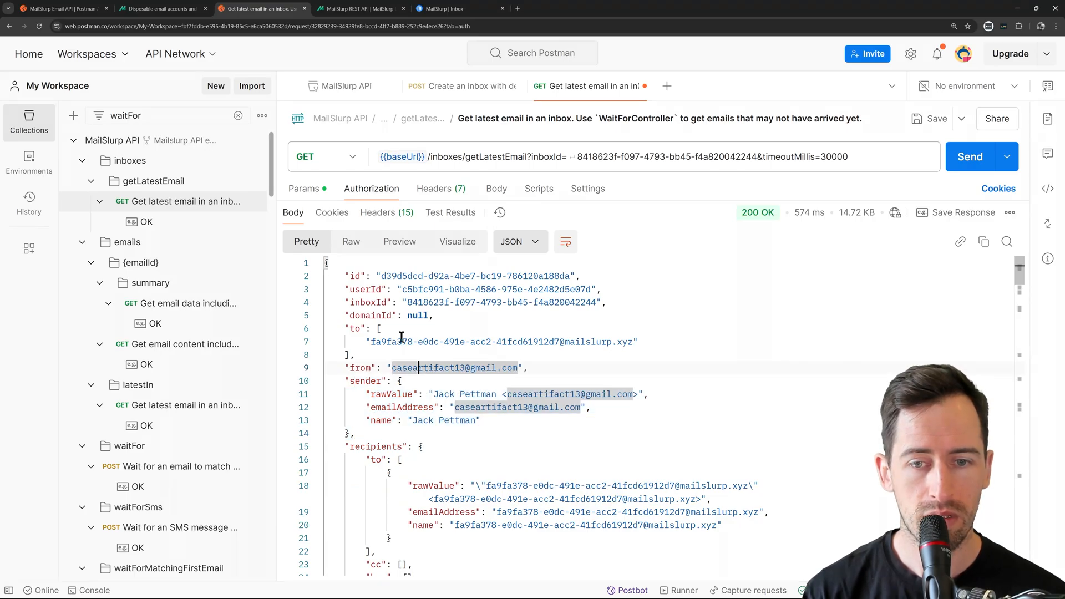
- Review the 200 OK JSON response with Jack's test email and PASS verdicts
scroll(down, 3)
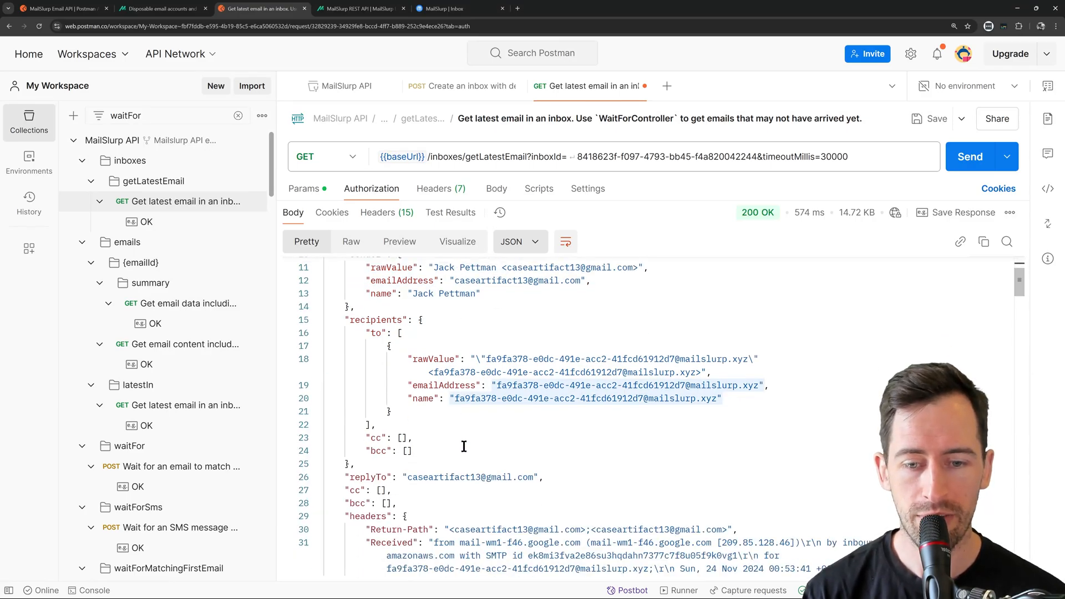
scroll(down, 3)
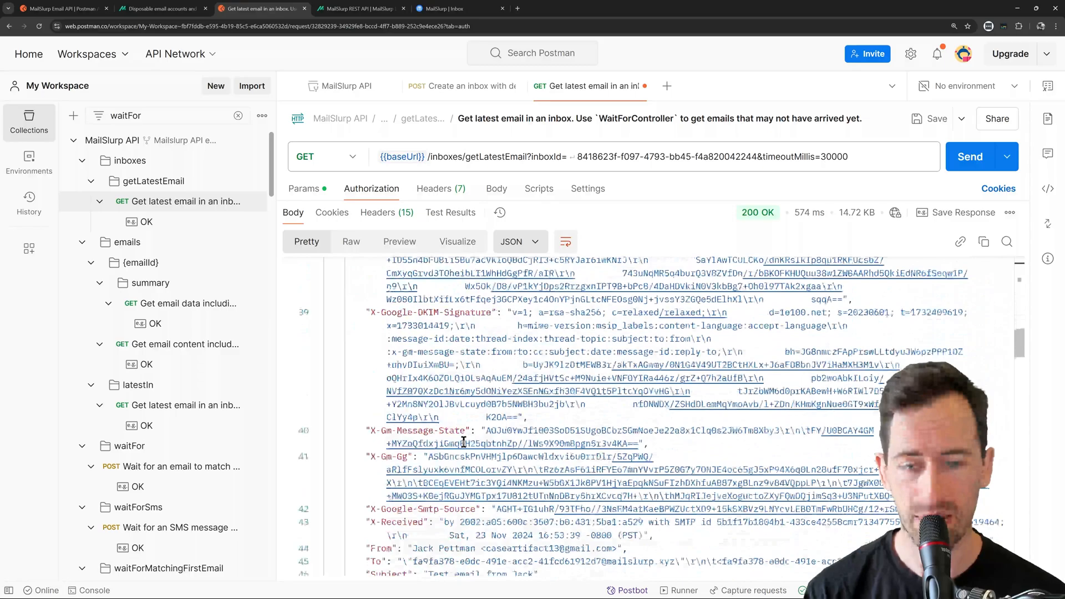
scroll(down, 3)
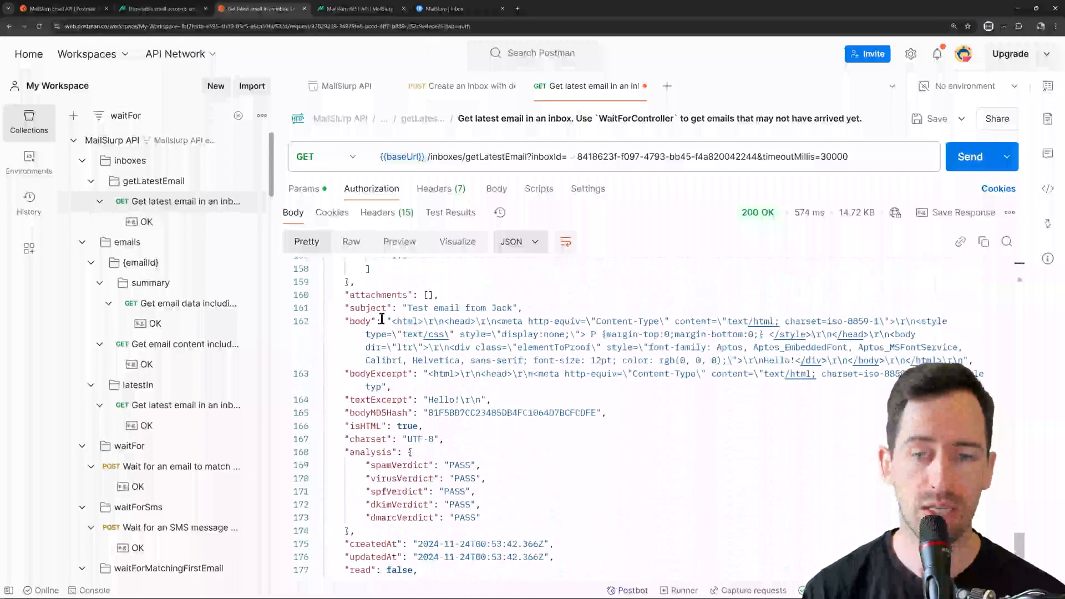
- Refresh the MailSlurp inbox's received emails and view the test email from Jack
click(448, 8)
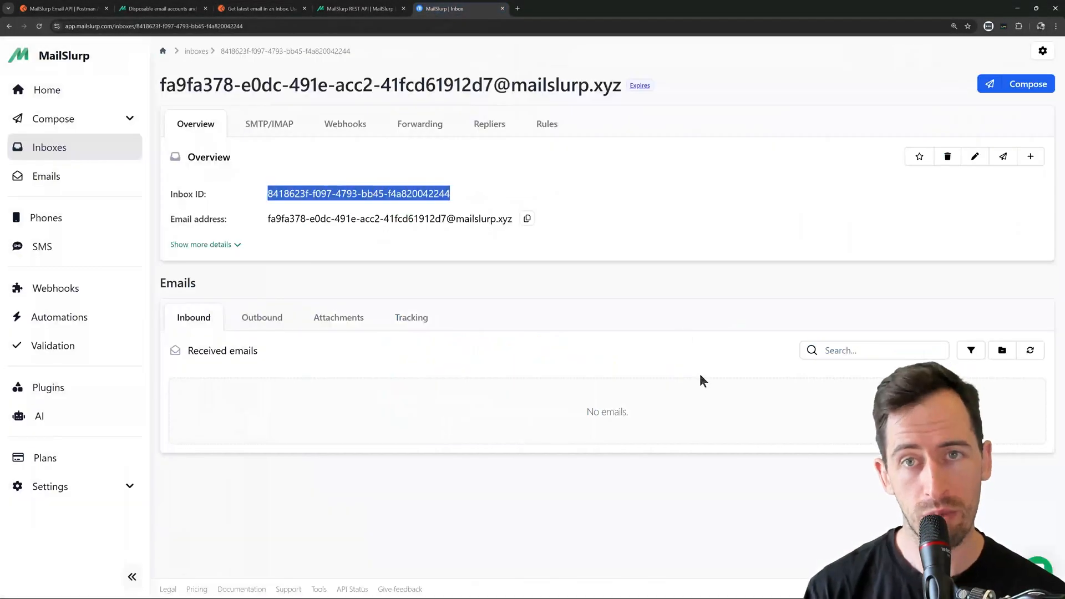
click(1029, 350)
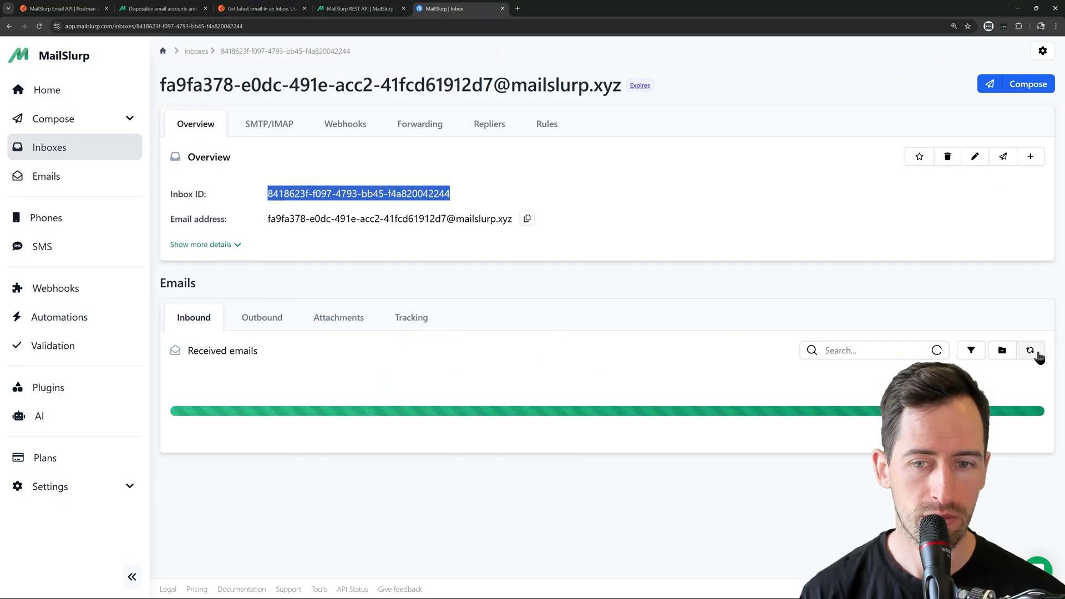
click(1029, 349)
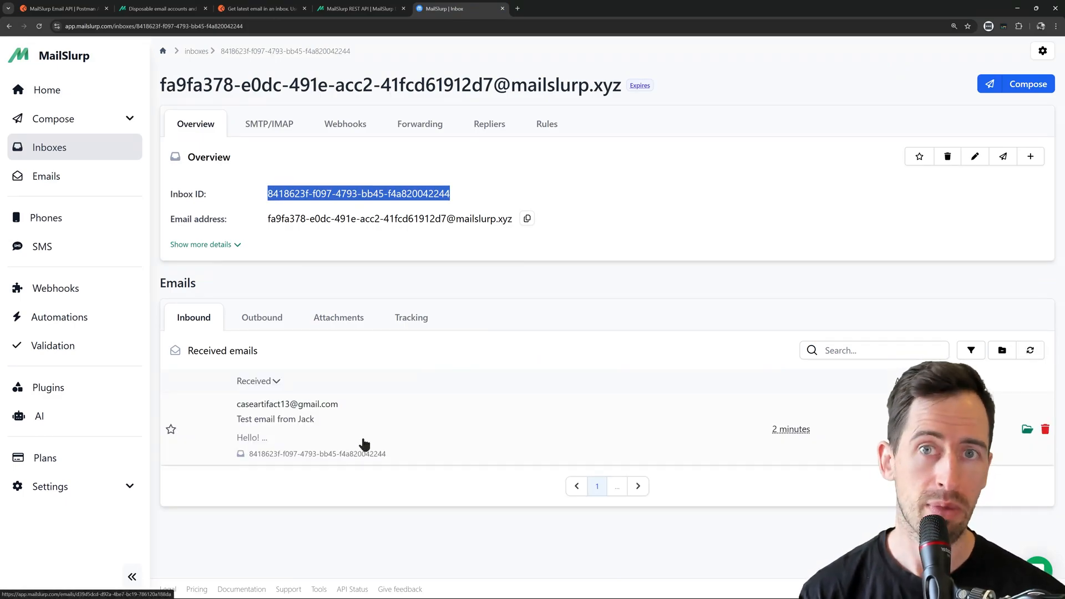
click(275, 419)
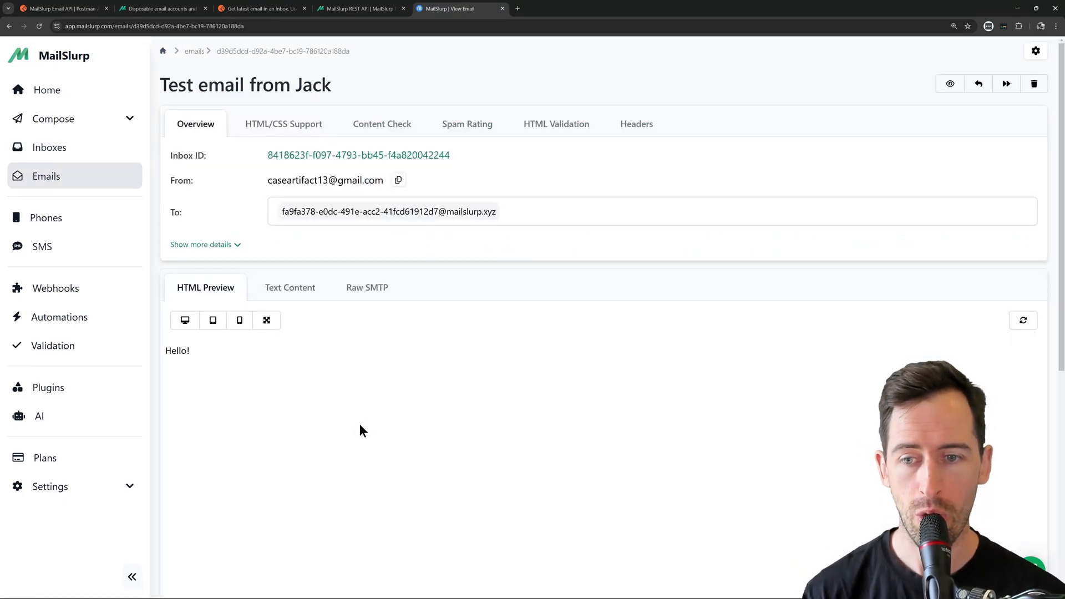
double_click(176, 350)
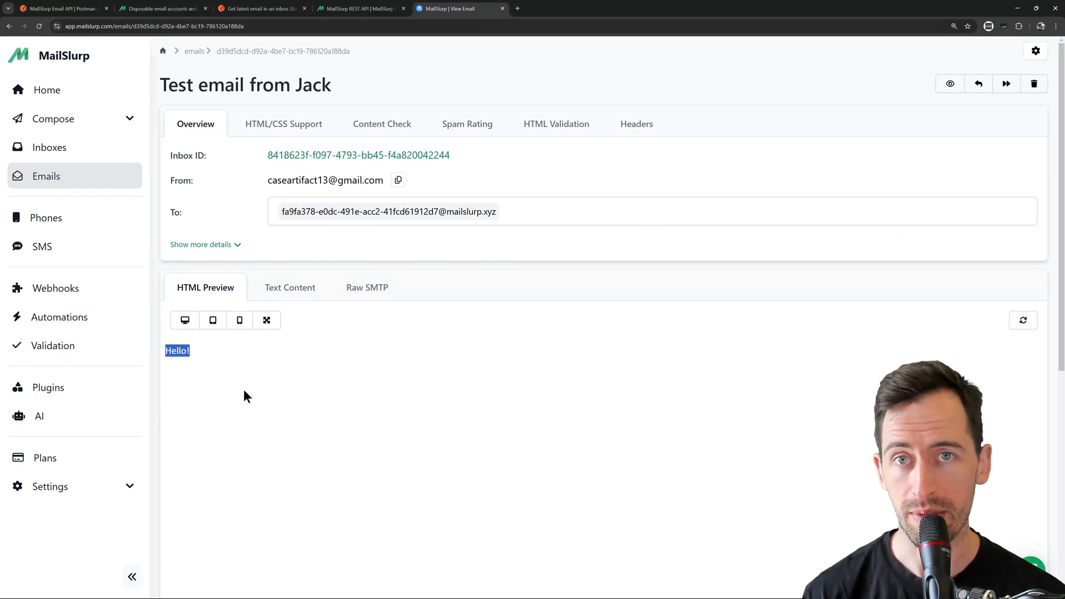
- Review the email's Spam Rating verdicts and HTML Validation results
click(467, 123)
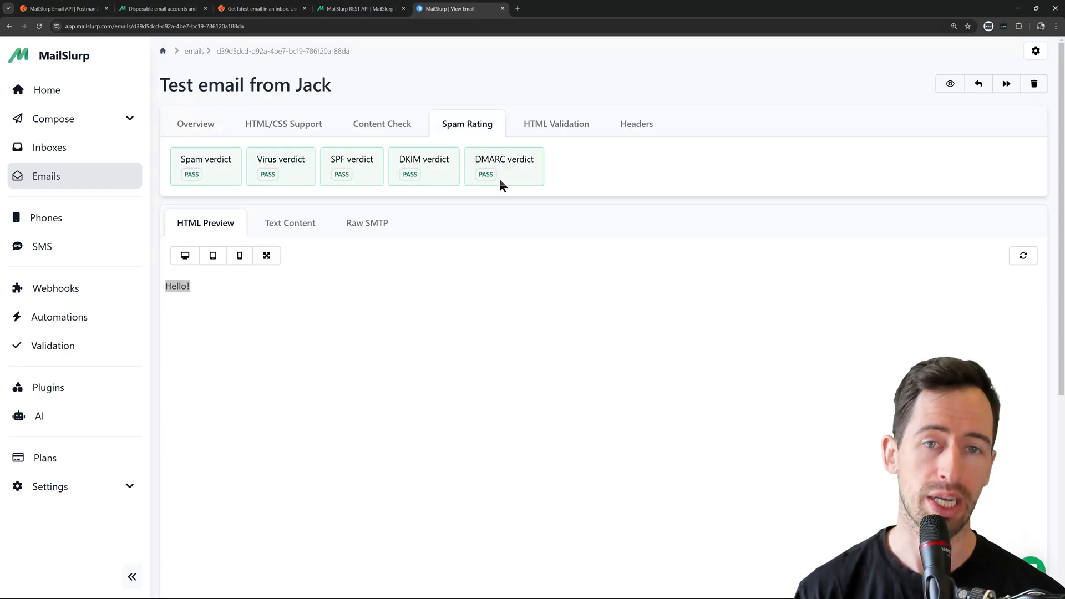
click(556, 123)
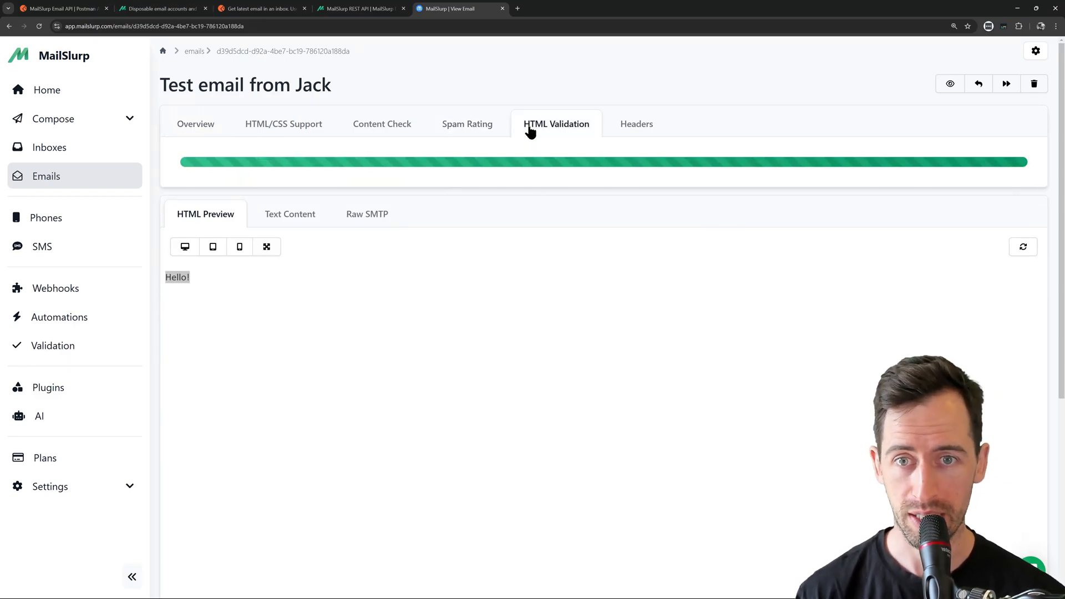
click(262, 8)
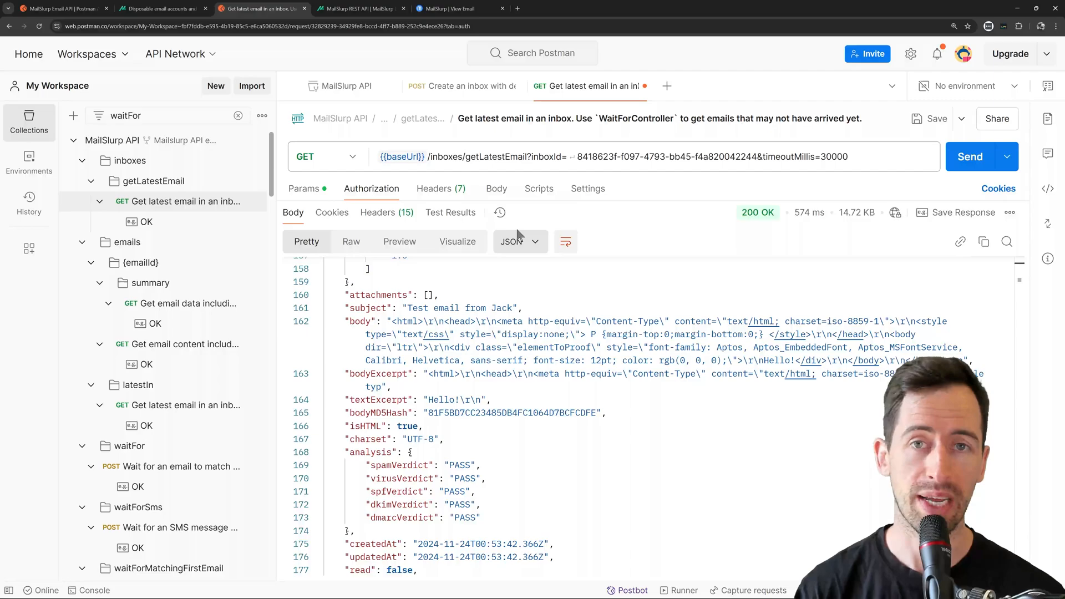
mouse_move(530, 181)
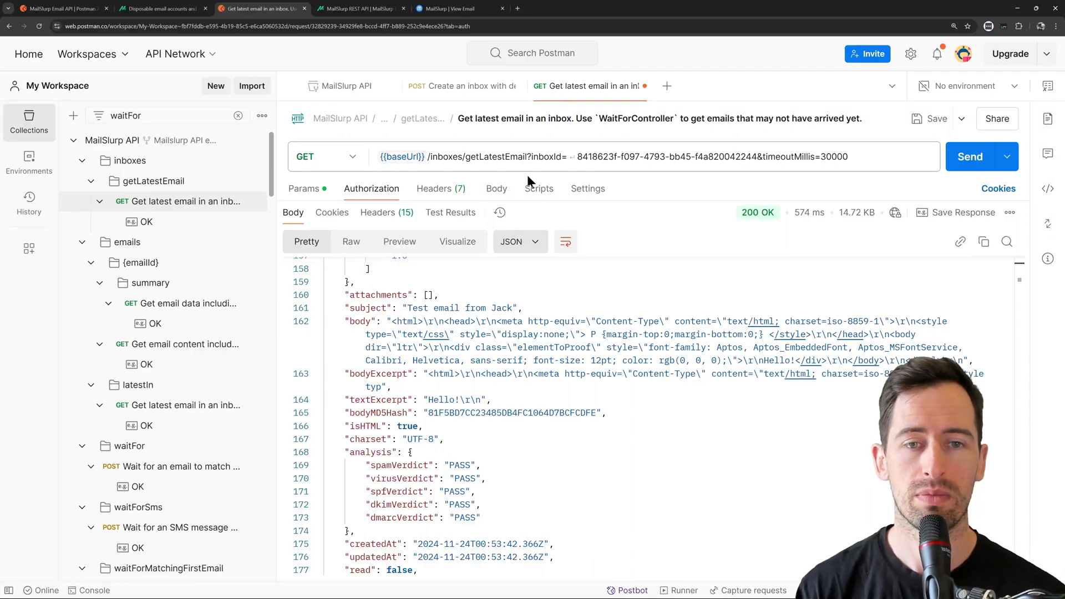
- In Post-response Scripts, save jsonData.id as collection variable emailId
click(538, 188)
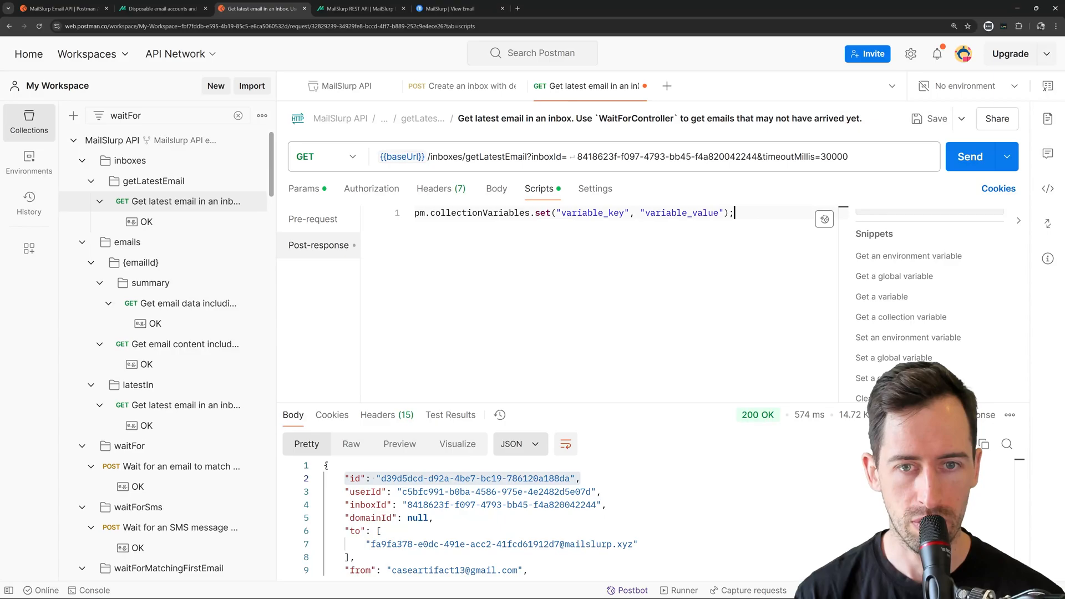
double_click(592, 213)
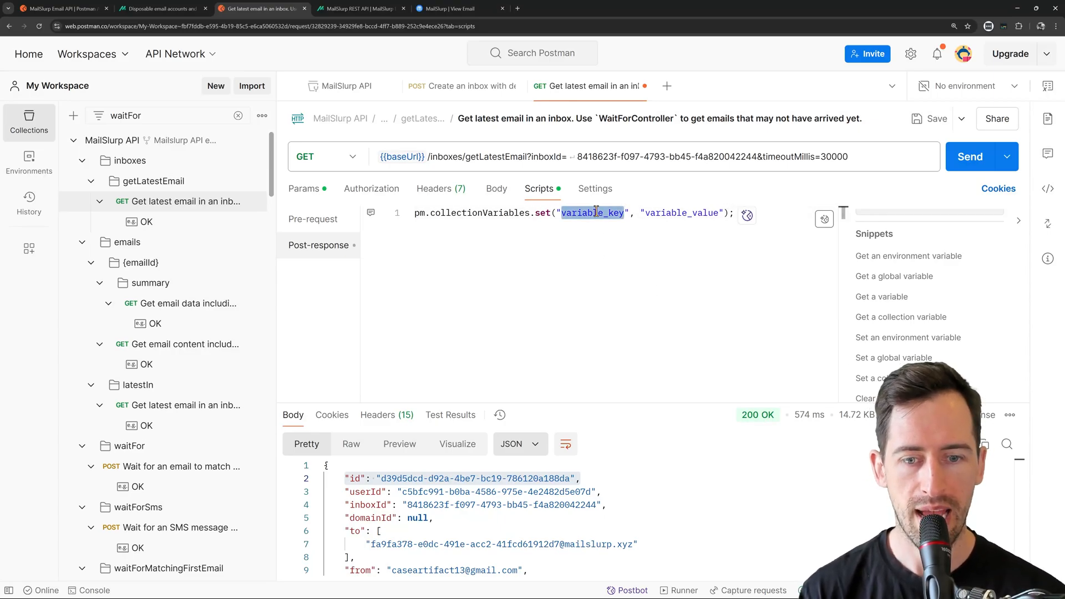
text(email)
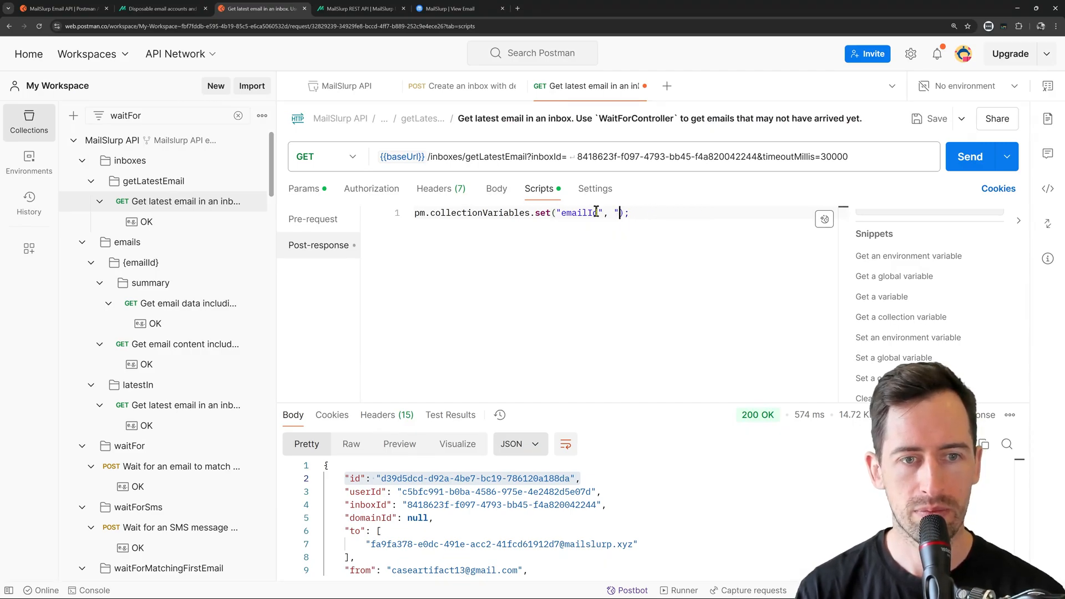
text(jsonData.id)
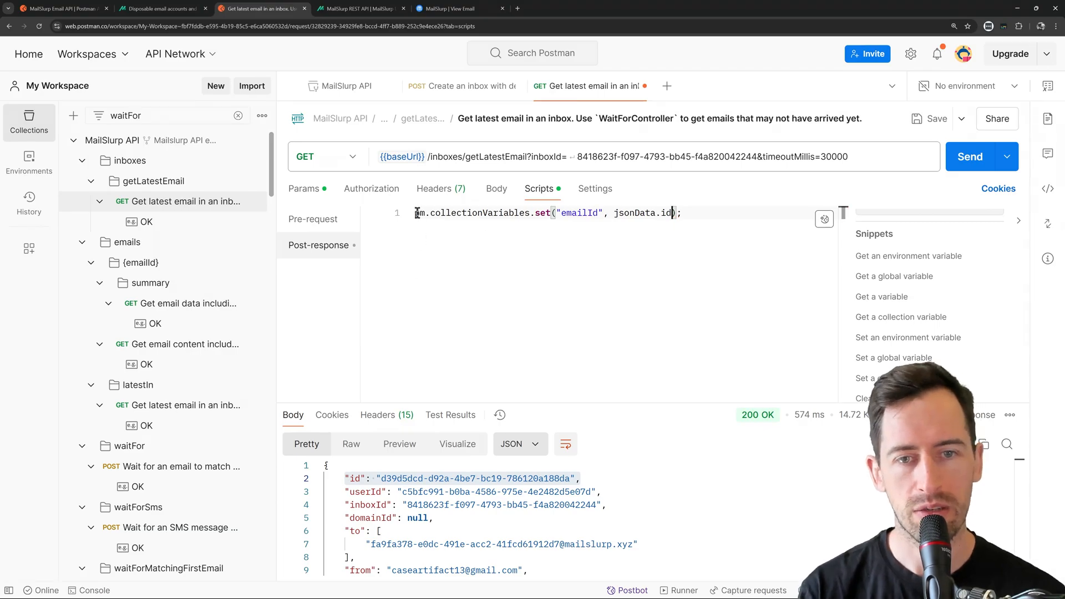
key(Enter)
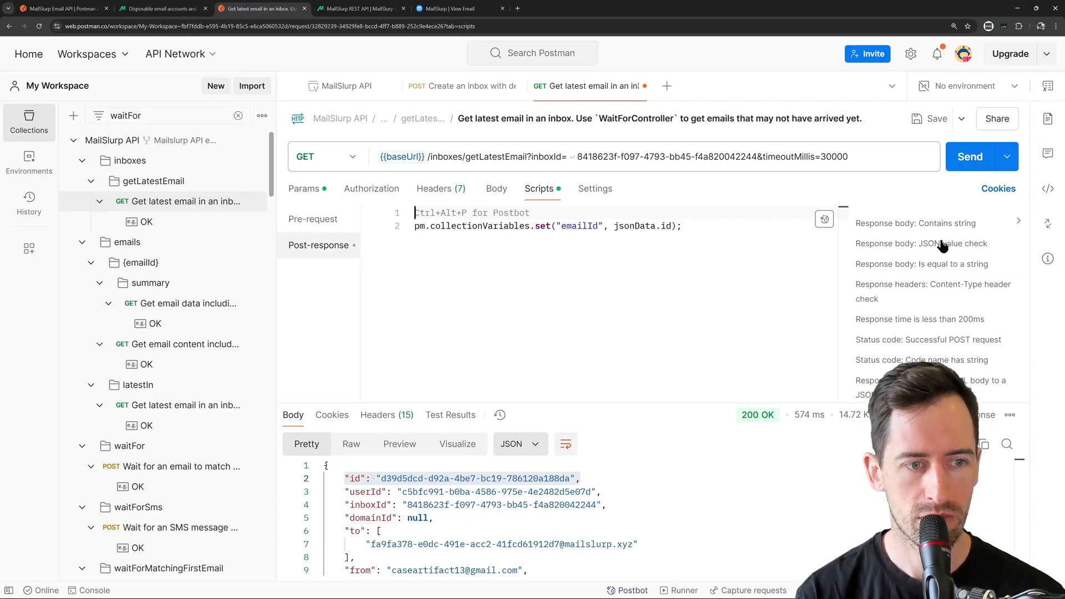
- Wrap the set line in a test snippet named 'Can set email ID'
click(918, 243)
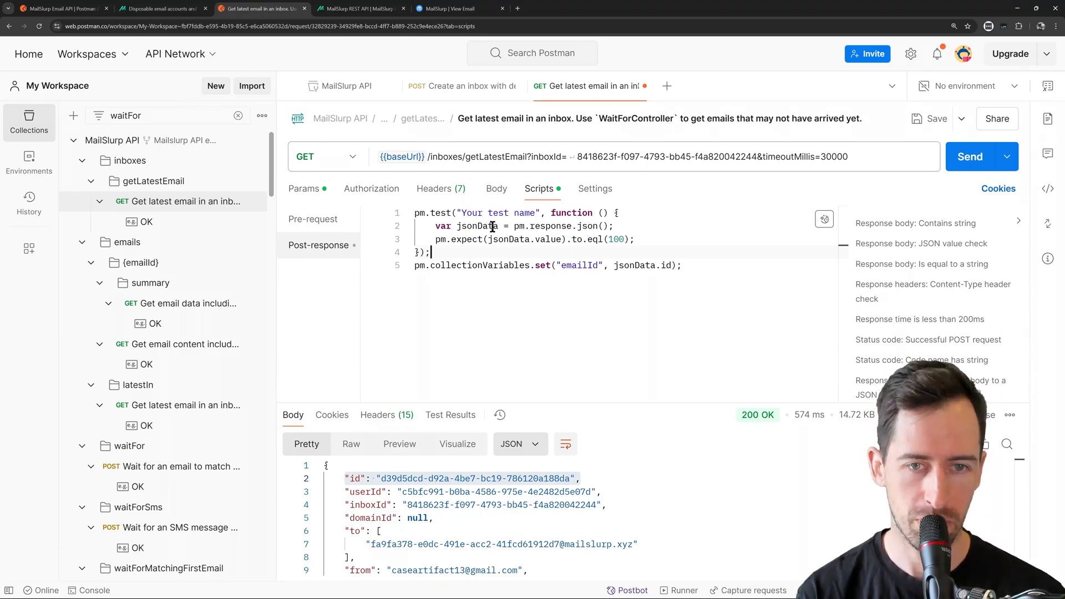
click(522, 239)
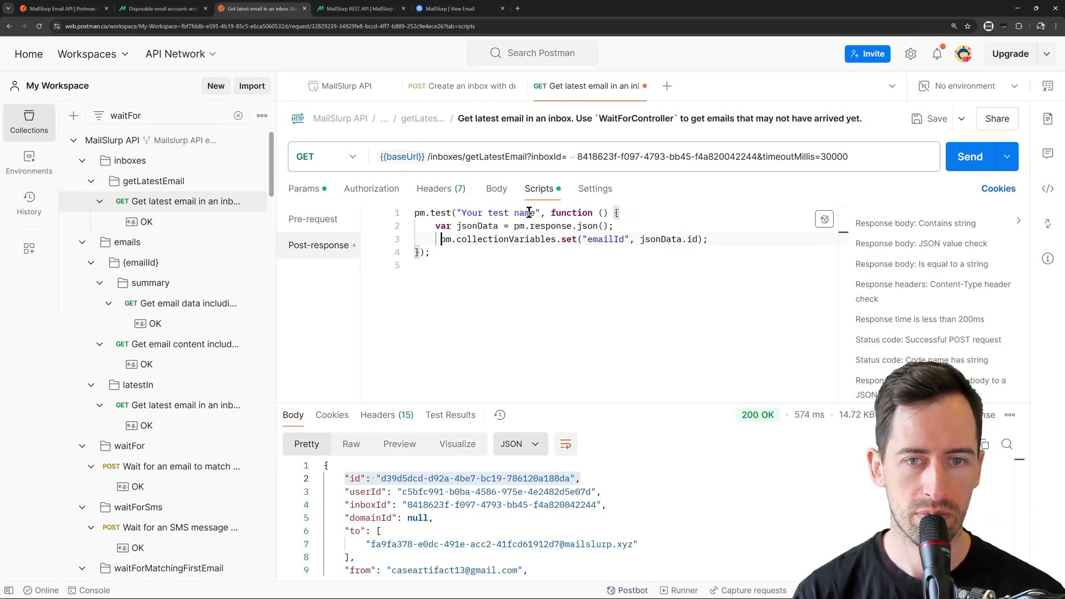
double_click(500, 213)
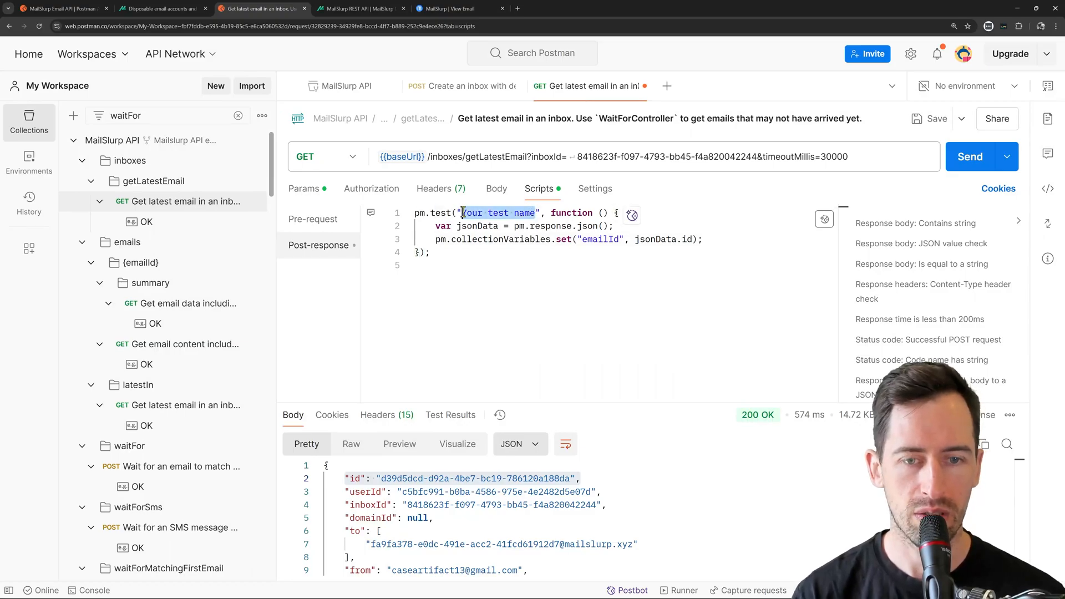
text(Can set)
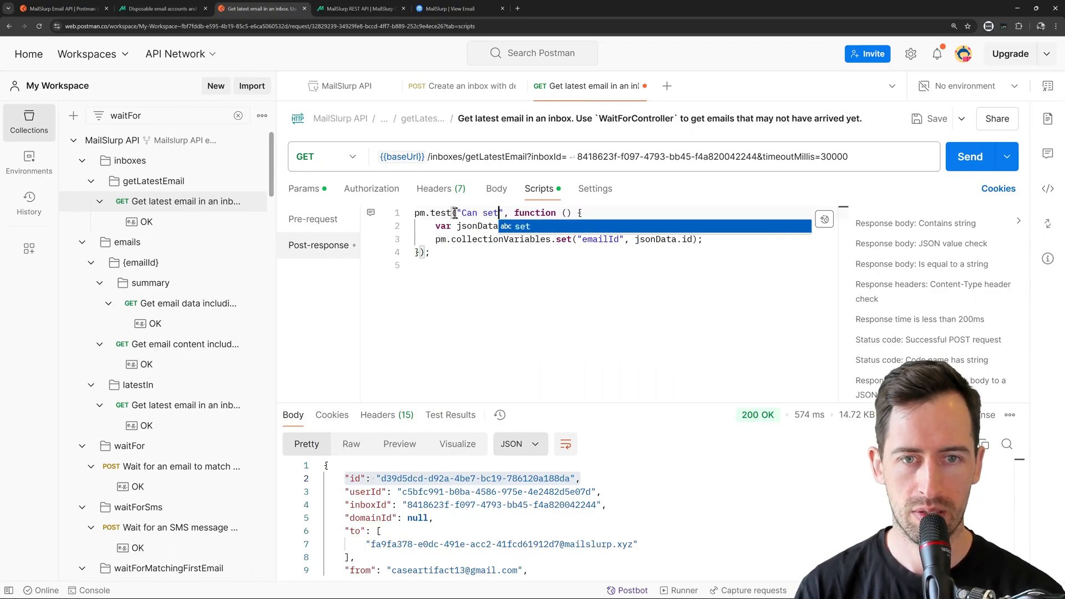
text(email ID)
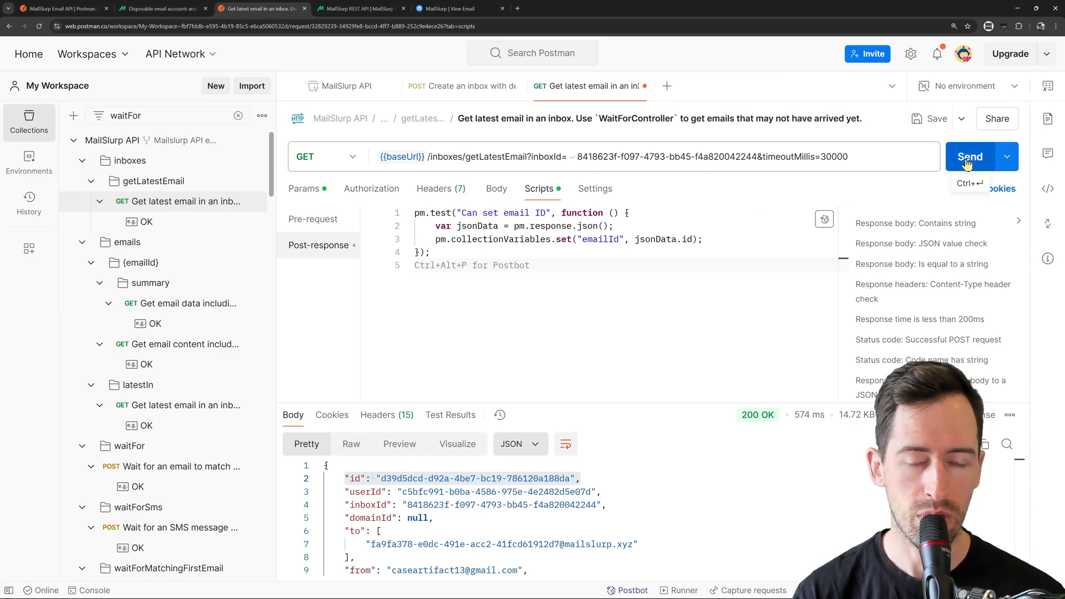
- Send the request so 'Can set email ID' passes, then filter Collections by 'delete'
click(969, 156)
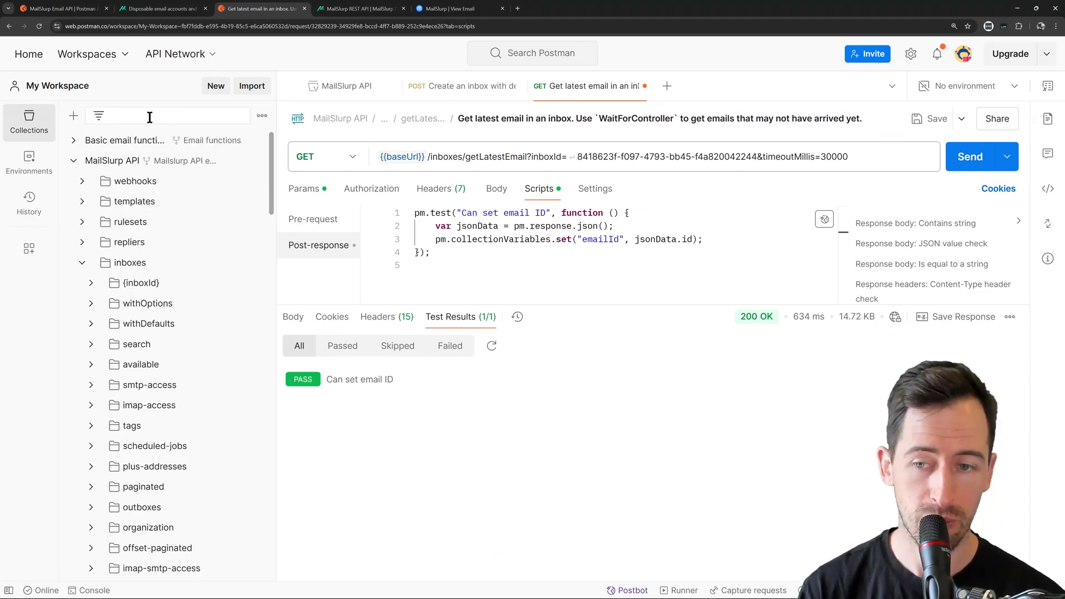
text(d)
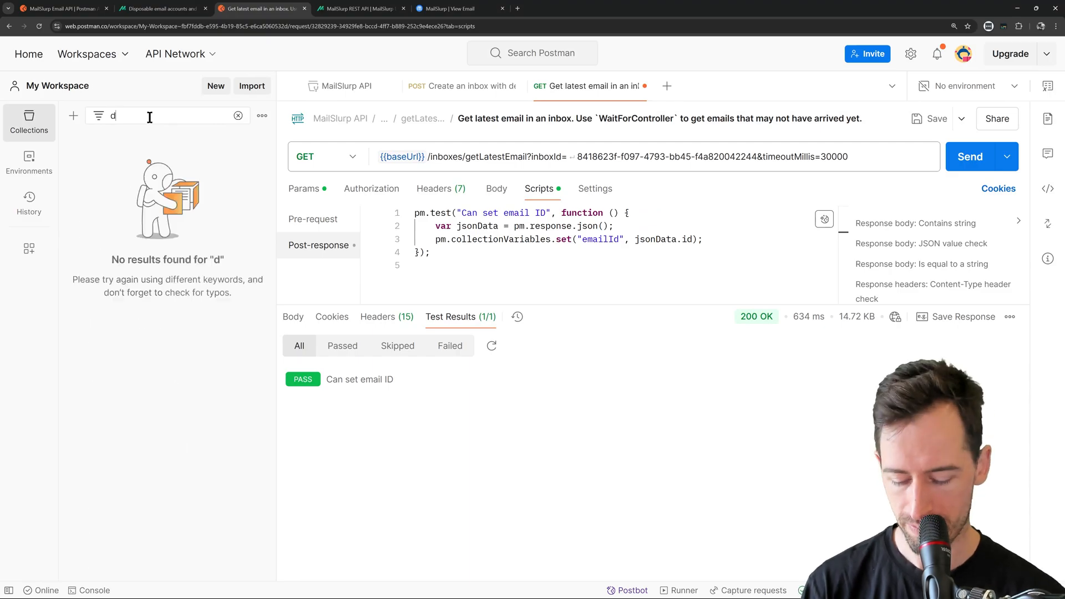
text(elete)
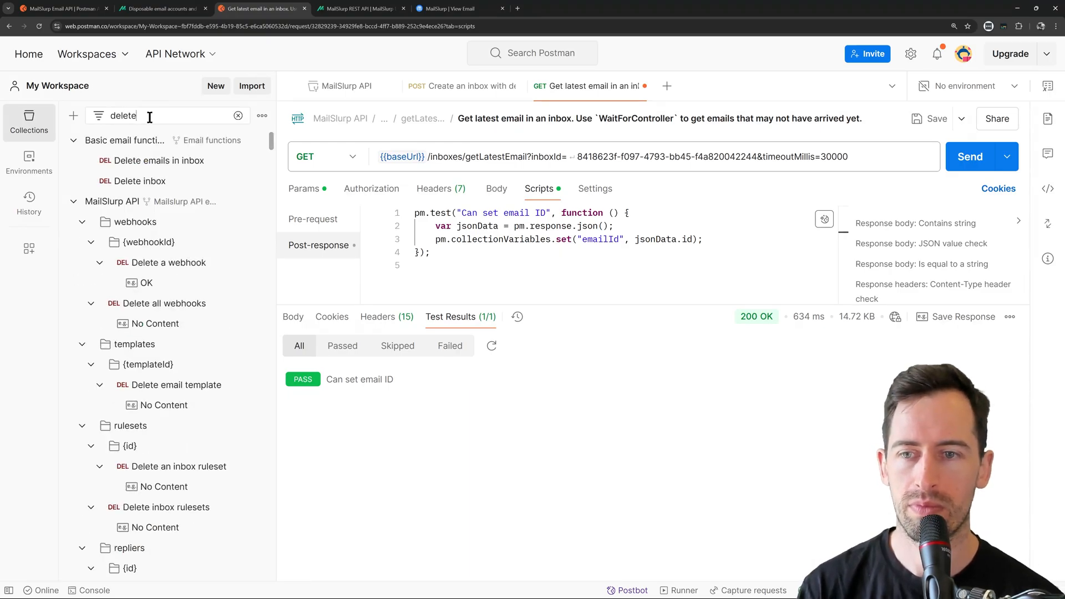
scroll(down, 3)
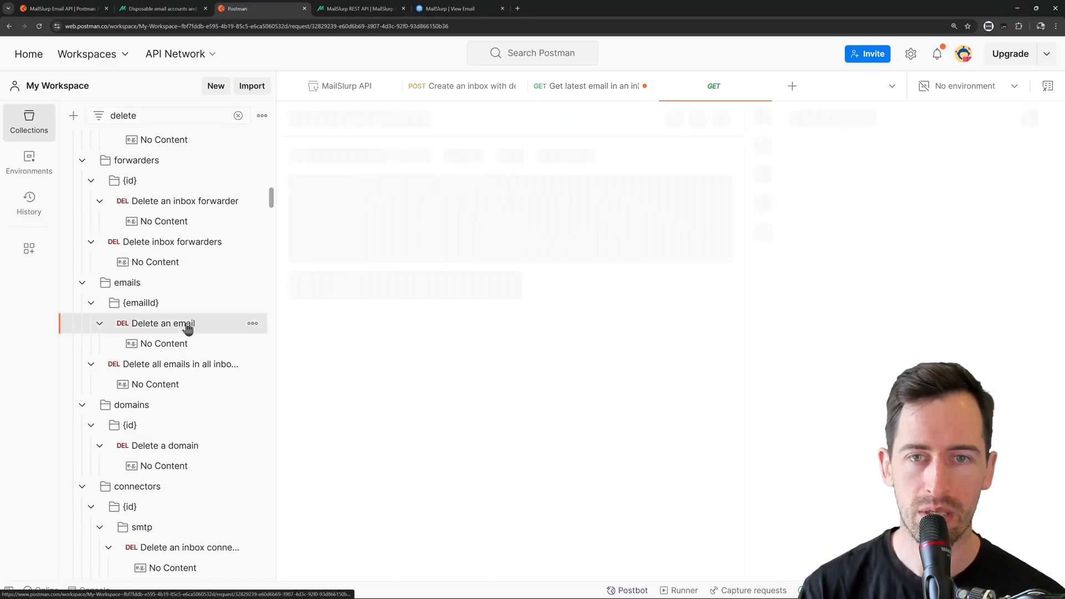
- Send Delete an email with emailId set to {{emailId}}, getting 204 No Content
click(164, 323)
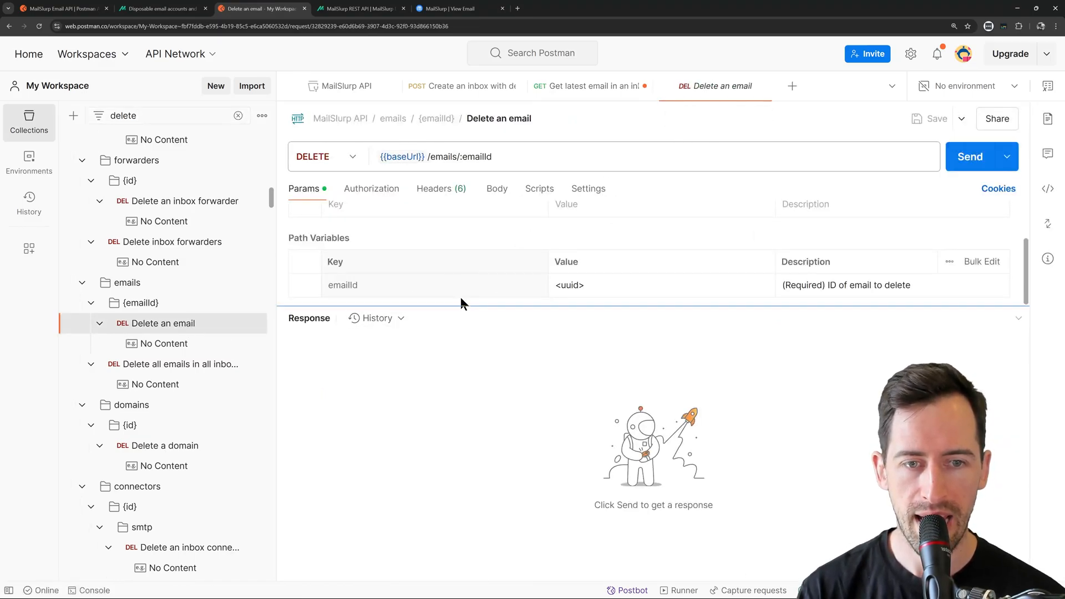
click(592, 285)
text({{emailId}})
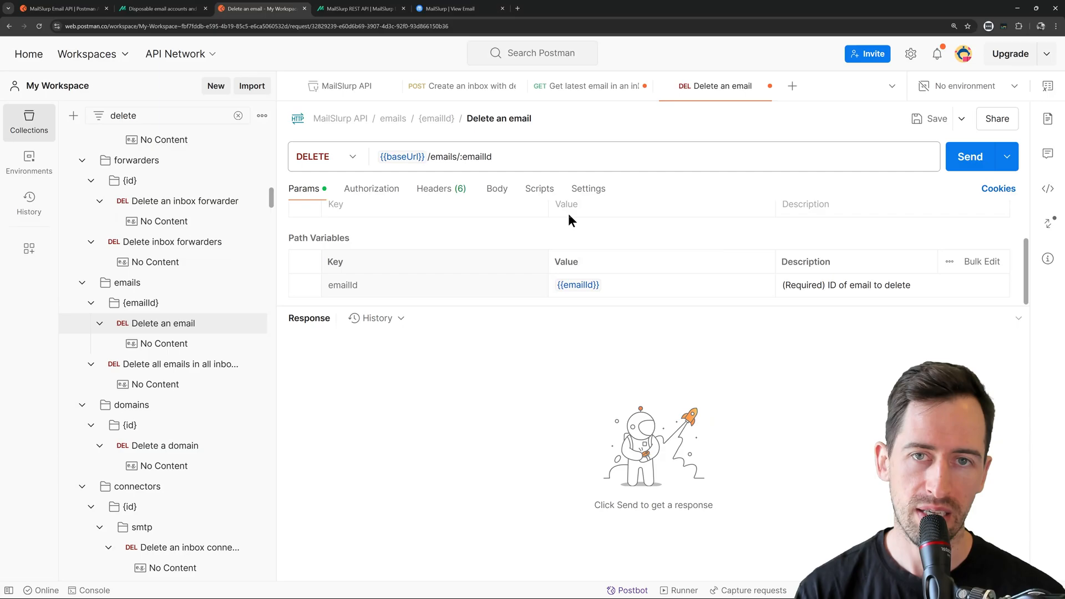
mouse_move(545, 205)
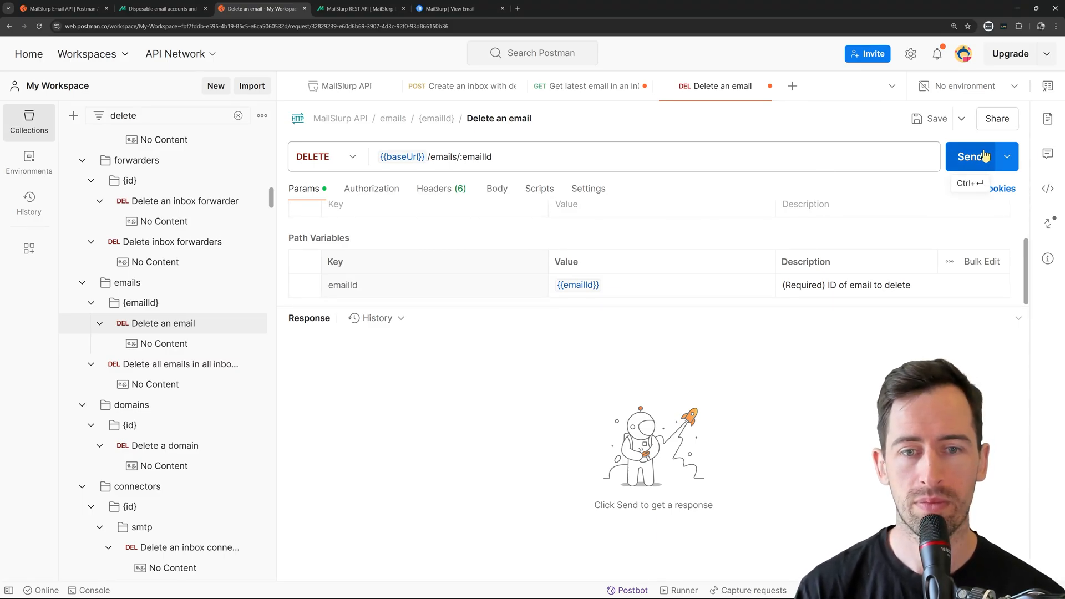
click(972, 156)
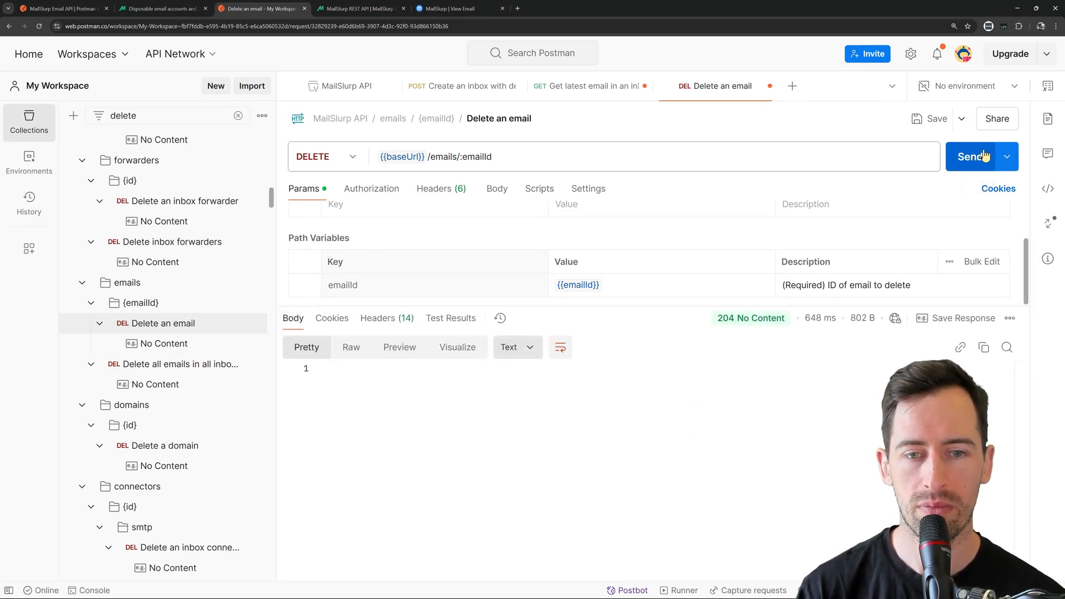
click(578, 285)
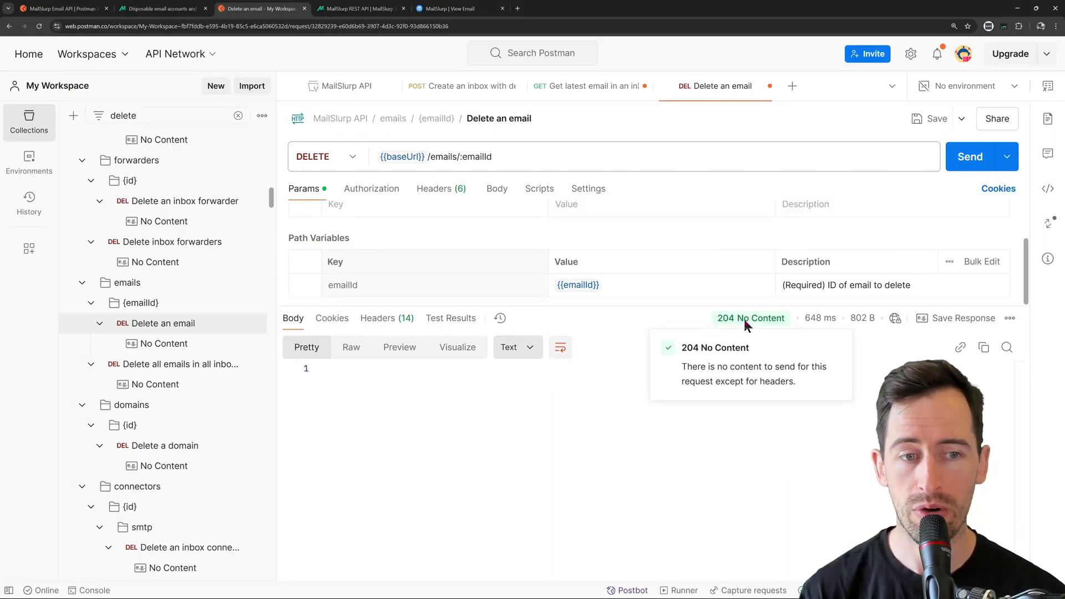
mouse_move(446, 7)
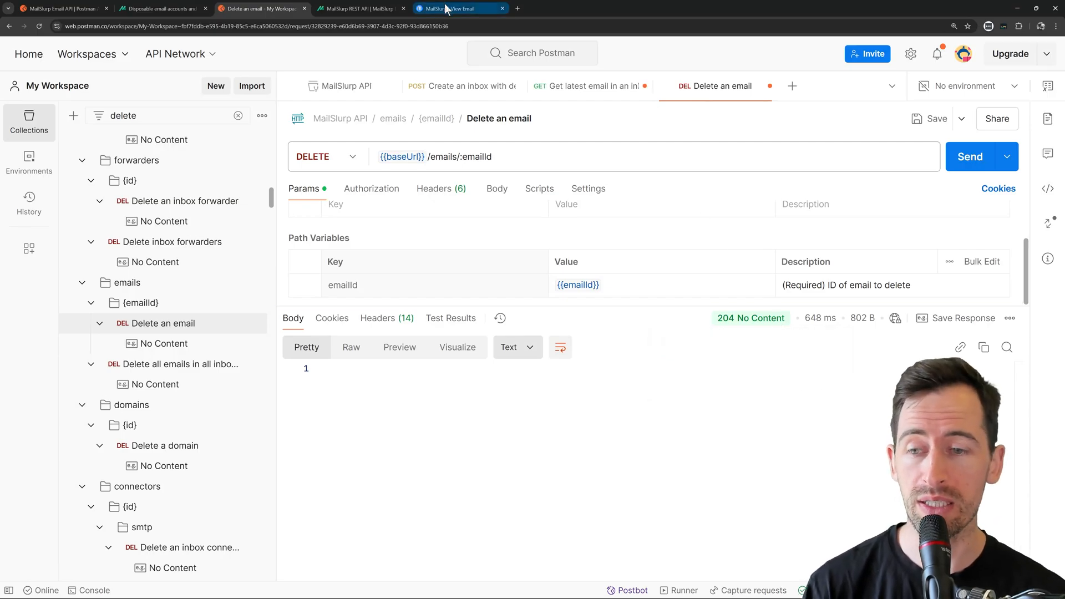
- Check the MailSlurp View Email page of the email just deleted via the API
click(455, 8)
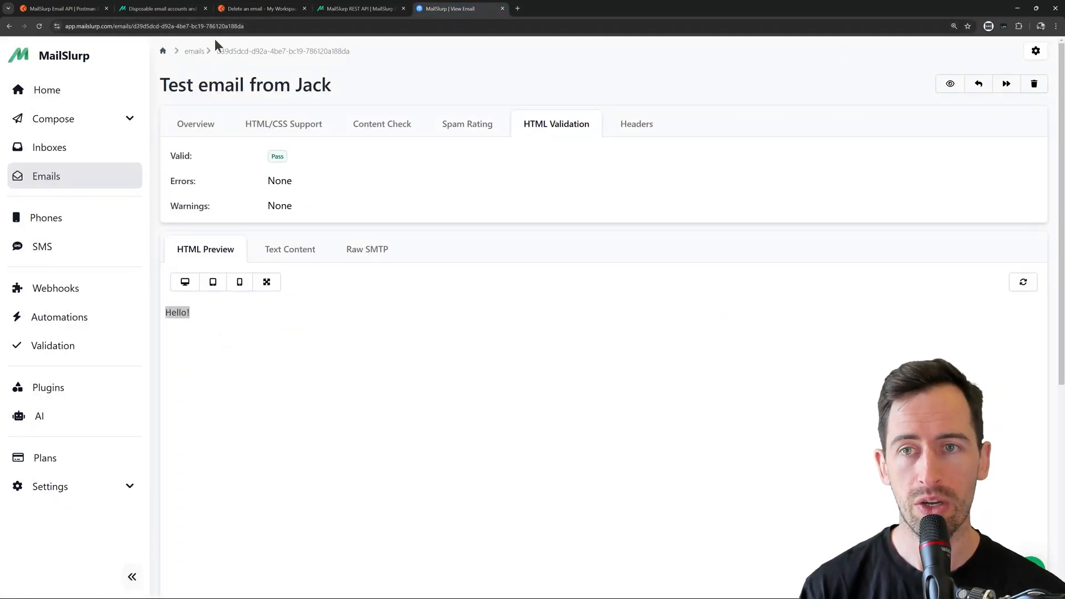
click(10, 26)
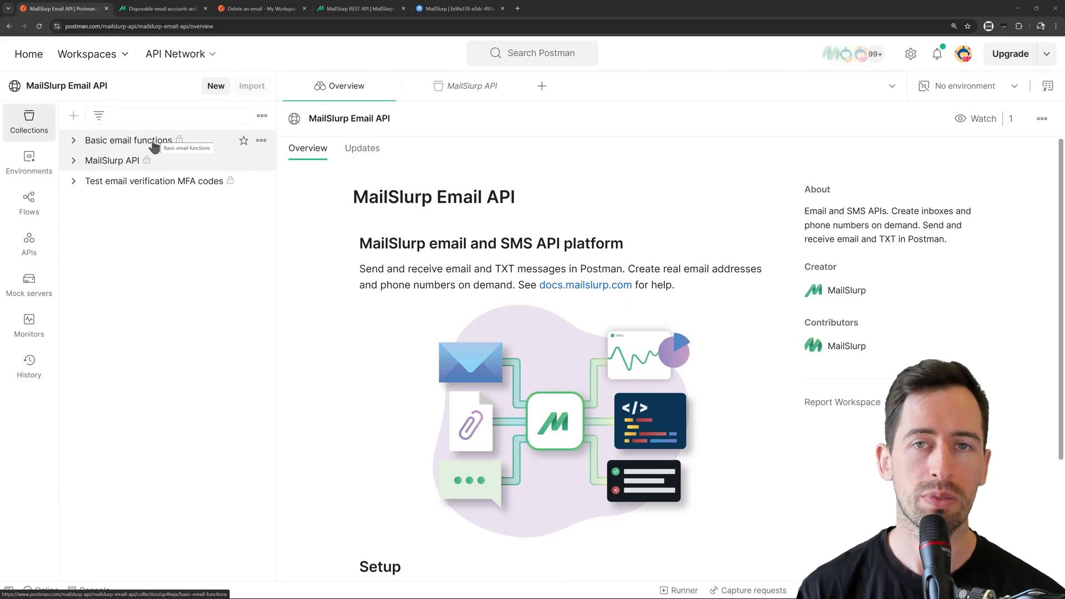
mouse_move(210, 173)
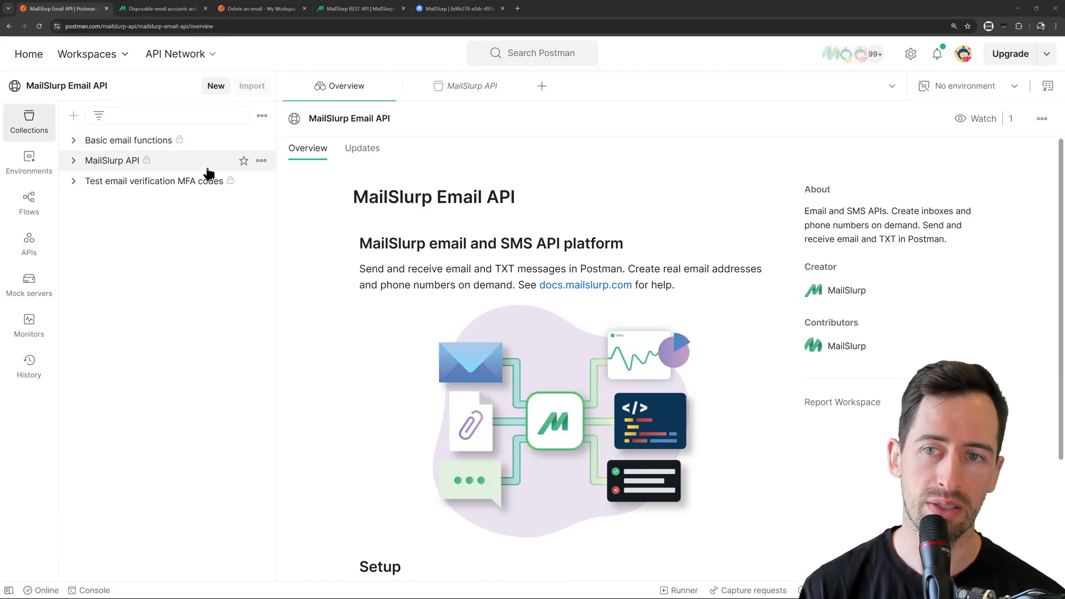
mouse_move(126, 140)
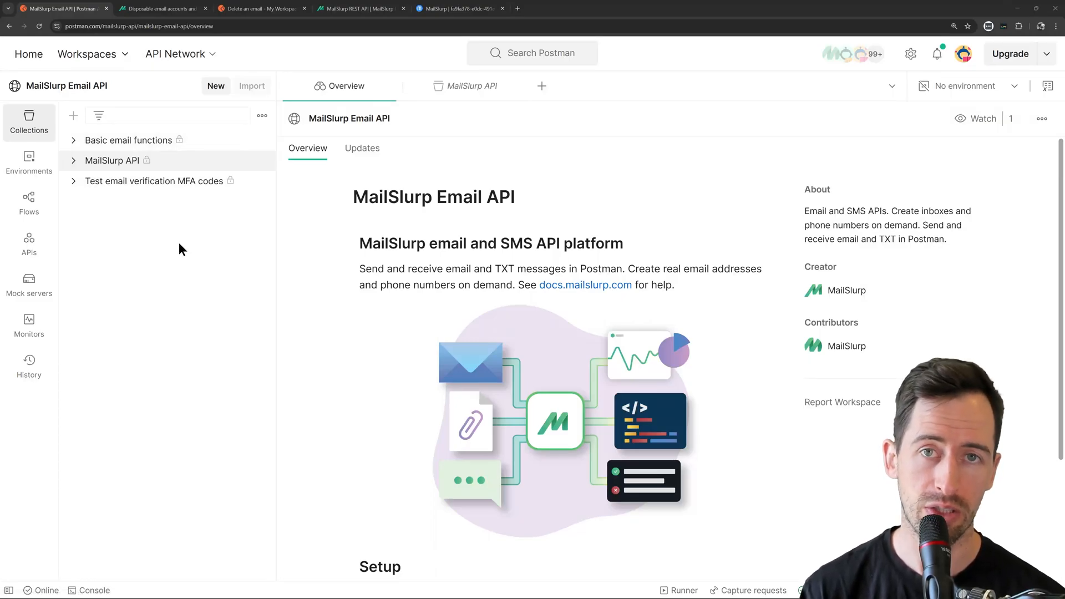
- Show the Basic email functions collection overview and its Create new email address request
click(129, 139)
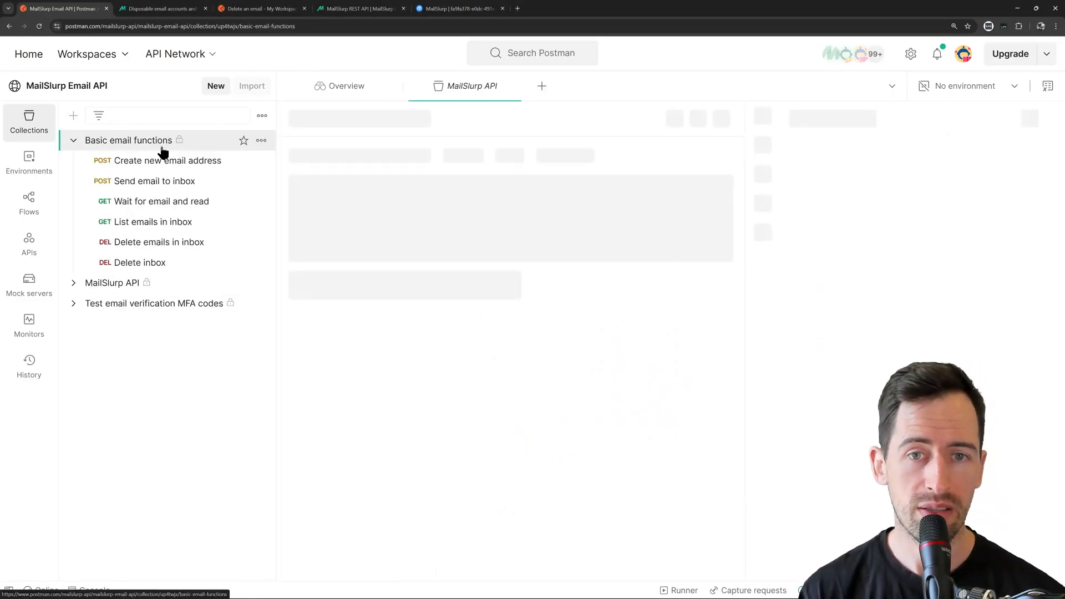
click(129, 140)
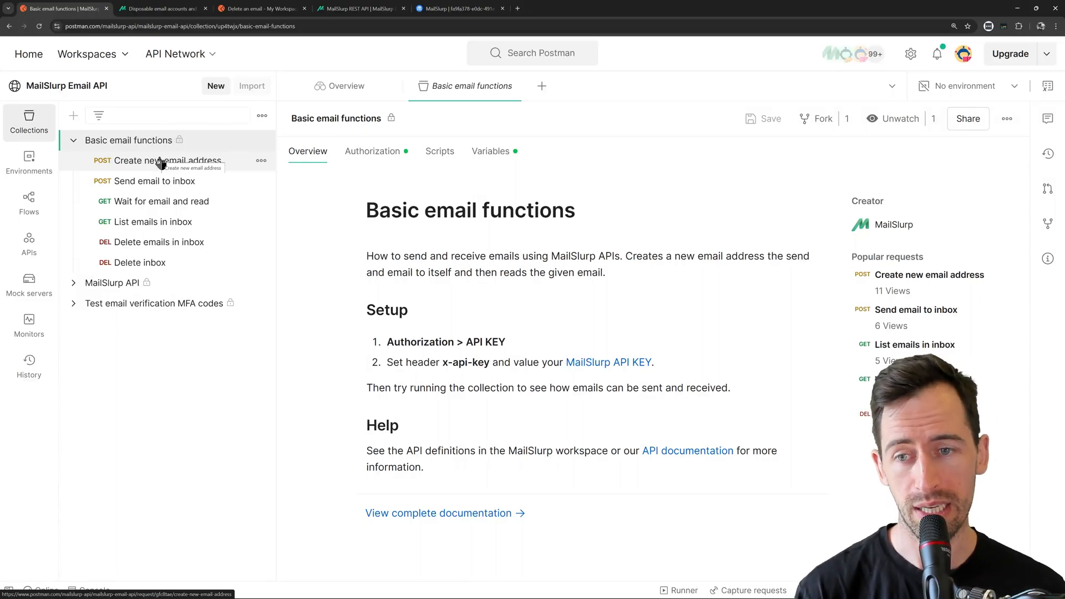
click(156, 303)
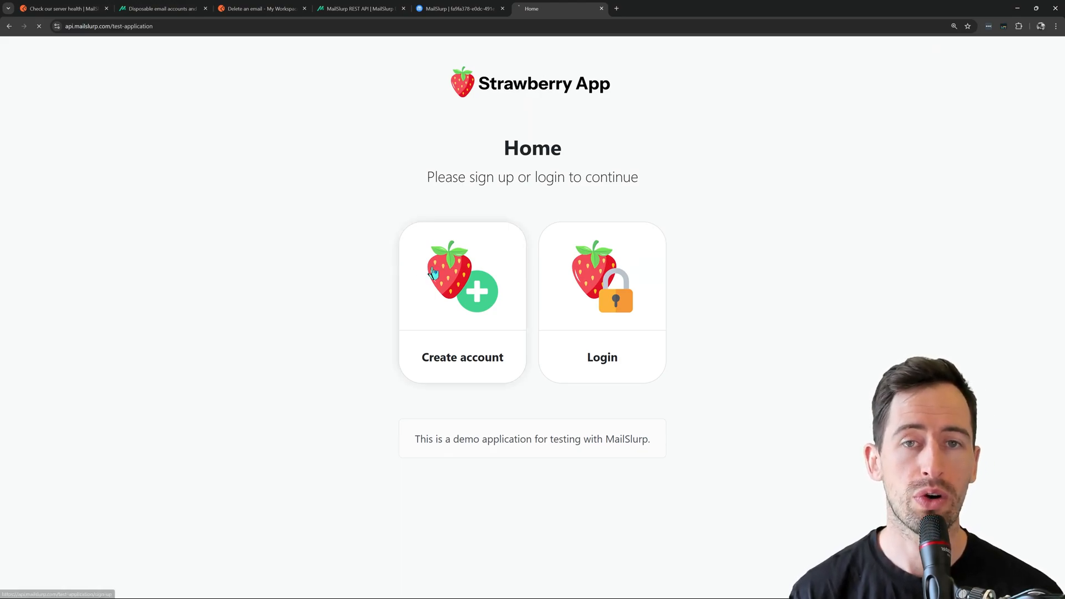
- Sign up to Strawberry App with the mailslurp.xyz inbox address and a password
click(462, 301)
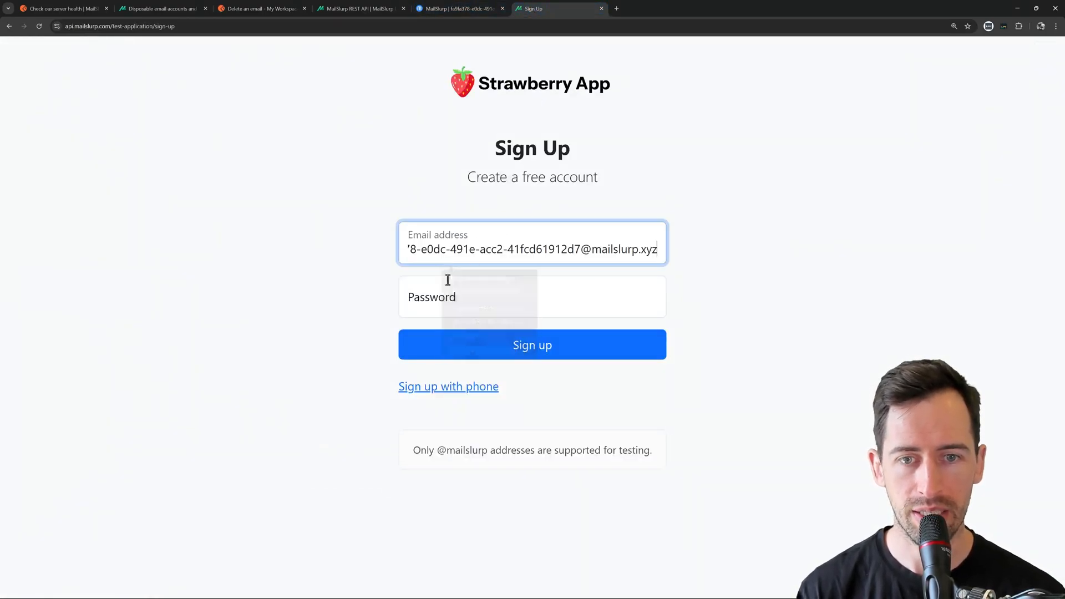
text(••••)
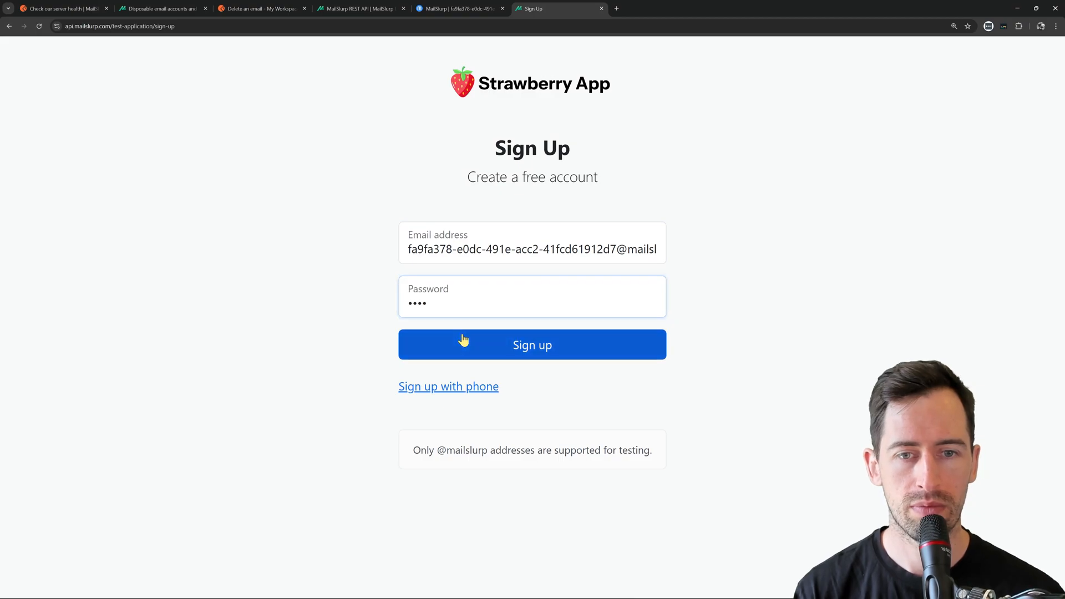
click(531, 344)
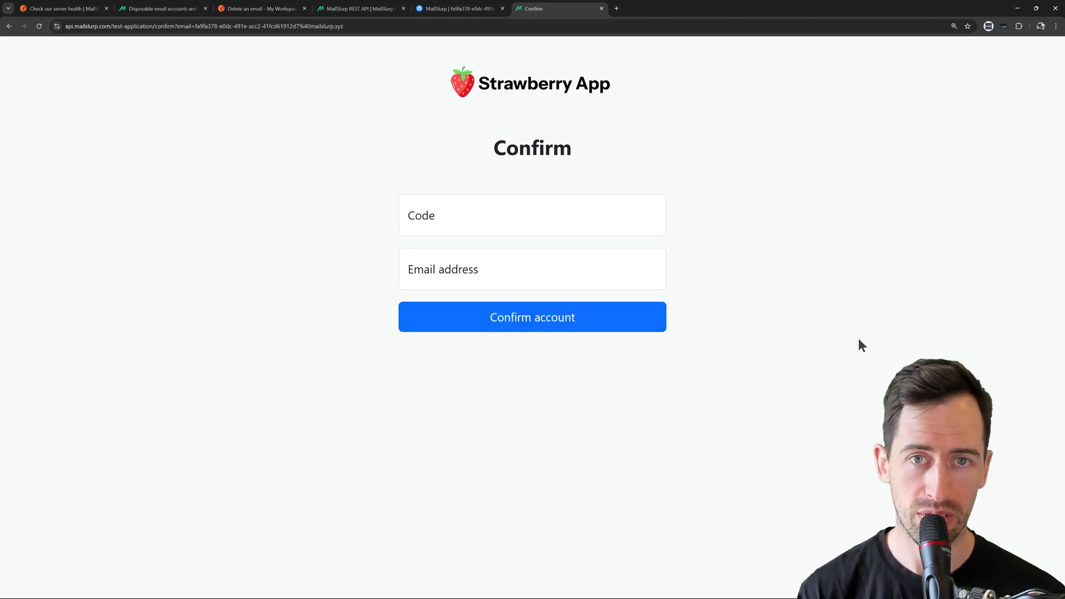
mouse_move(758, 331)
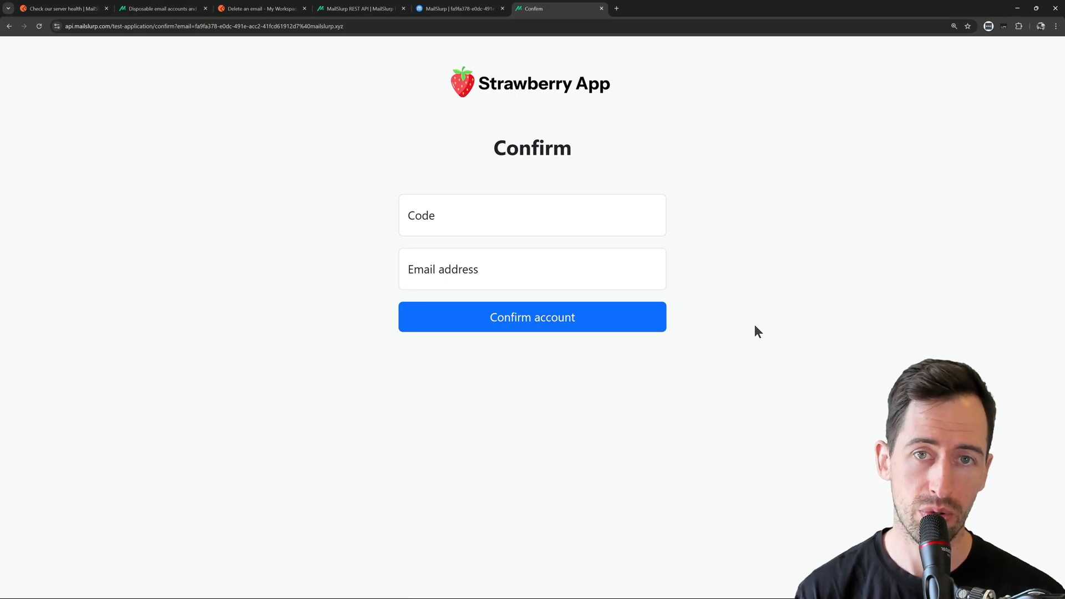
click(455, 8)
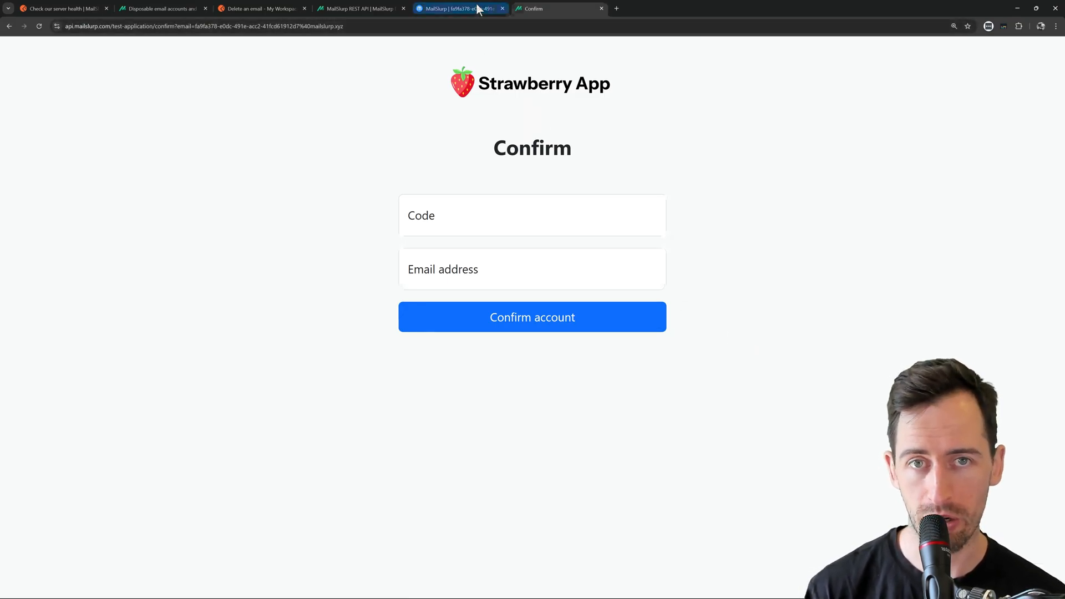
- View the Strawberry App confirmation email in MailSlurp, then the Confirm page
click(455, 8)
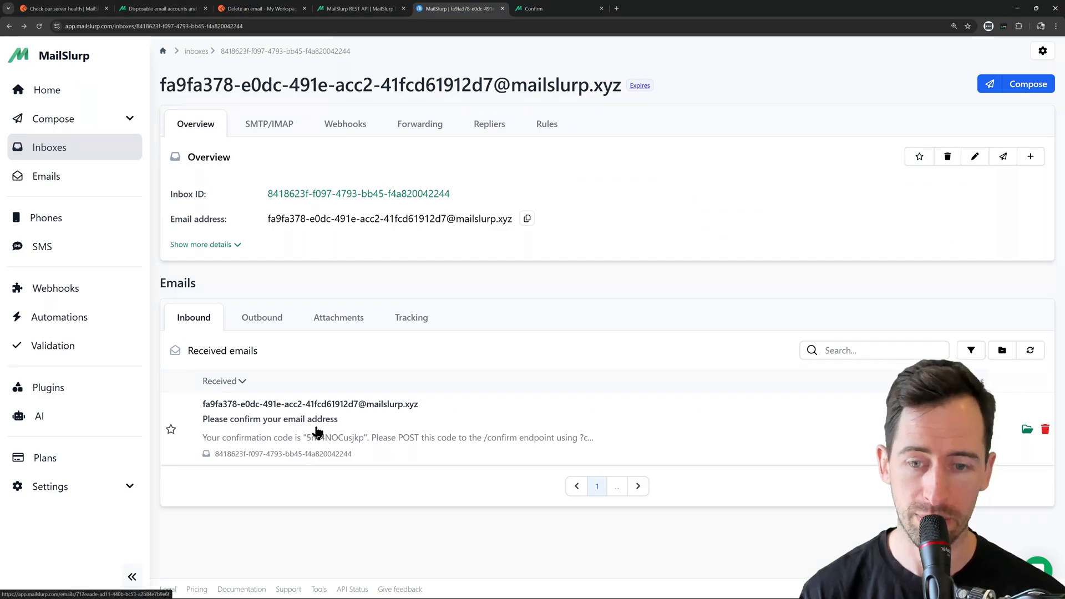
click(268, 419)
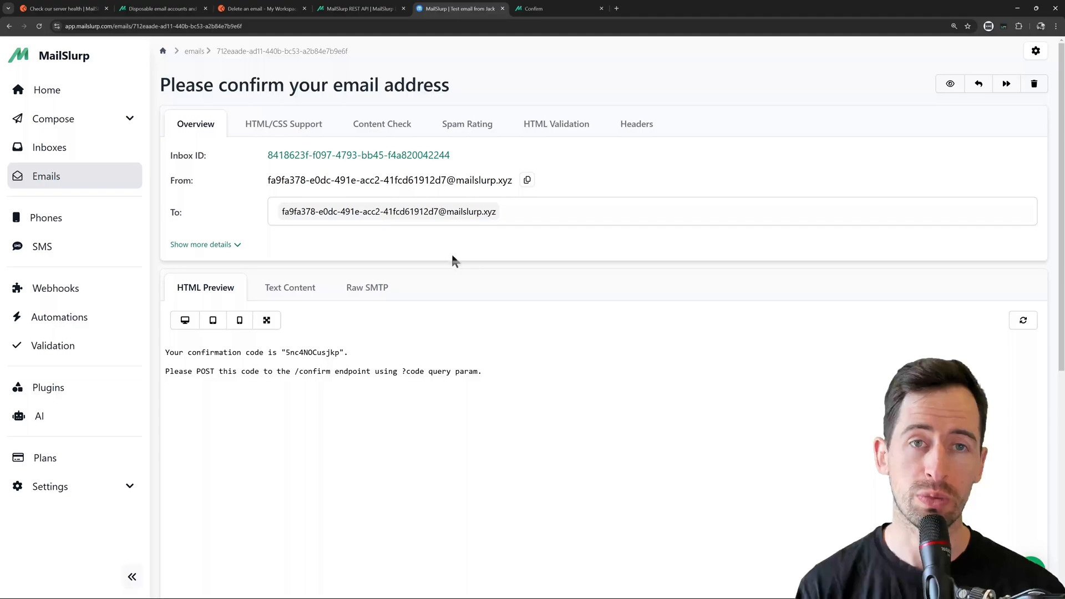
click(557, 8)
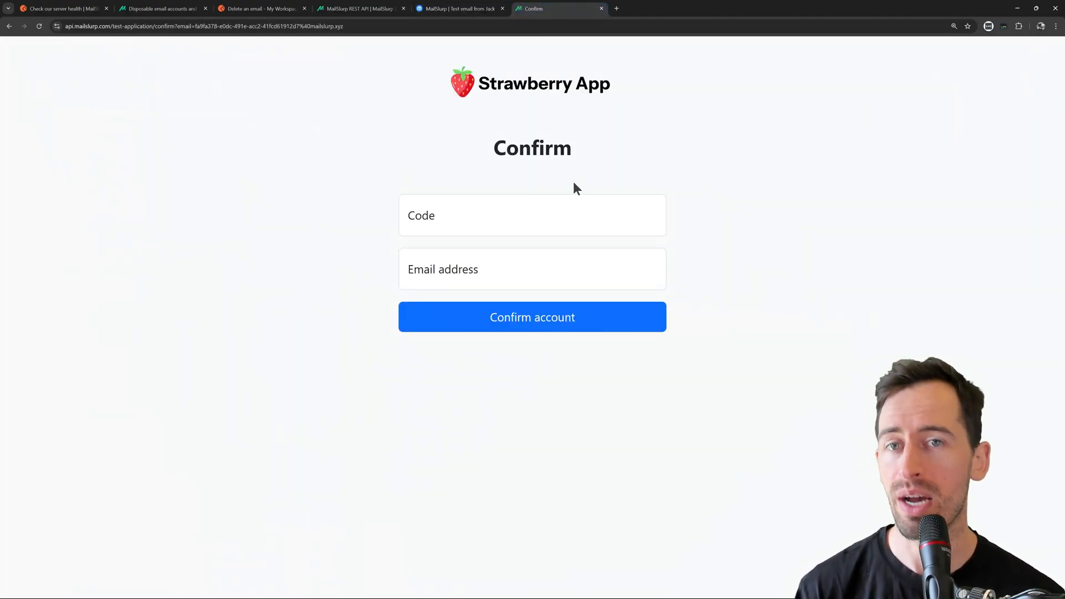
- Show the Test email verification MFA codes collection in Postman and start forking it
click(61, 8)
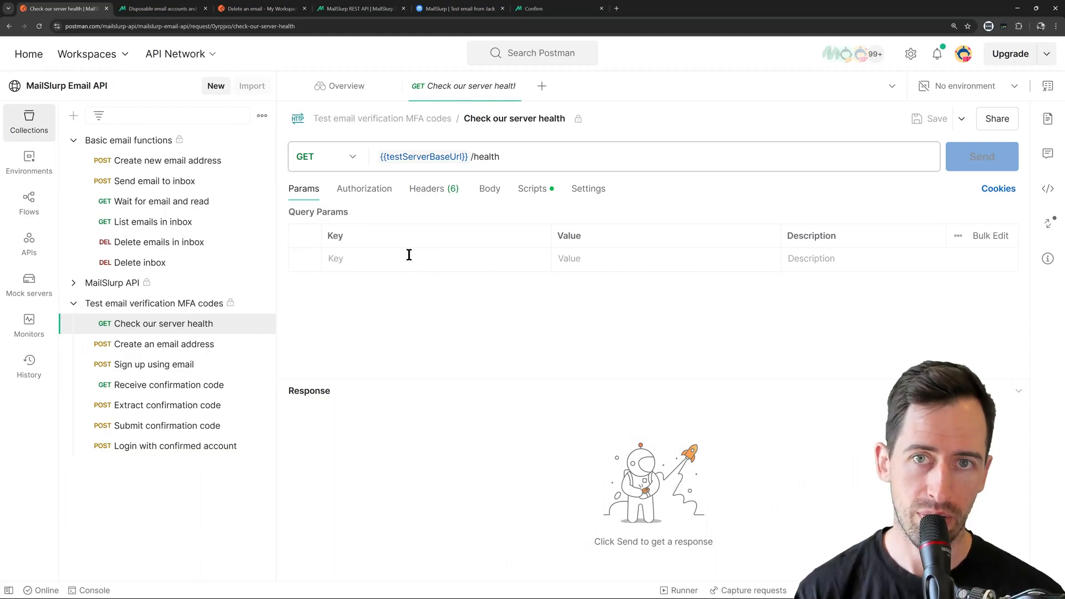
click(153, 303)
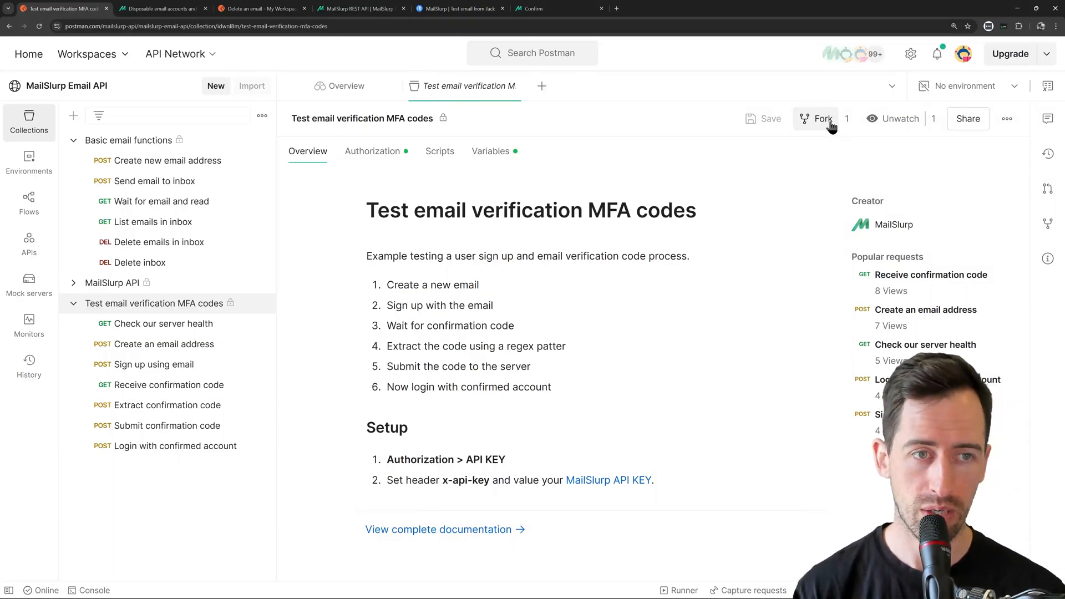
click(822, 118)
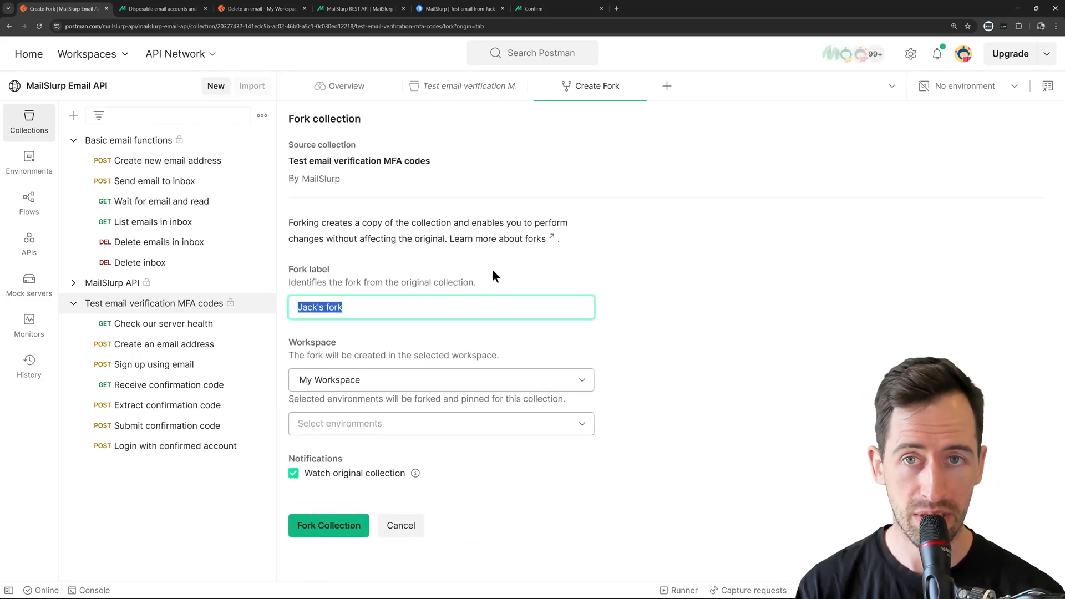
- Label the fork 'e2e tests', create it, and show its API-key authorization settings
text(e2e te)
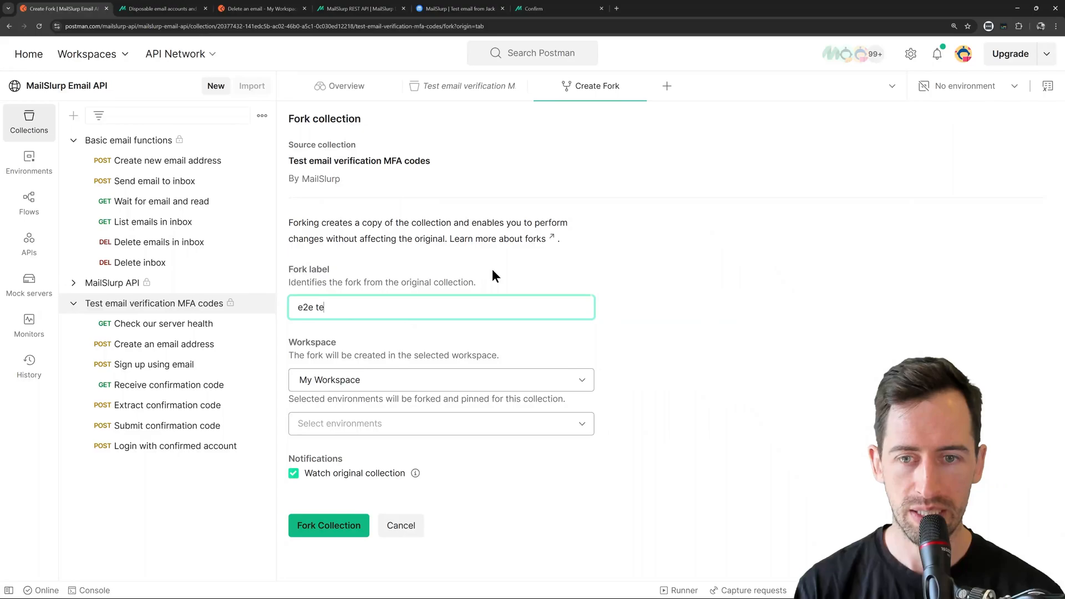
text(sts)
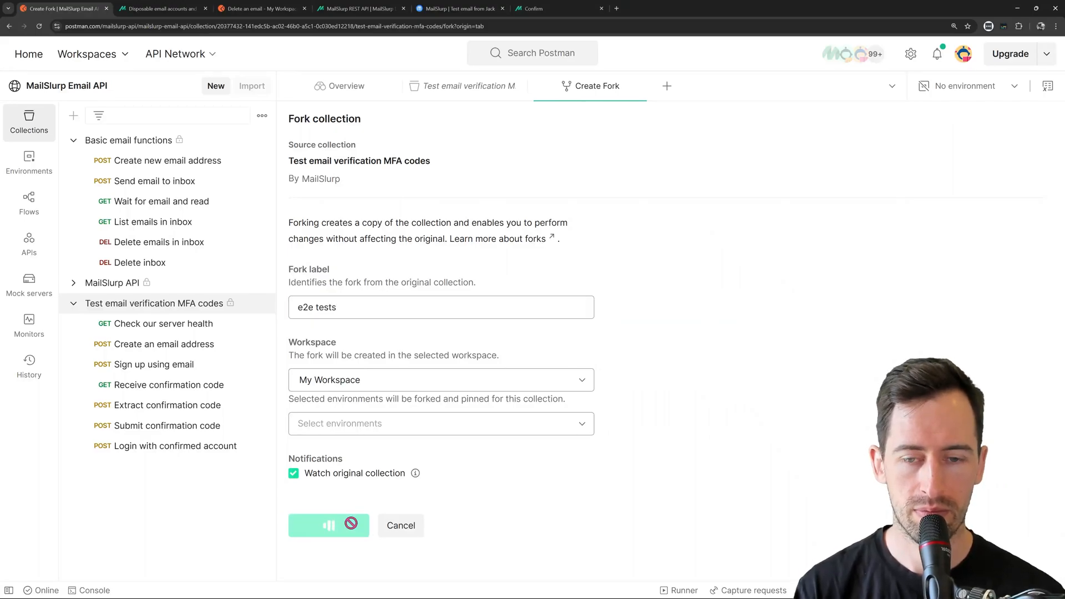
click(328, 524)
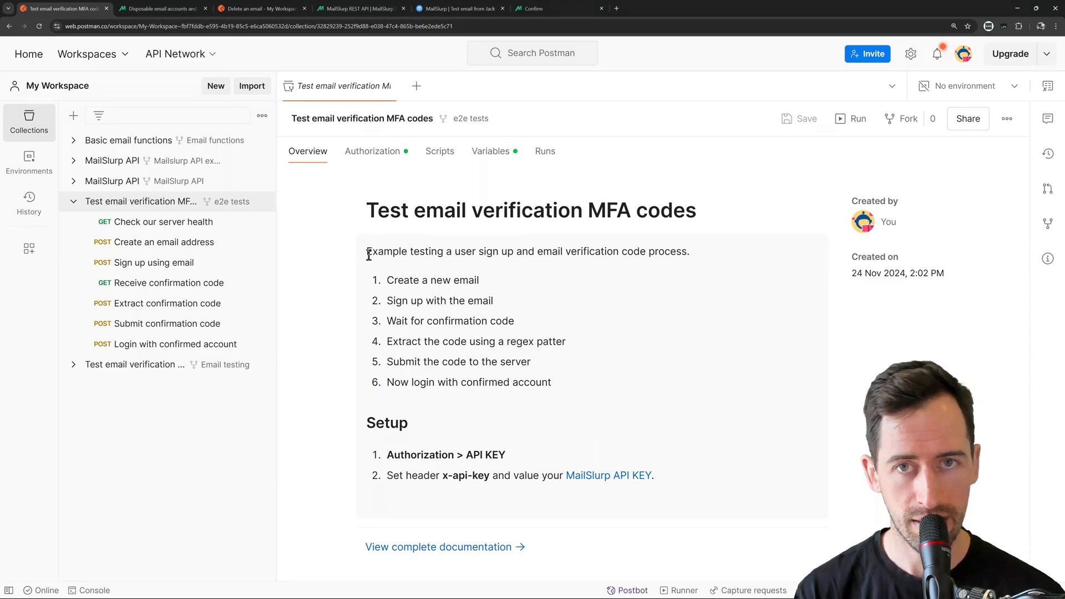
click(372, 151)
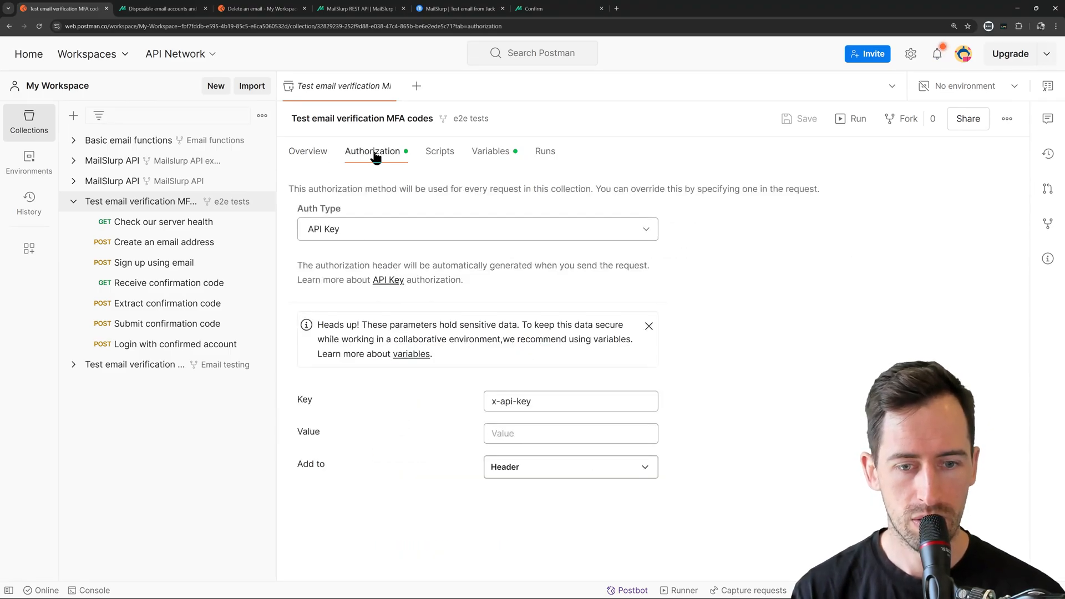
mouse_move(345, 237)
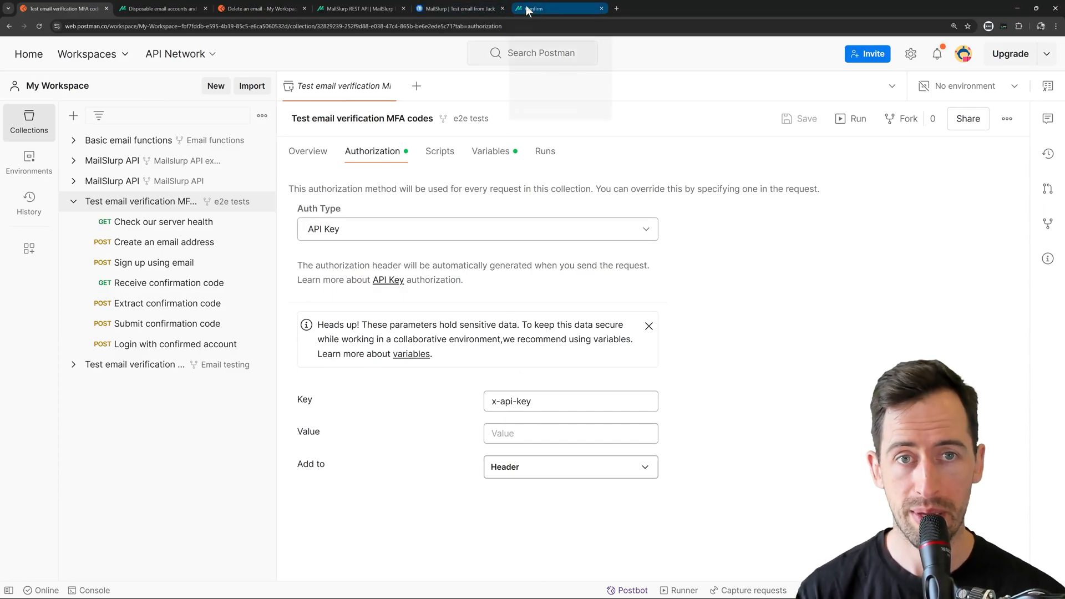
- Copy the API access key from the MailSlurp dashboard for the x-api-key value, then view the collection variables
click(359, 8)
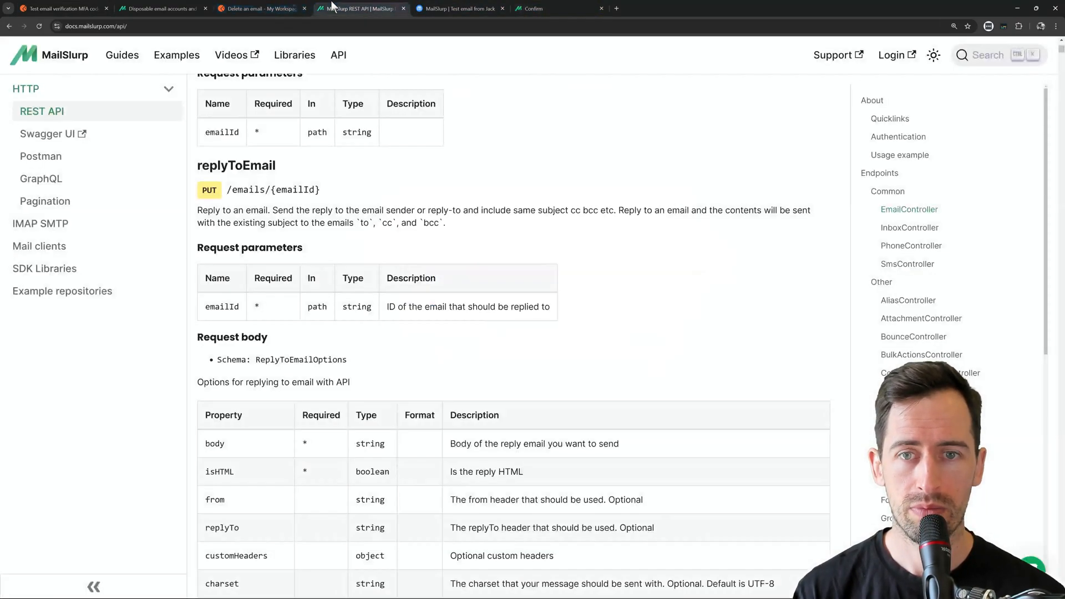
click(458, 8)
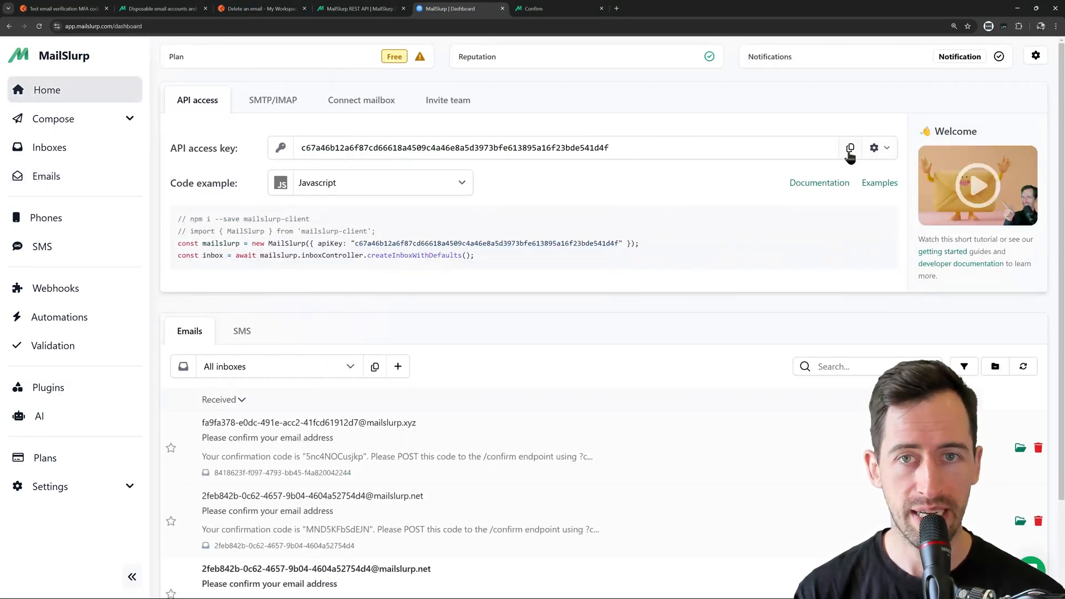
click(849, 148)
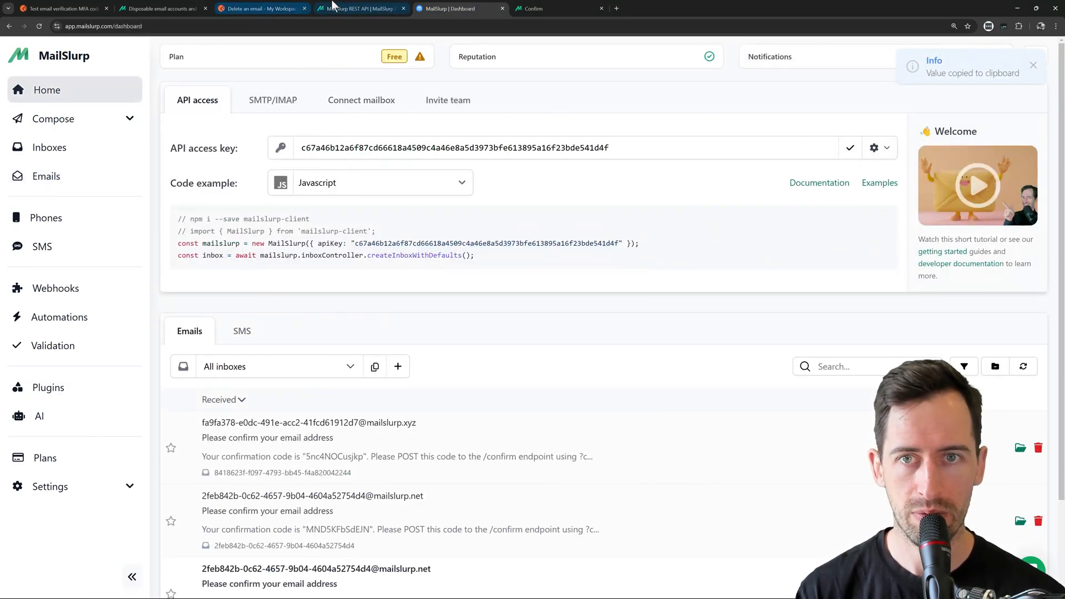
click(61, 8)
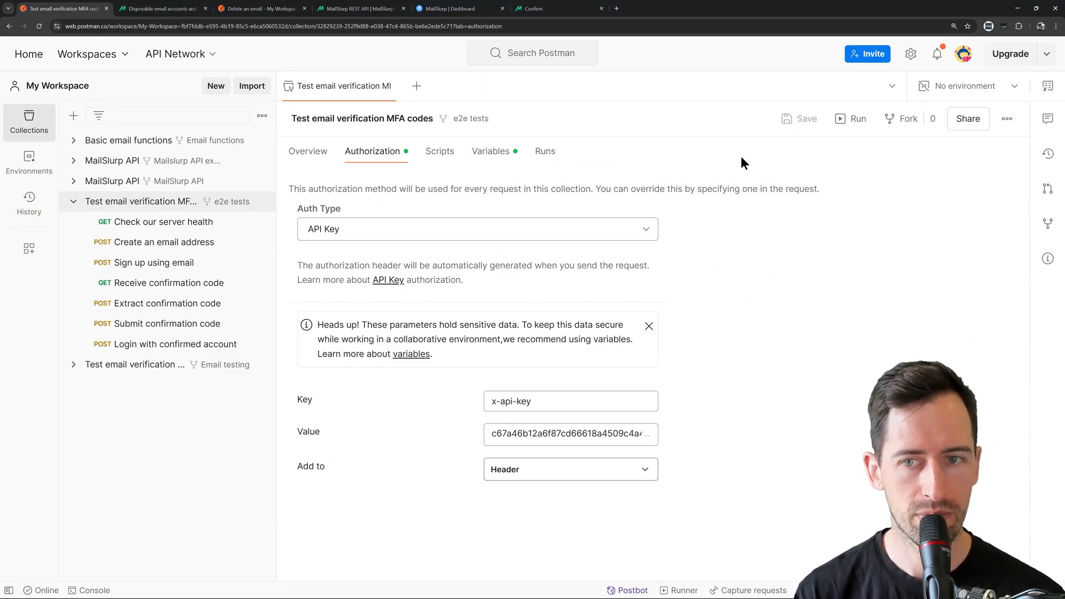
click(489, 151)
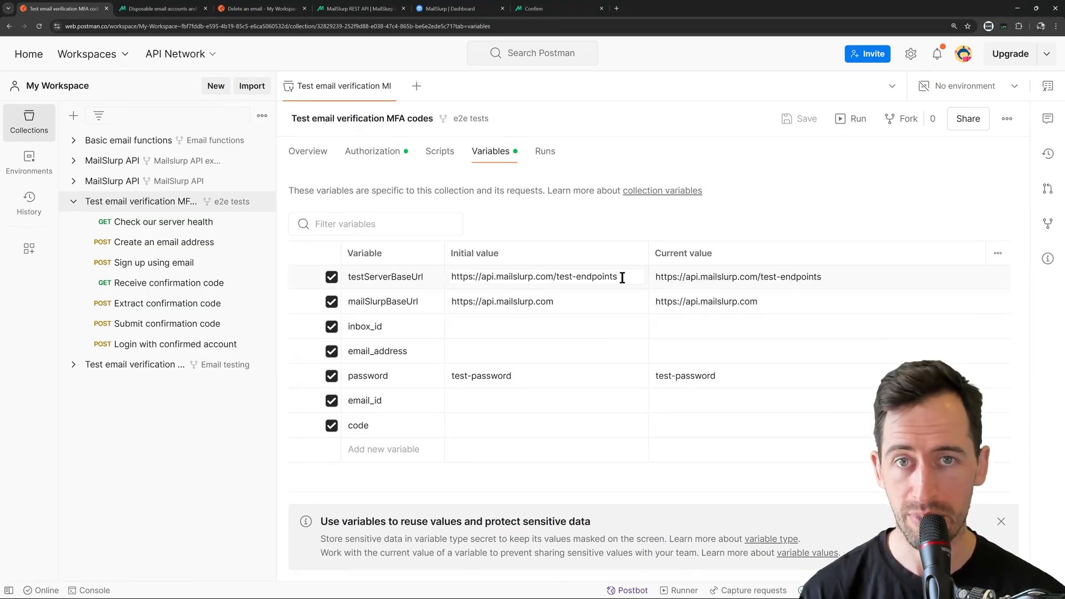
- Check the collection variables against the Strawberry App confirm page, then show Check our server health's test script
click(554, 7)
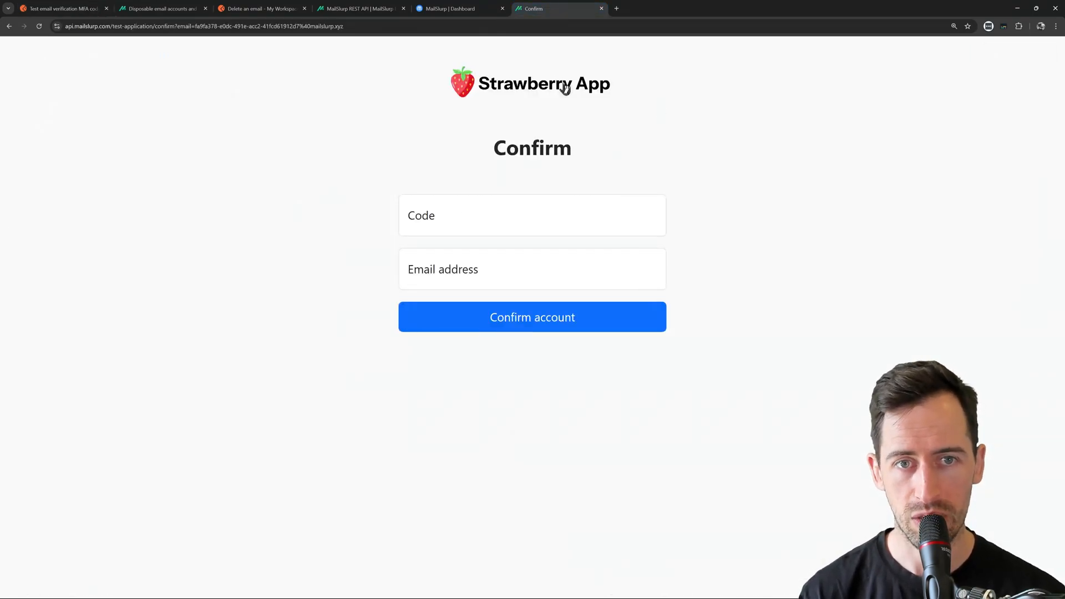
click(61, 8)
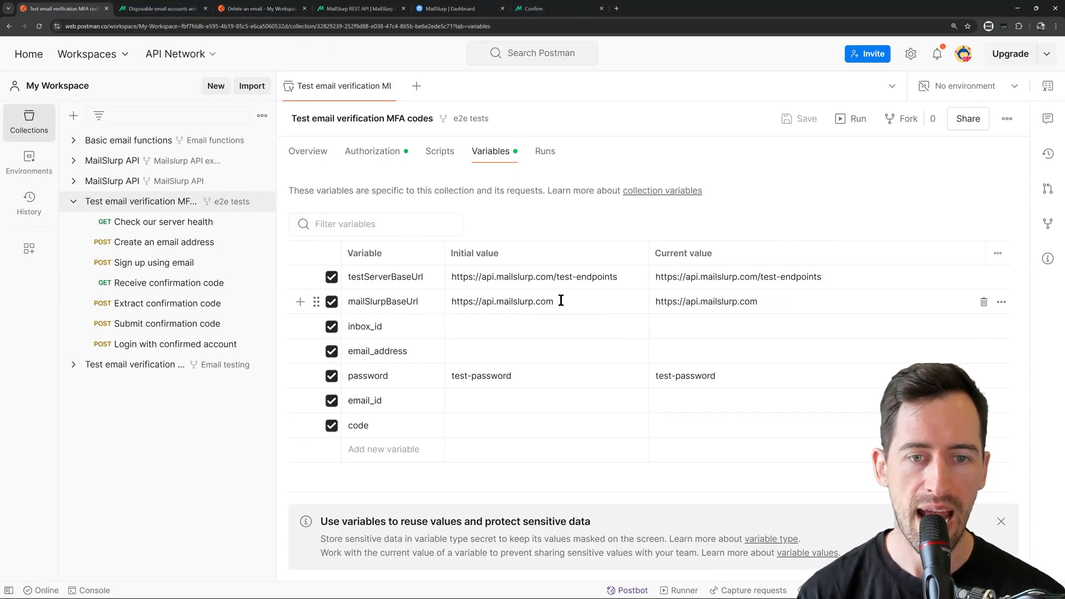
click(554, 302)
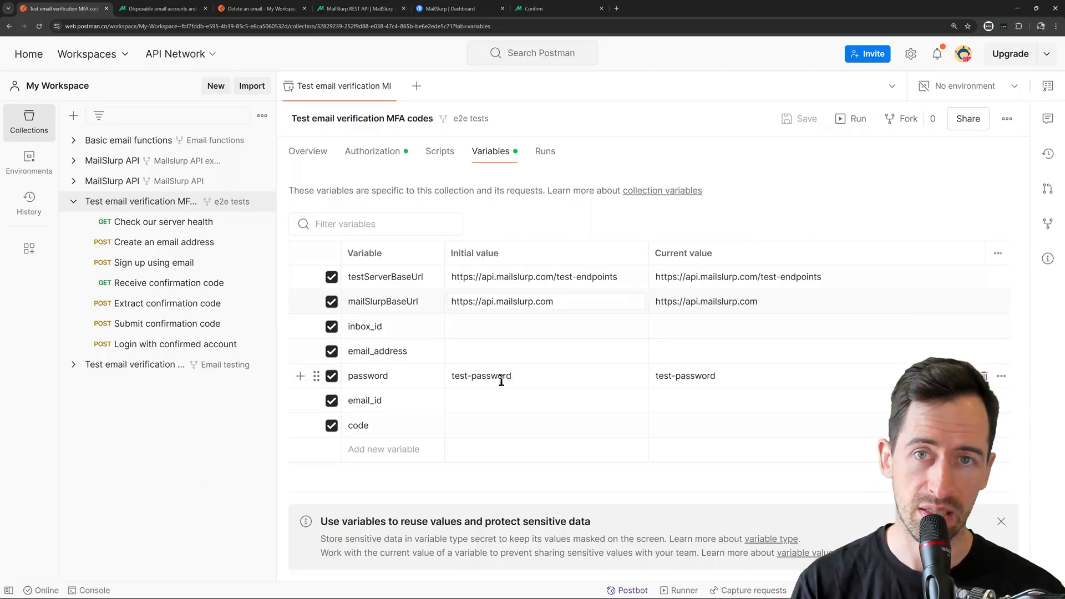
click(164, 221)
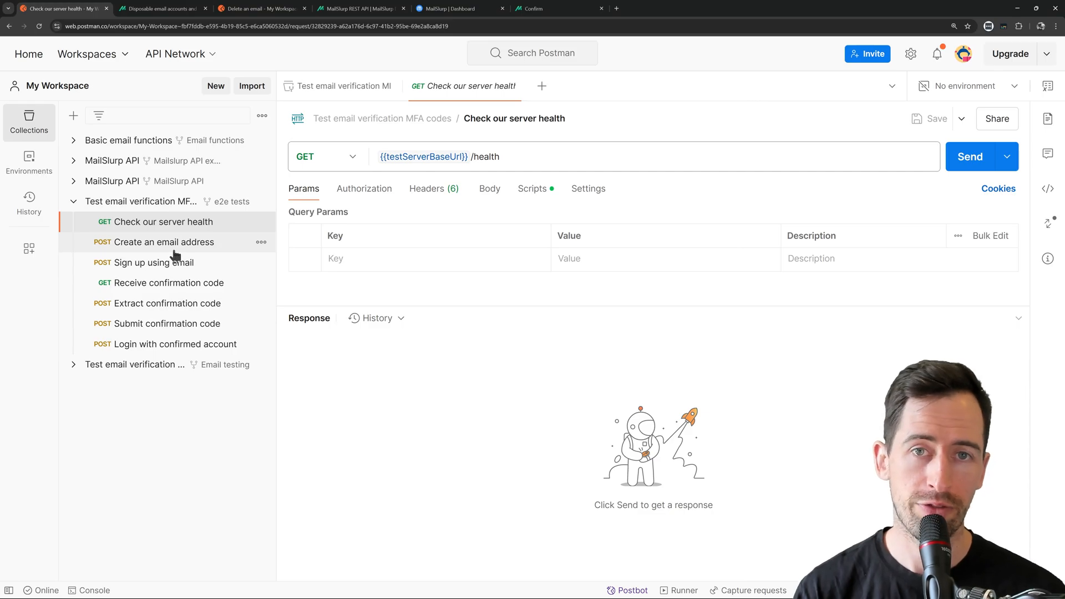
click(532, 188)
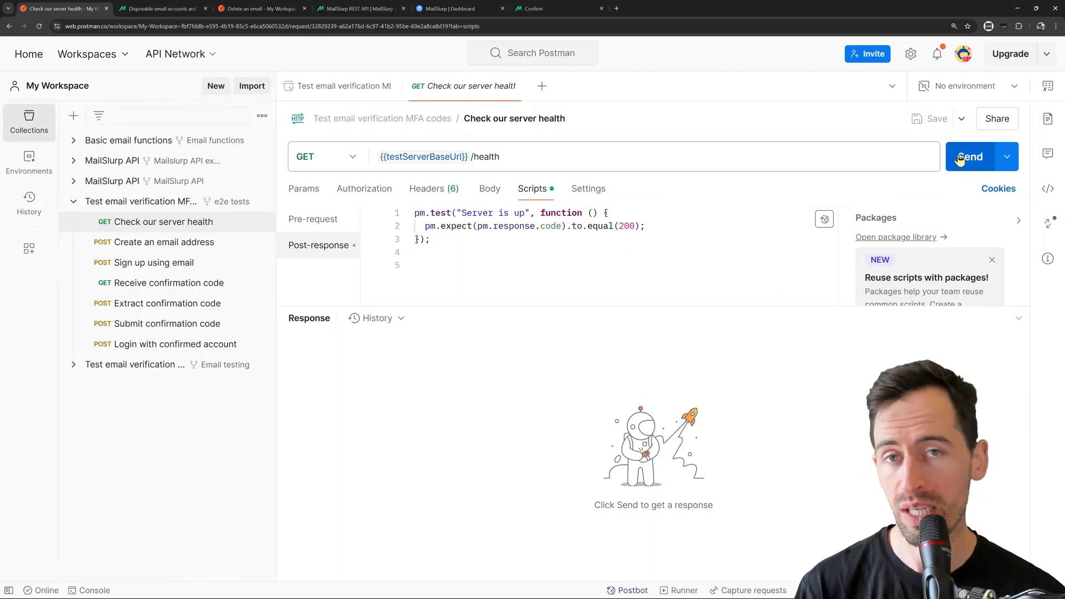
- Send the health check, see the Server is up test pass, and move to Create an email address
click(969, 157)
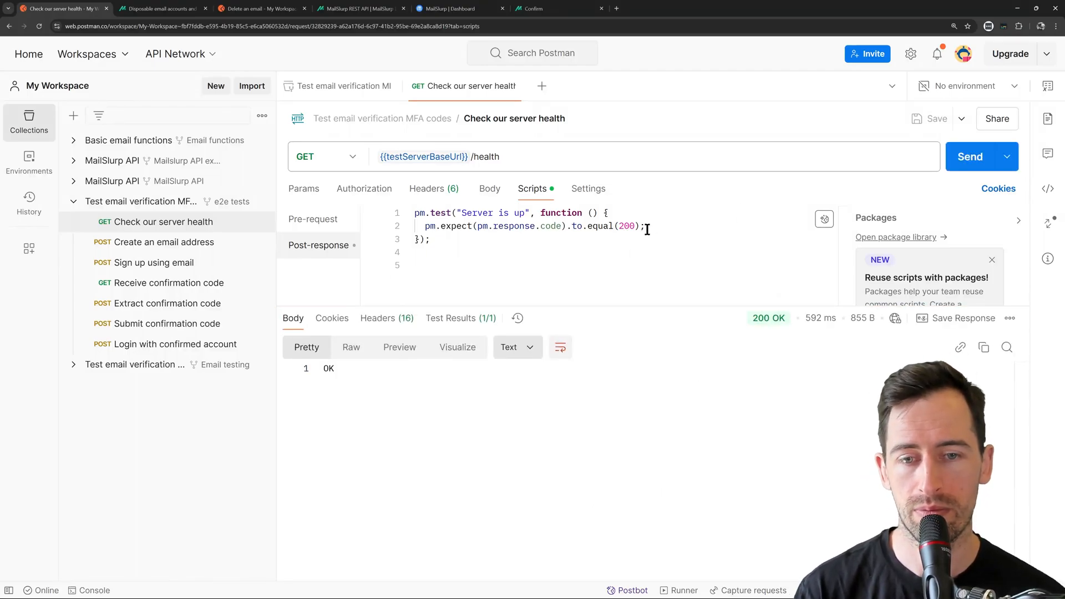
click(460, 318)
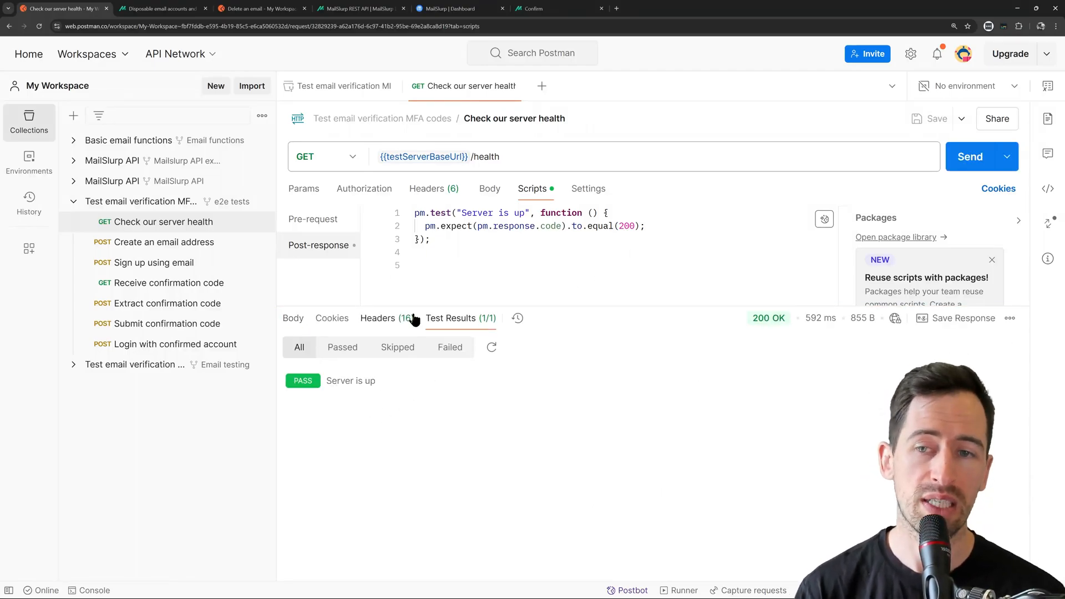
click(164, 242)
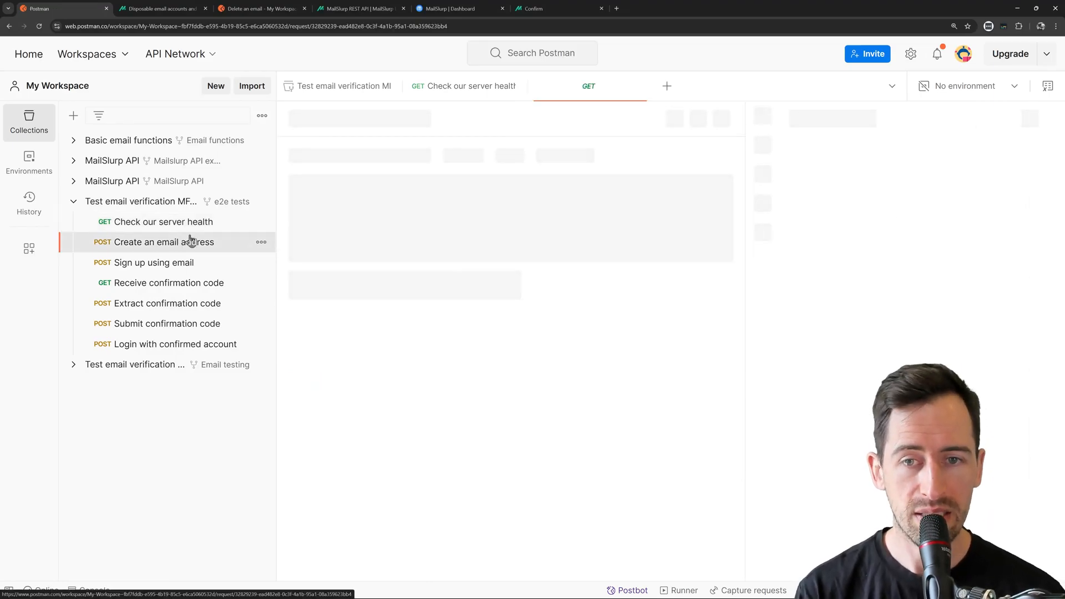
- Send Create an email address, inspect the new mailslurp.net inbox JSON, and move to Sign up using email
click(164, 242)
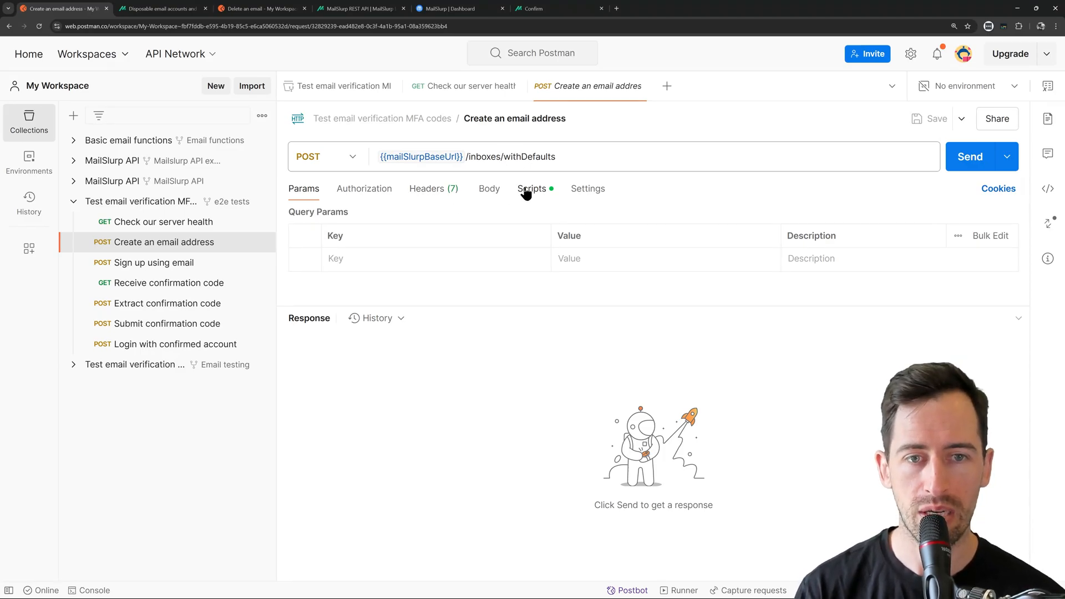
click(532, 188)
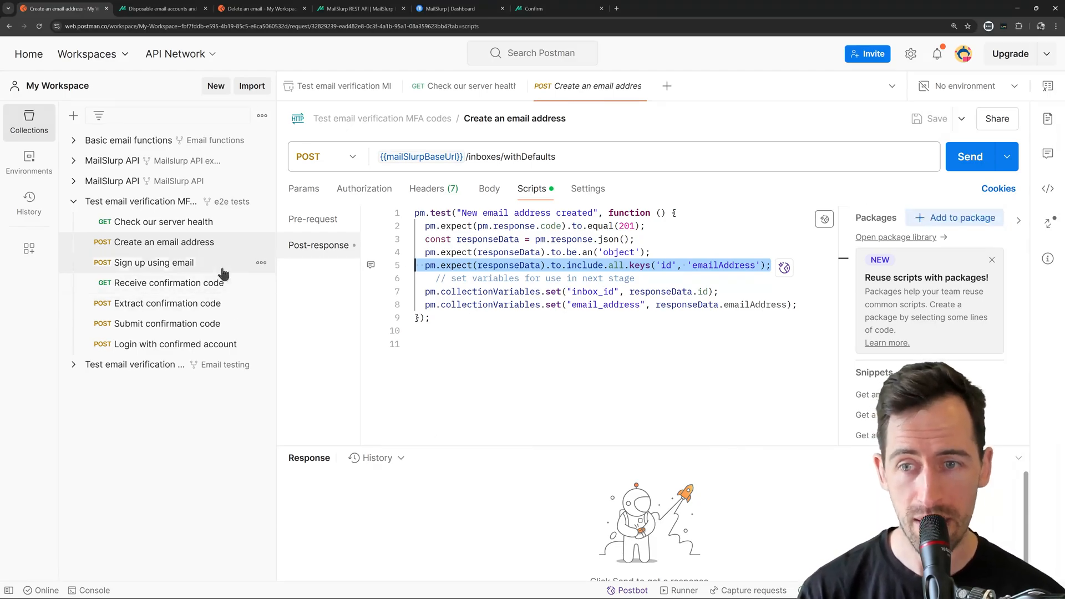
click(422, 156)
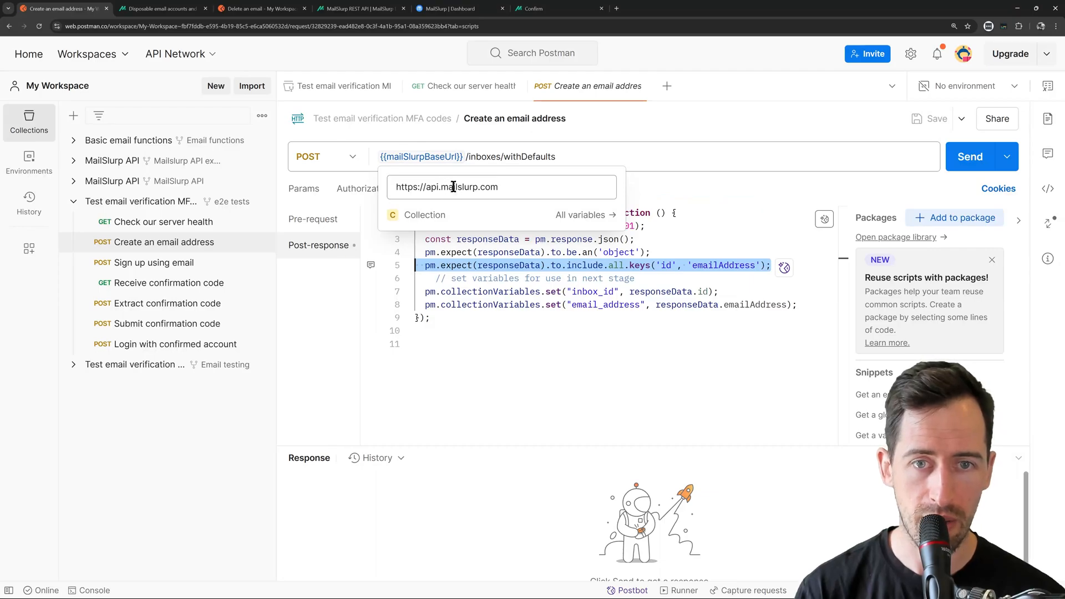
click(969, 156)
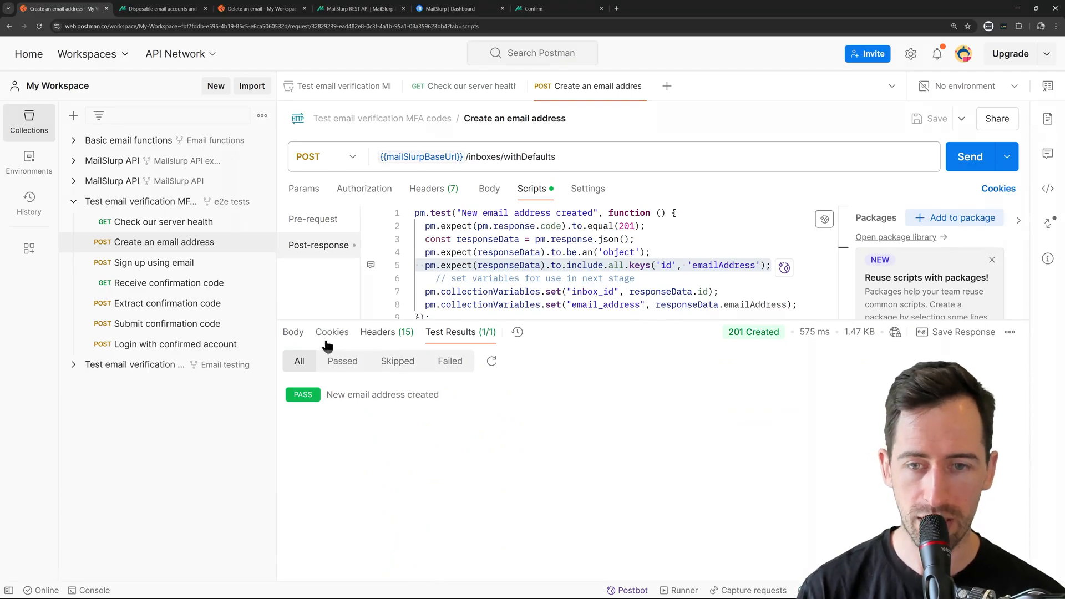
click(293, 332)
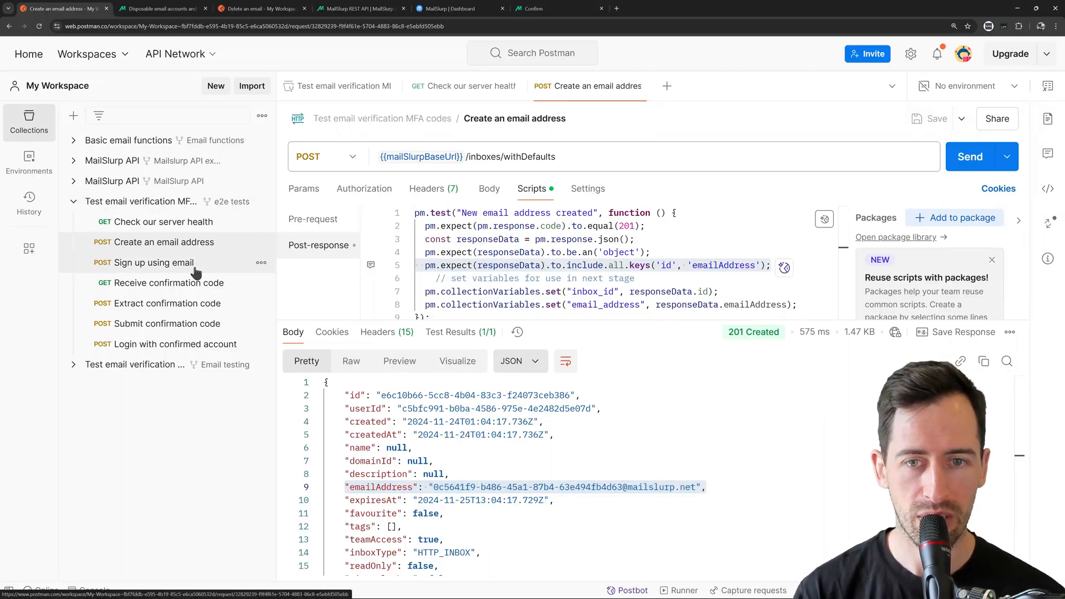
click(155, 262)
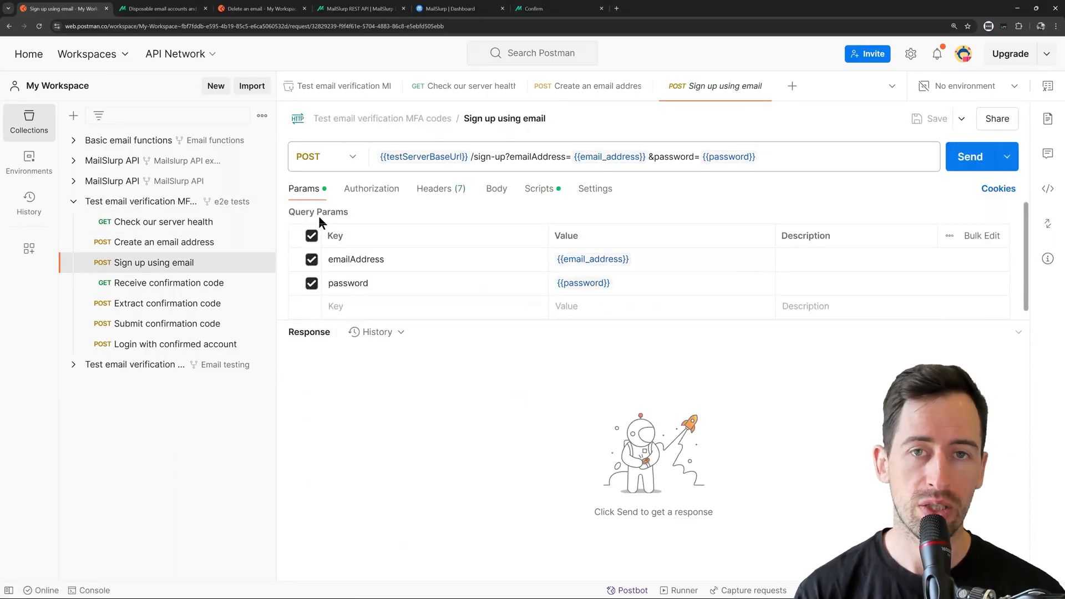
- Switch browser tabs to the Strawberry App sign-up page source and the MailSlurp dashboard
click(455, 8)
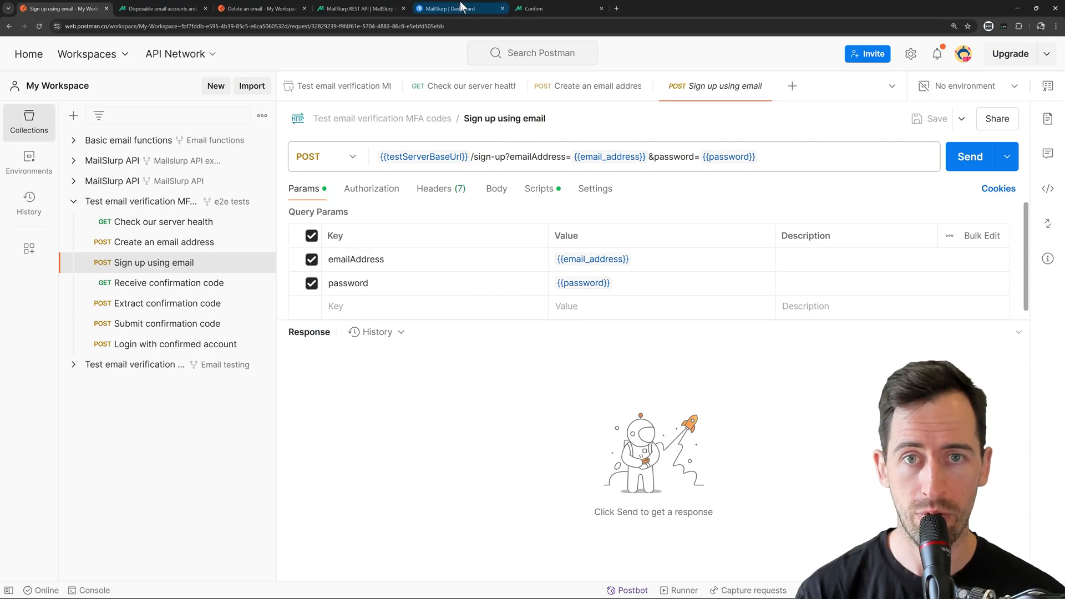
click(556, 8)
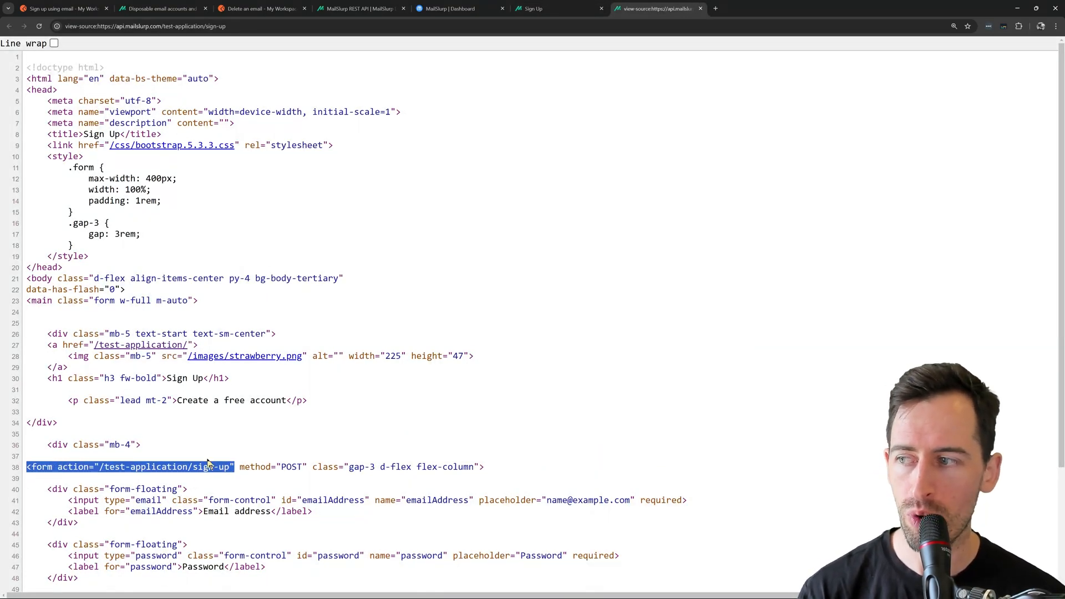
mouse_move(247, 397)
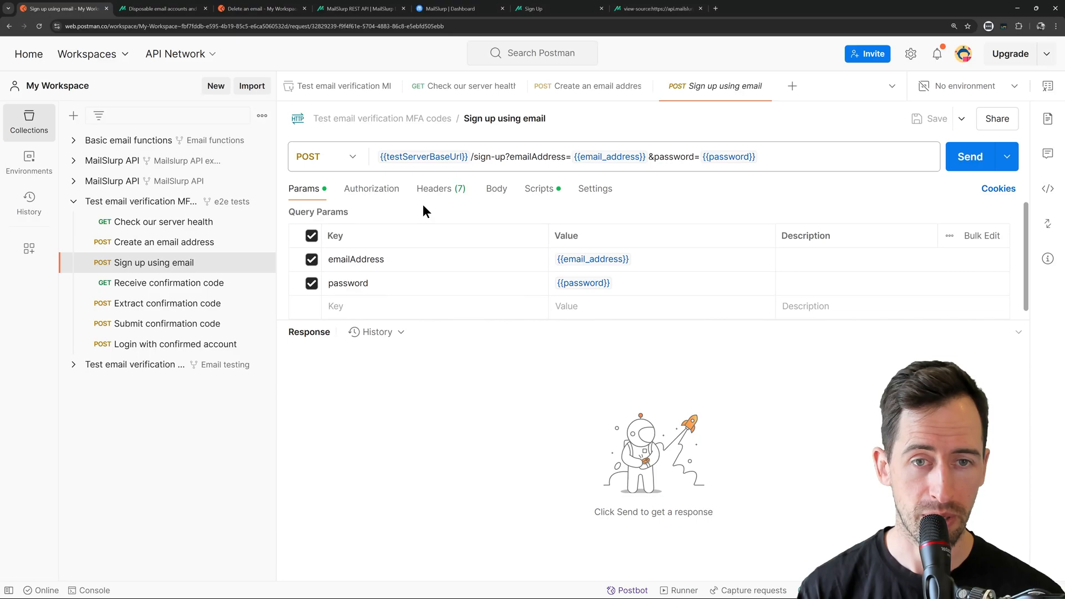
- Inspect the testServerBaseUrl, email_address and password variables used in the sign-up URL
click(454, 157)
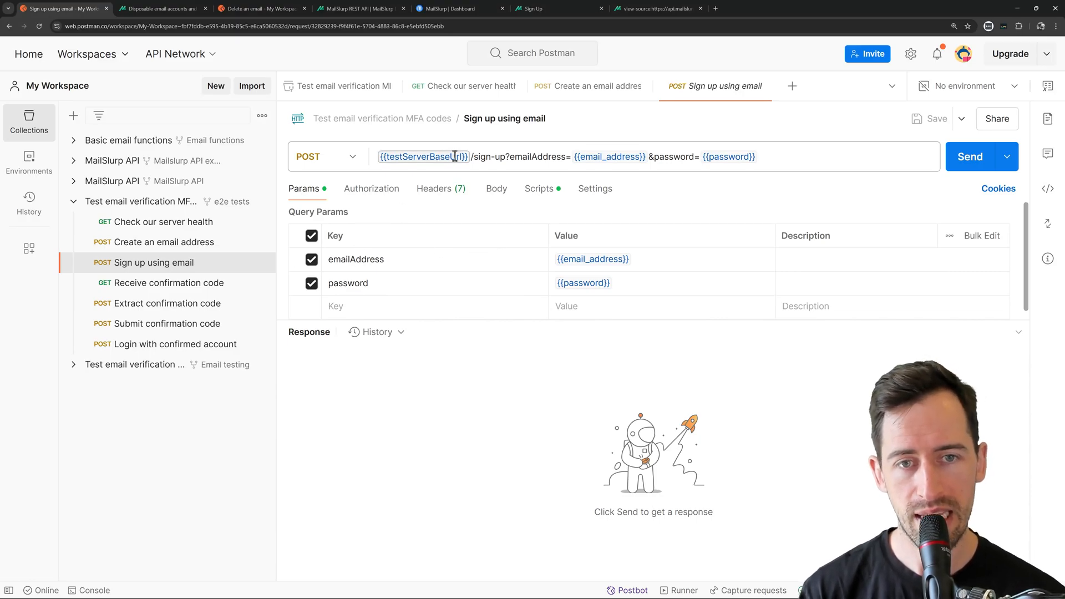
mouse_move(423, 156)
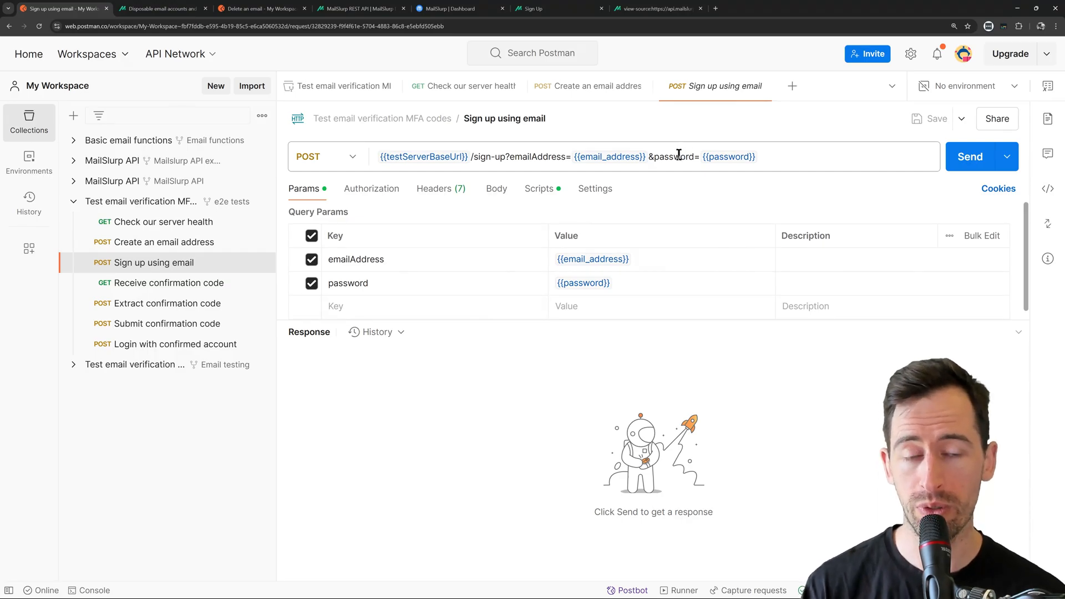
click(593, 258)
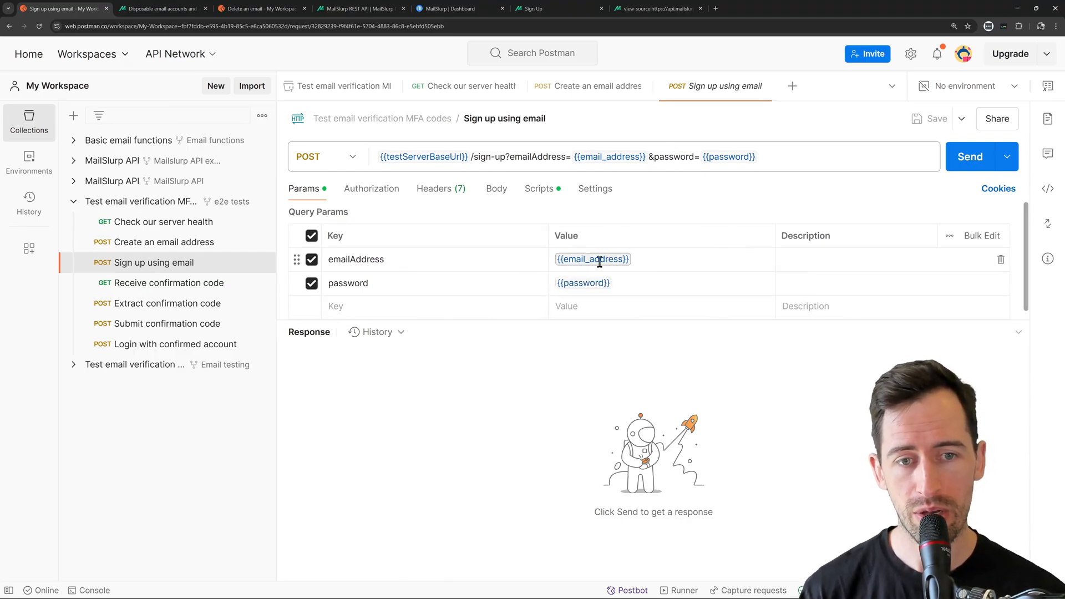
click(592, 259)
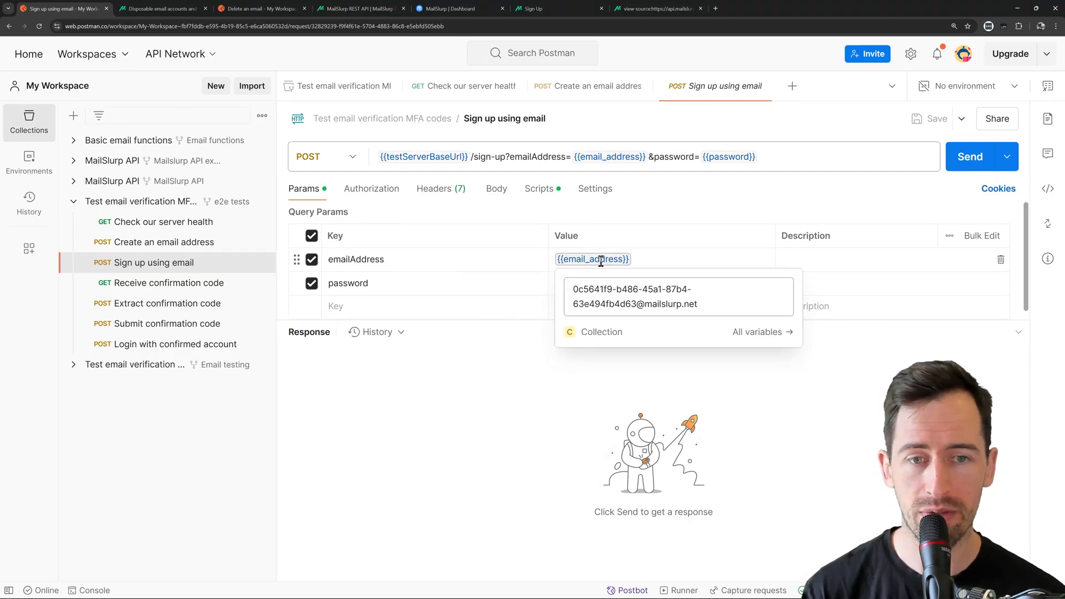
click(728, 156)
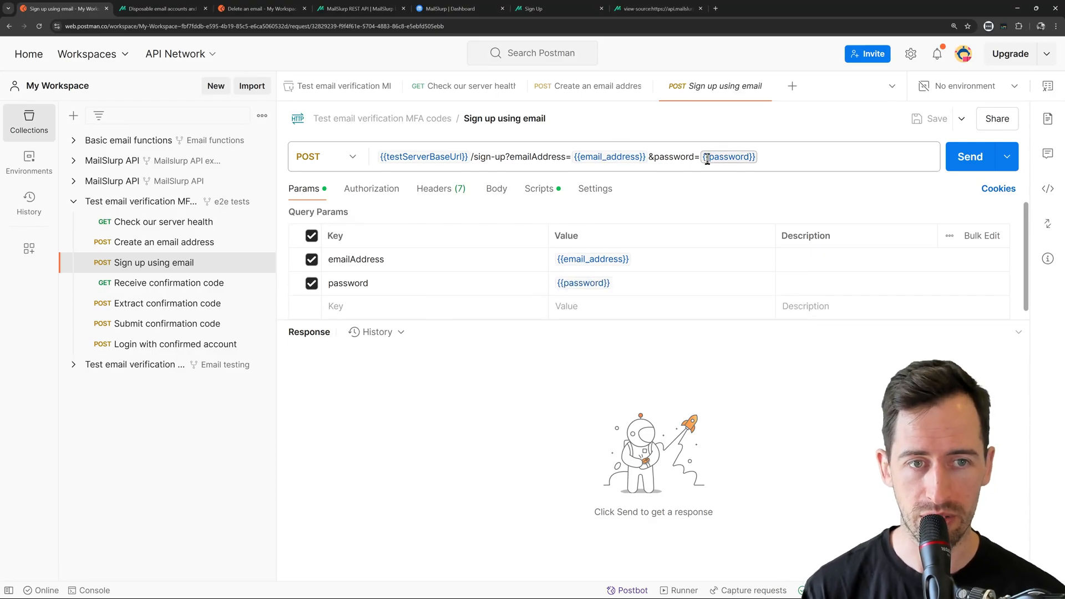
click(588, 86)
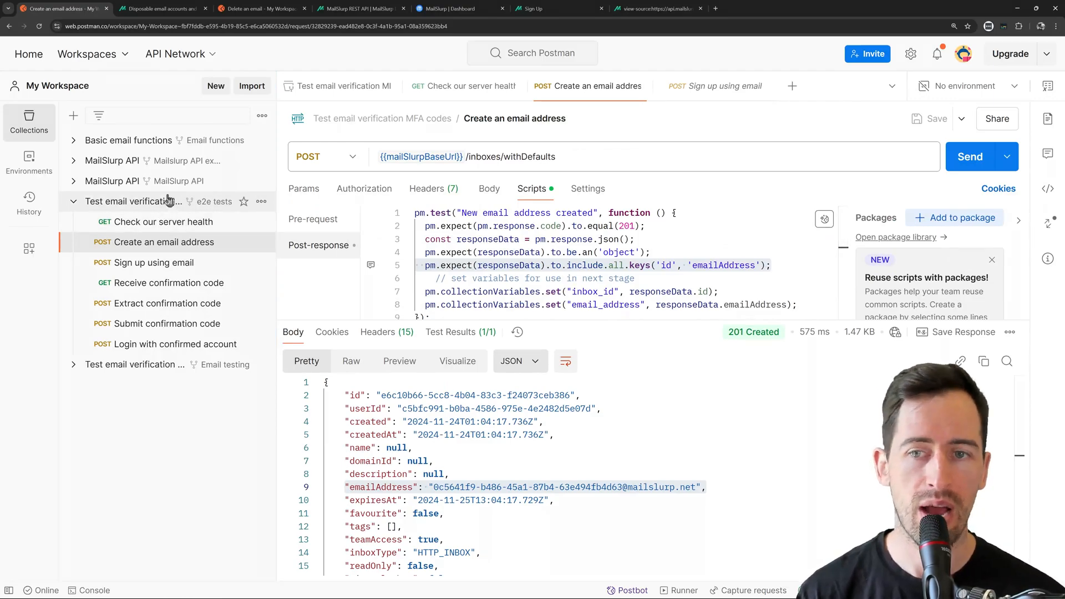
- Send the Sign up using email request for 200 OK and view its post-response test script
click(714, 85)
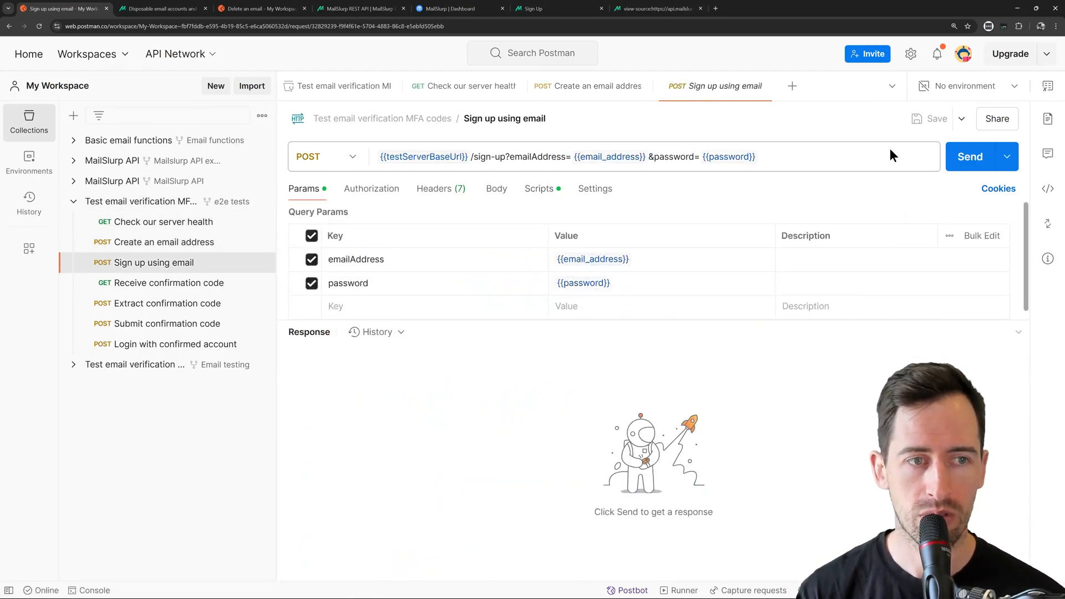
click(970, 156)
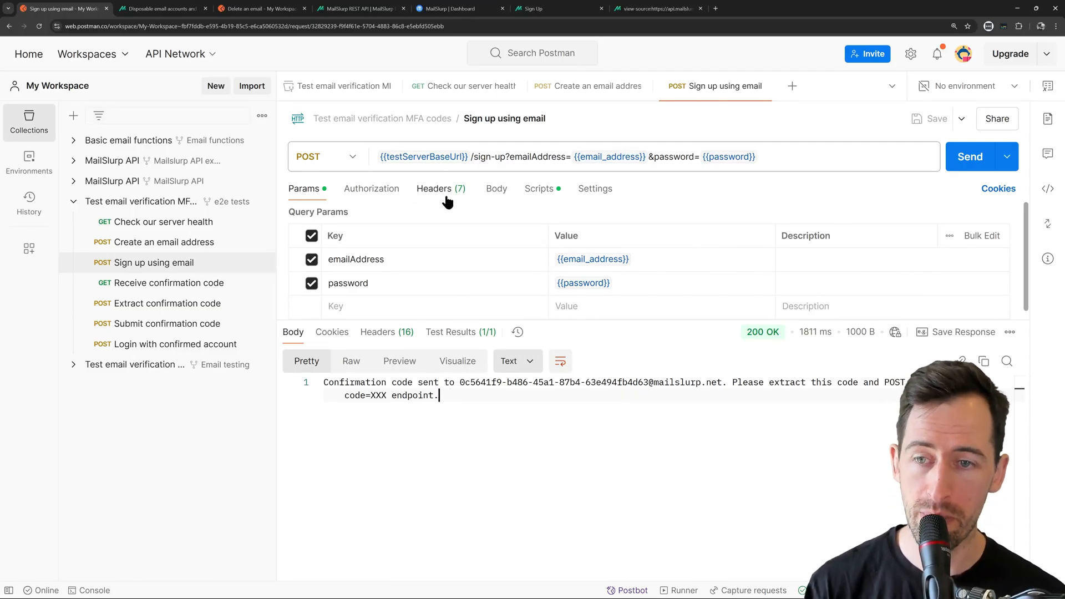
mouse_move(550, 195)
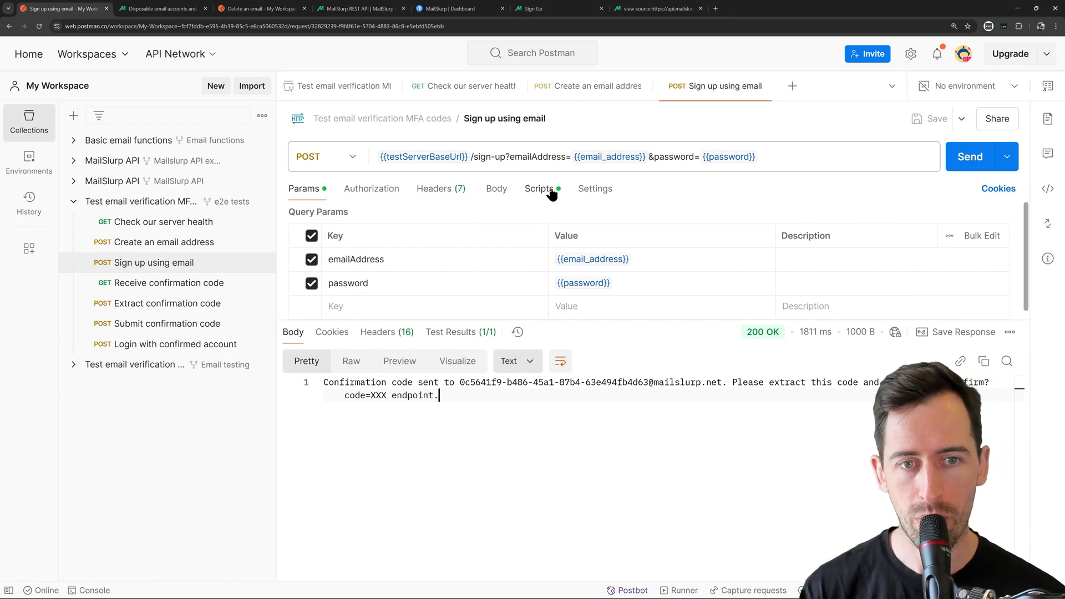
click(538, 189)
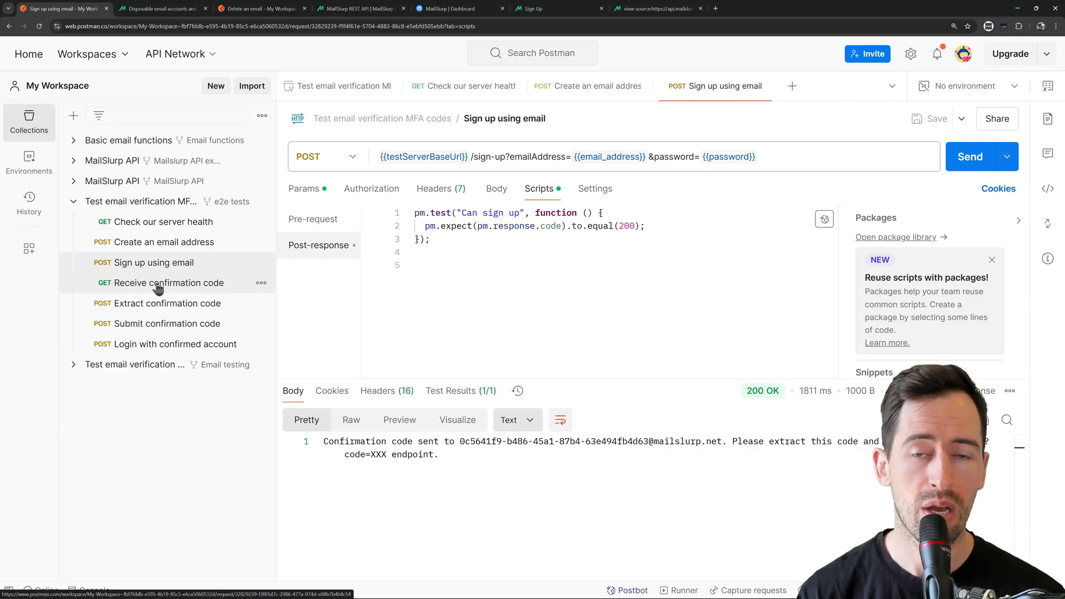
- In Receive confirmation code, change the URL timeout from 6000 to 60000 and view its test script
click(168, 283)
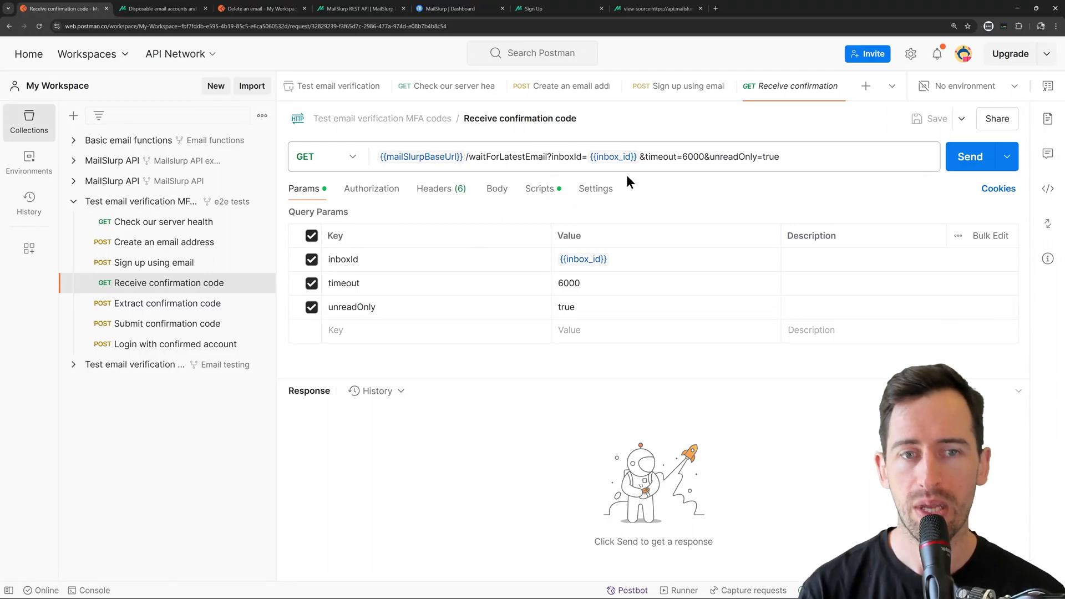
click(611, 156)
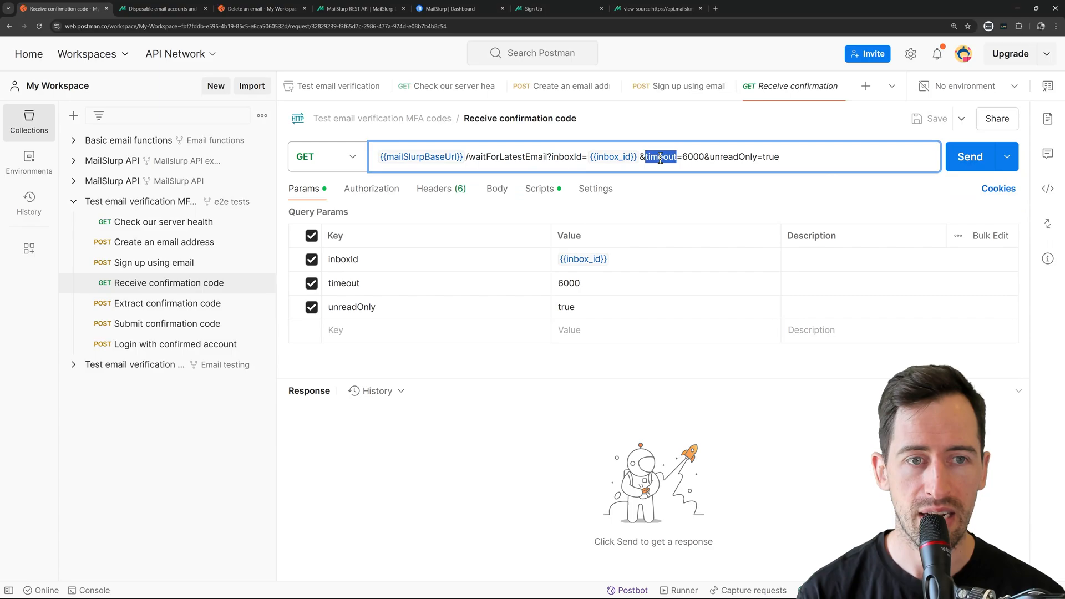
double_click(700, 157)
text(0)
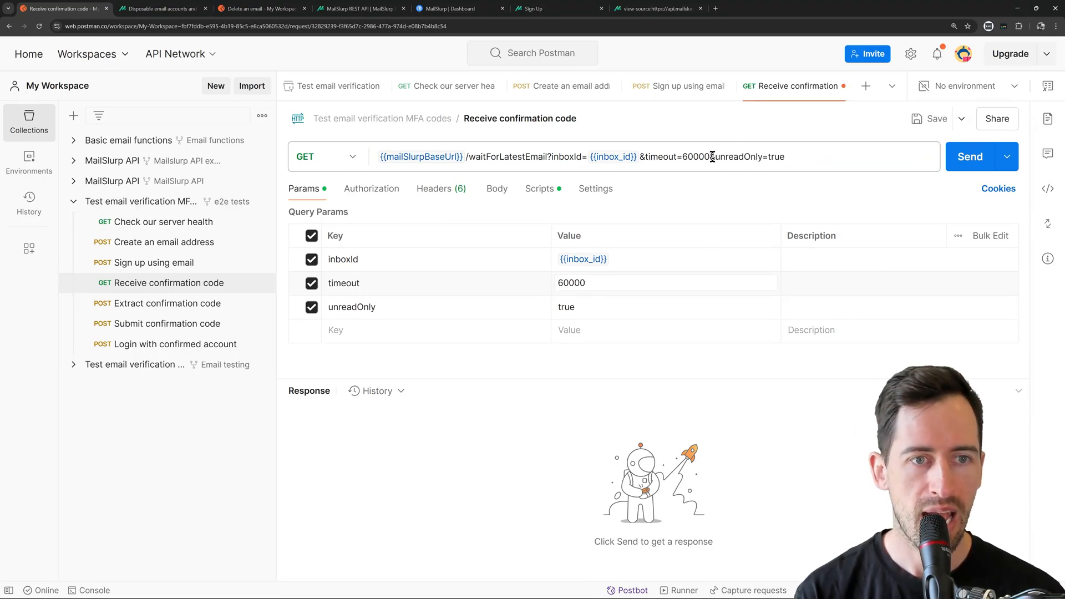
double_click(745, 157)
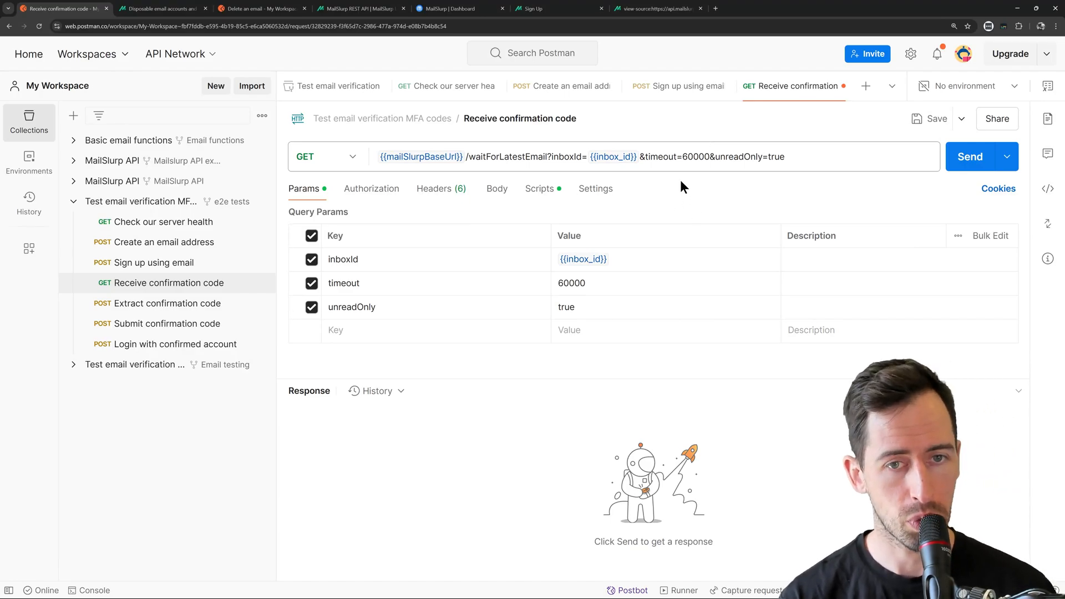
click(539, 189)
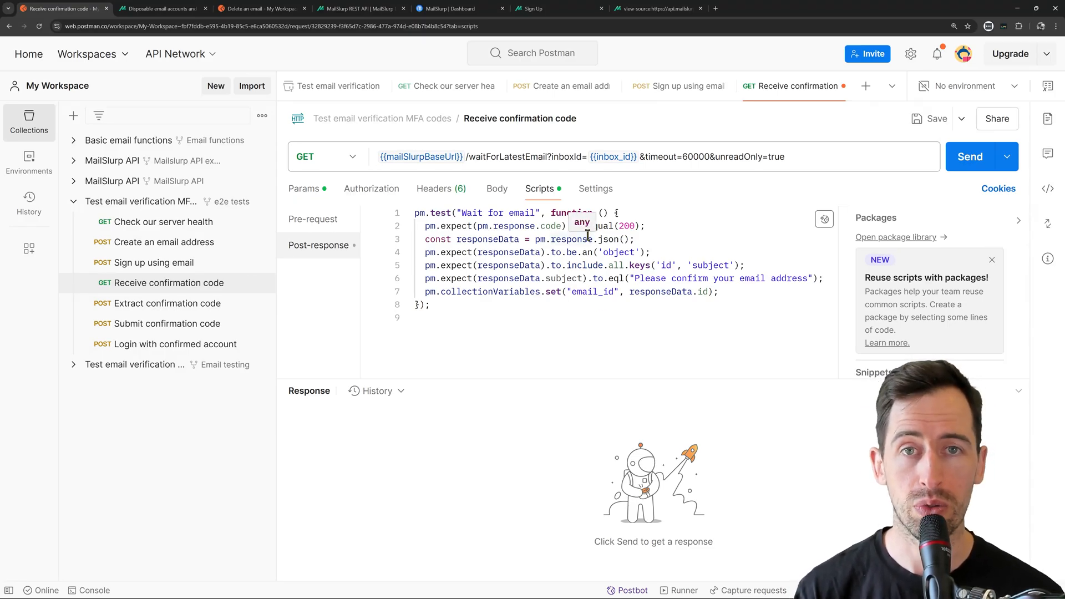
- Send the request, read the confirmation email body and the email_id script variable, then move to Extract confirmation code
click(969, 157)
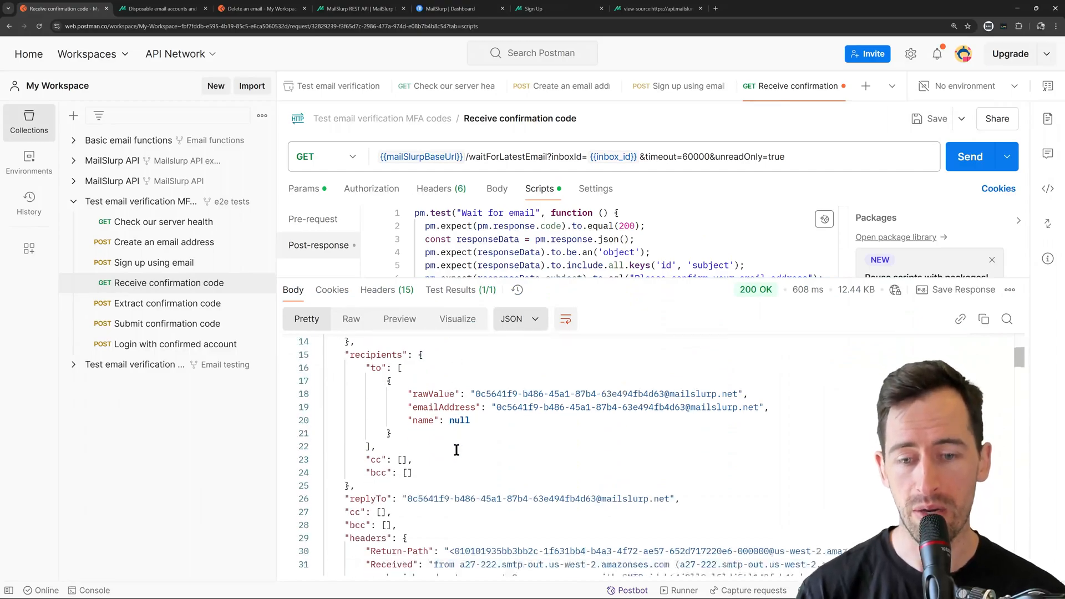
scroll(down, 3)
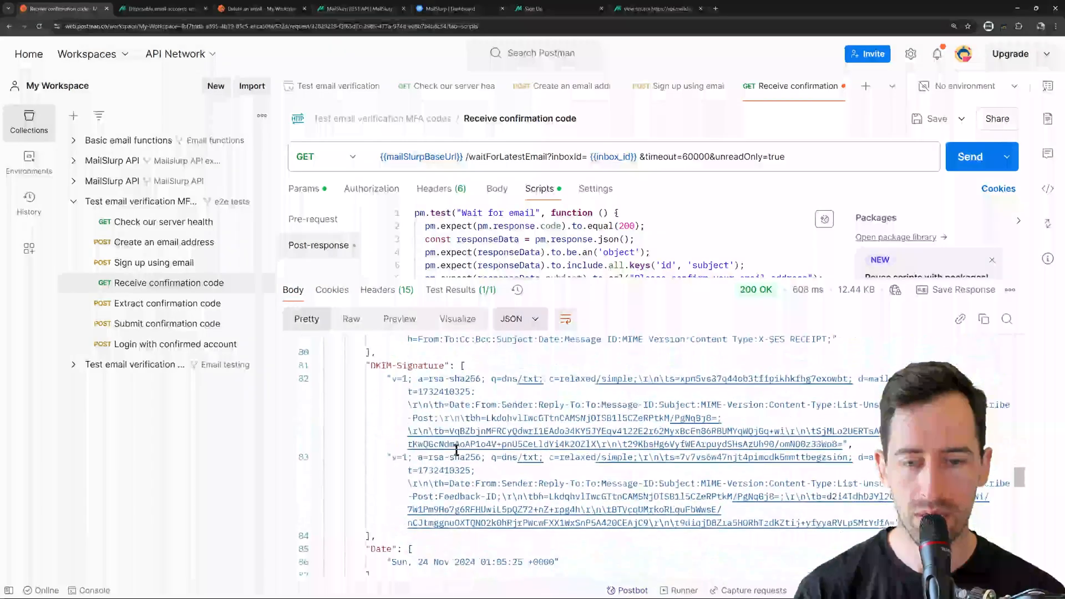
scroll(down, 3)
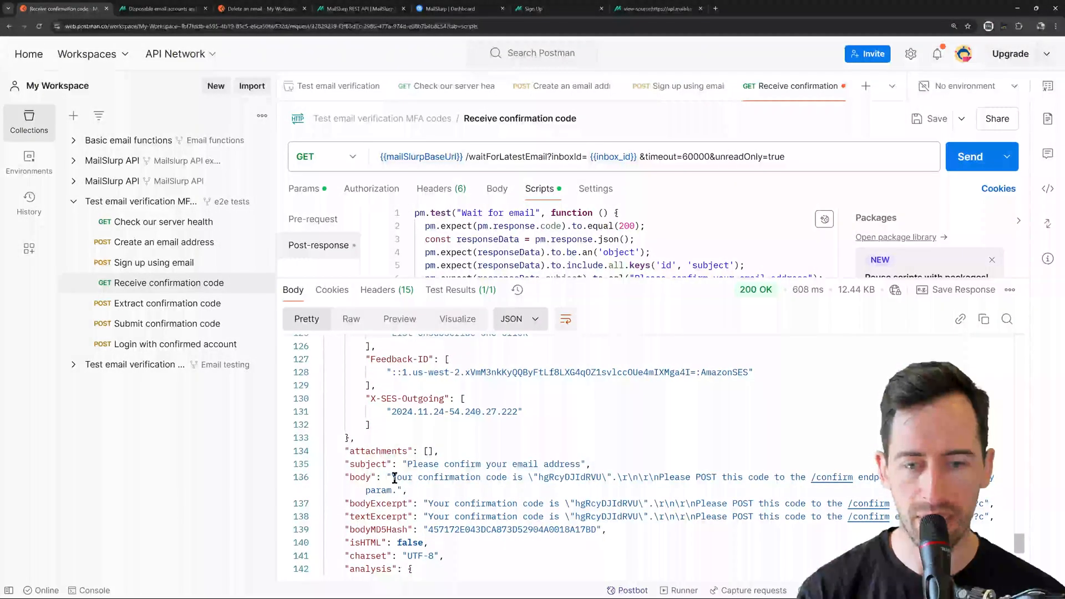
drag(392, 477, 614, 477)
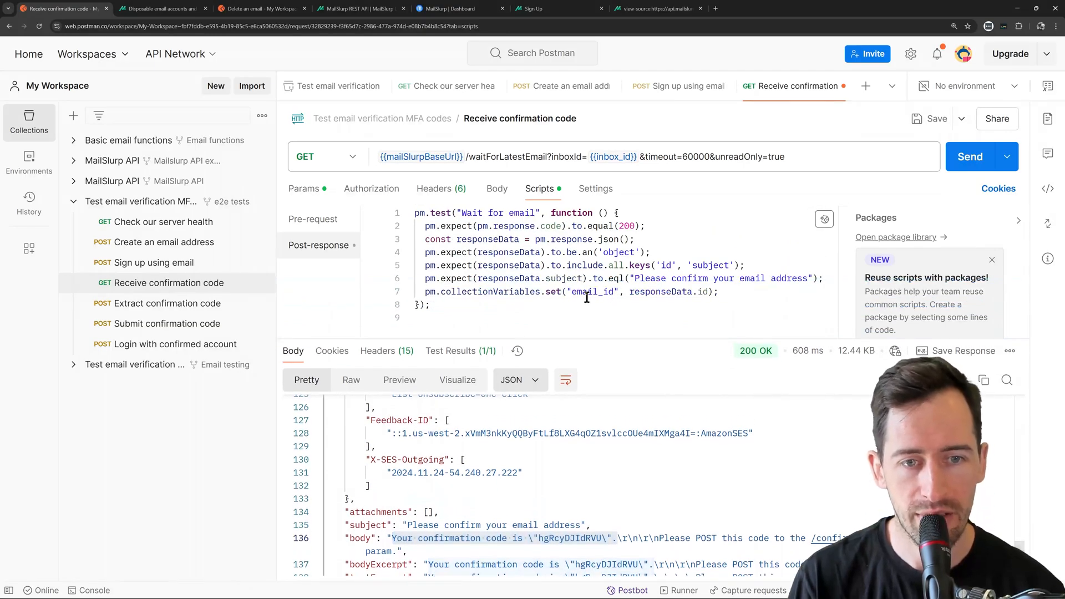
double_click(593, 292)
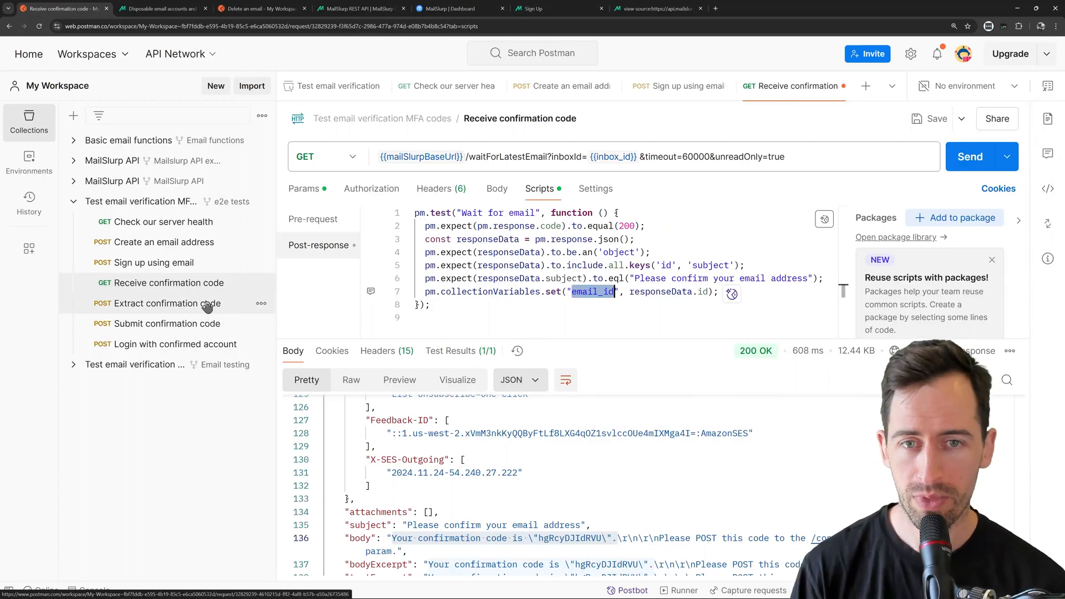
click(165, 303)
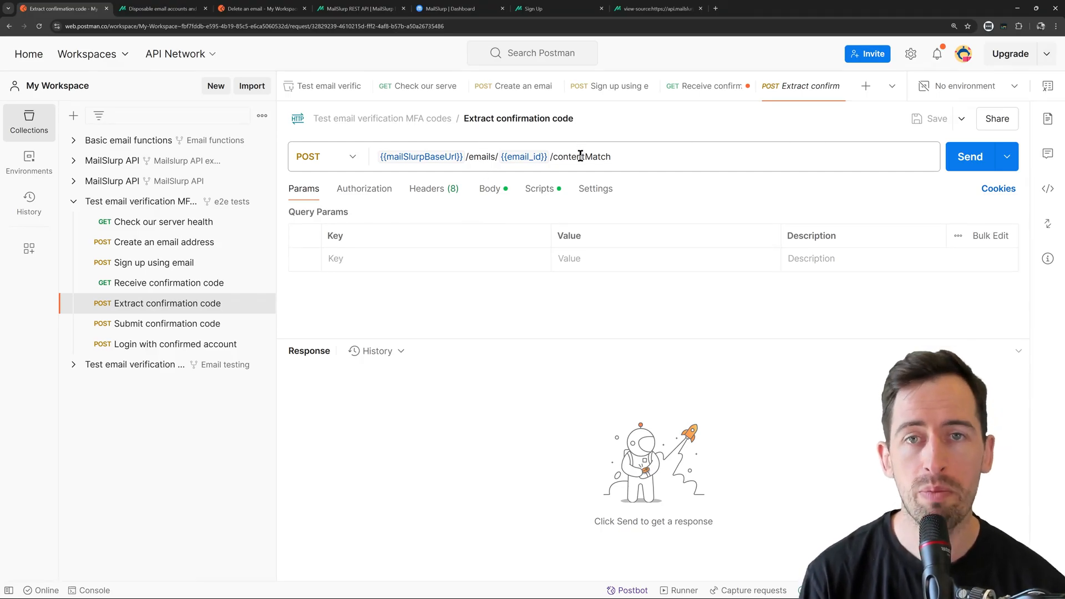
- Highlight contentMatch in the Extract confirmation code request URL
double_click(582, 156)
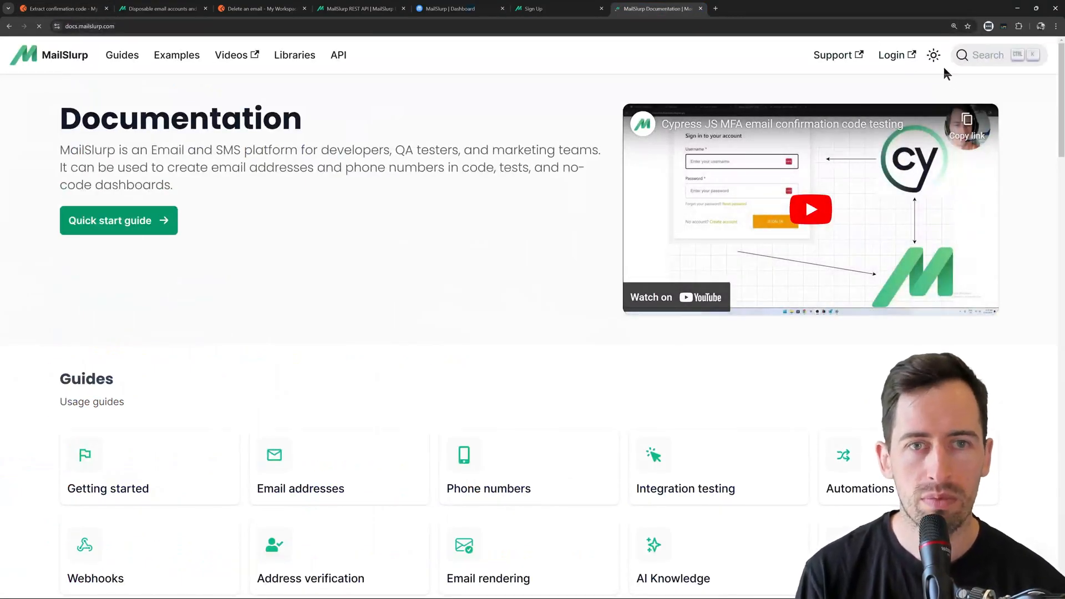
- Find getEmailContentMatch in the MailSlurp REST API docs, noting its emailId parameter and regex pattern body, then return to Postman
click(337, 55)
text(contentMatch)
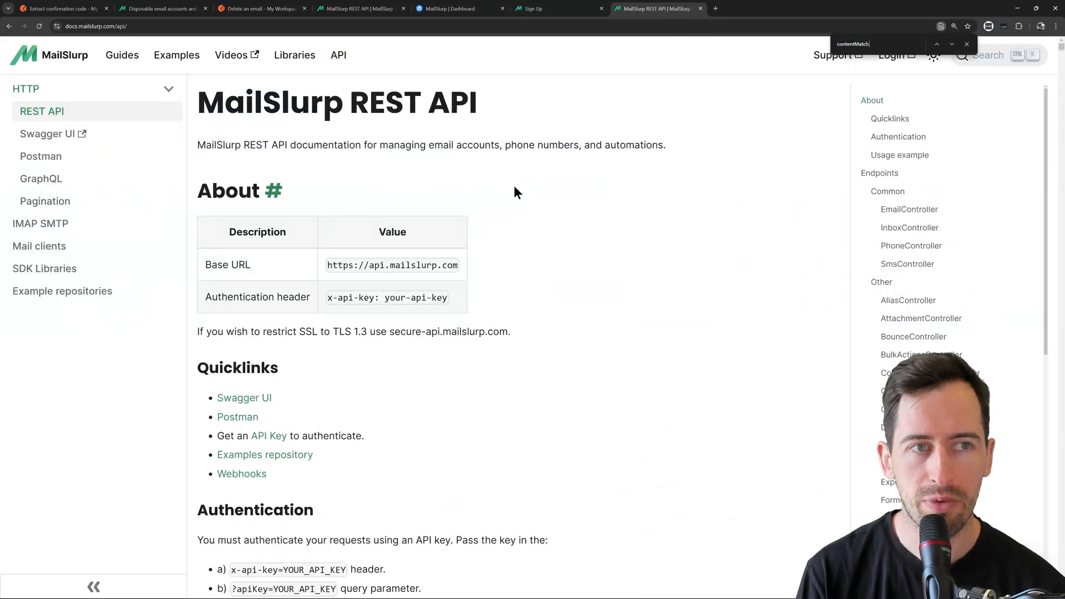
key(Enter)
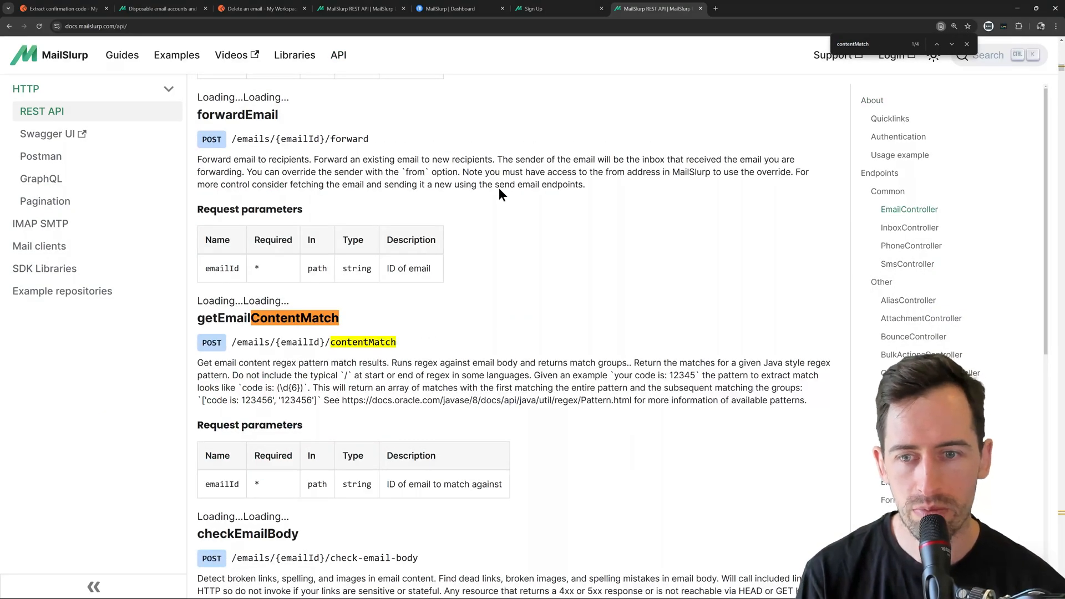
click(936, 45)
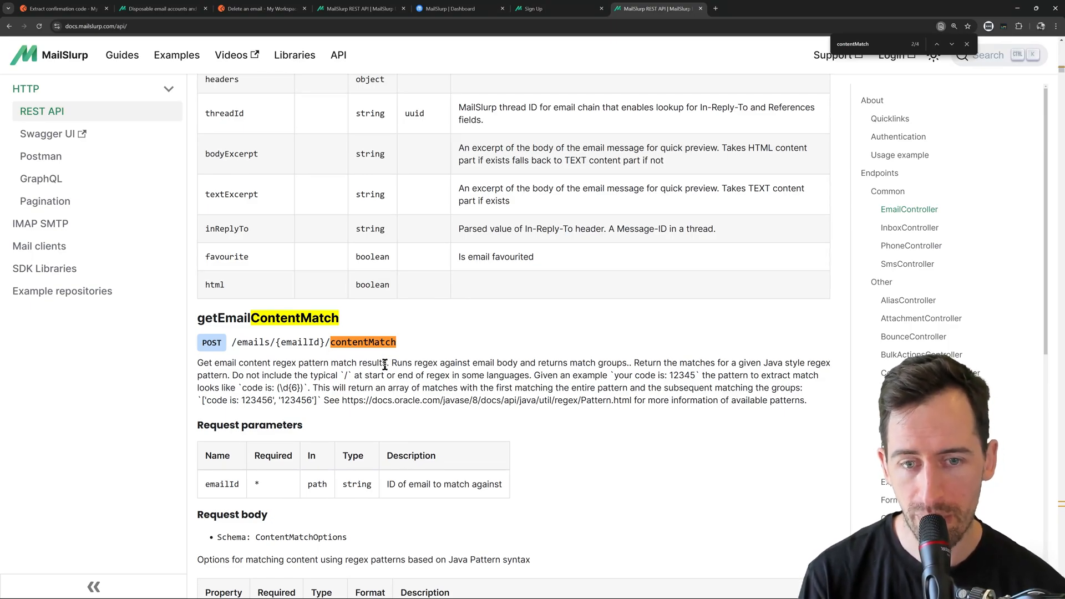
drag(462, 362, 518, 362)
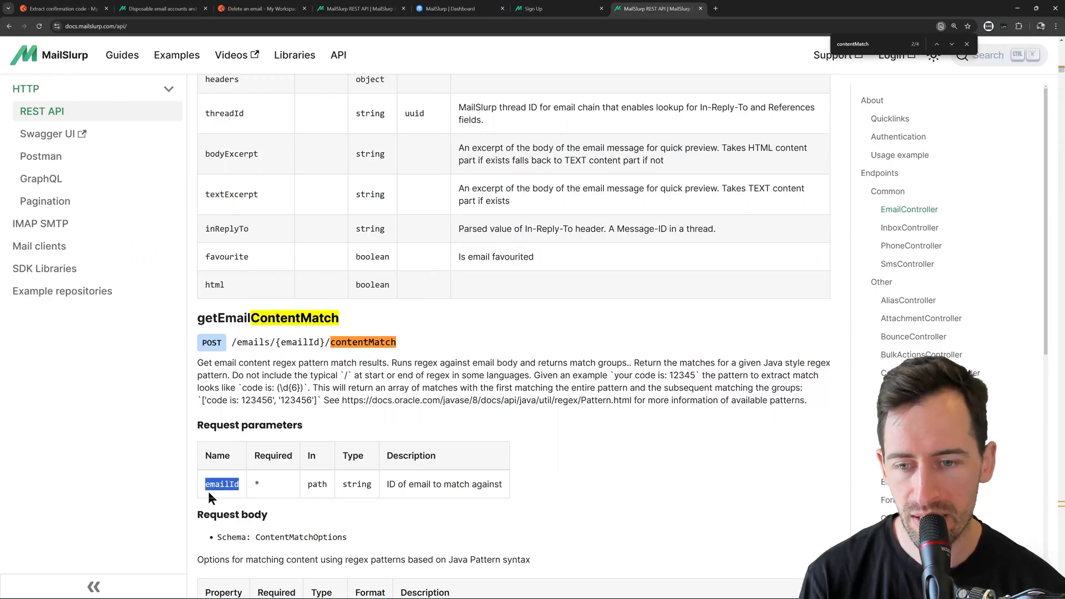
scroll(down, 3)
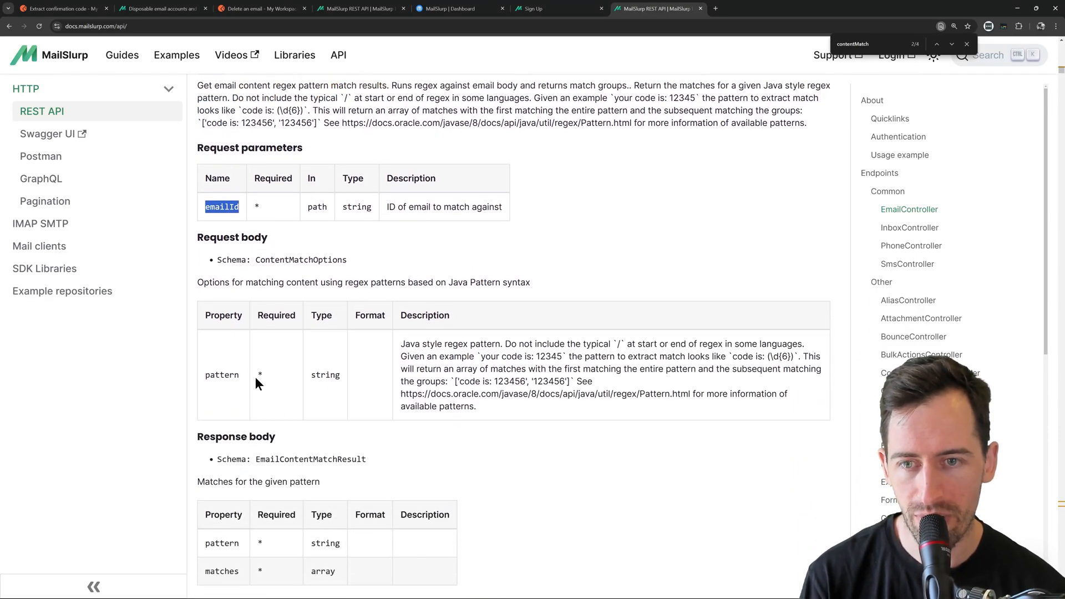
double_click(222, 373)
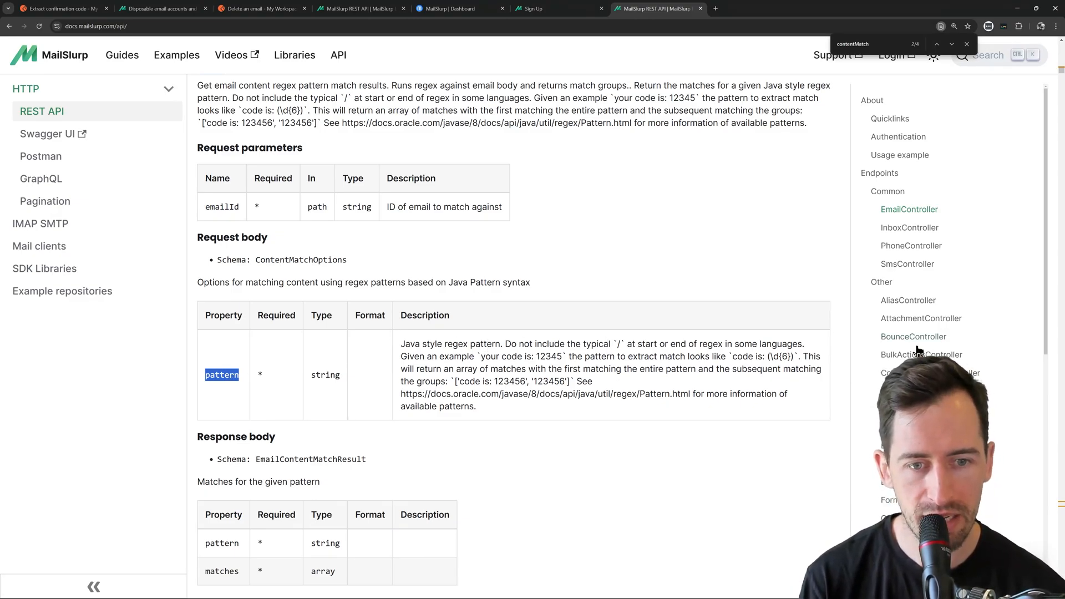
mouse_move(516, 406)
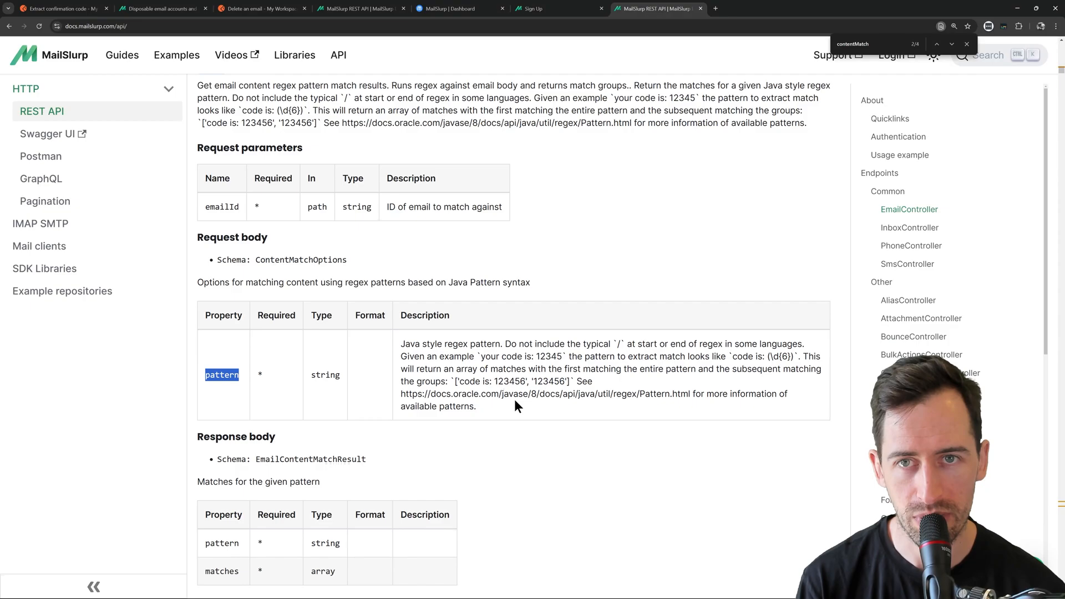
click(61, 8)
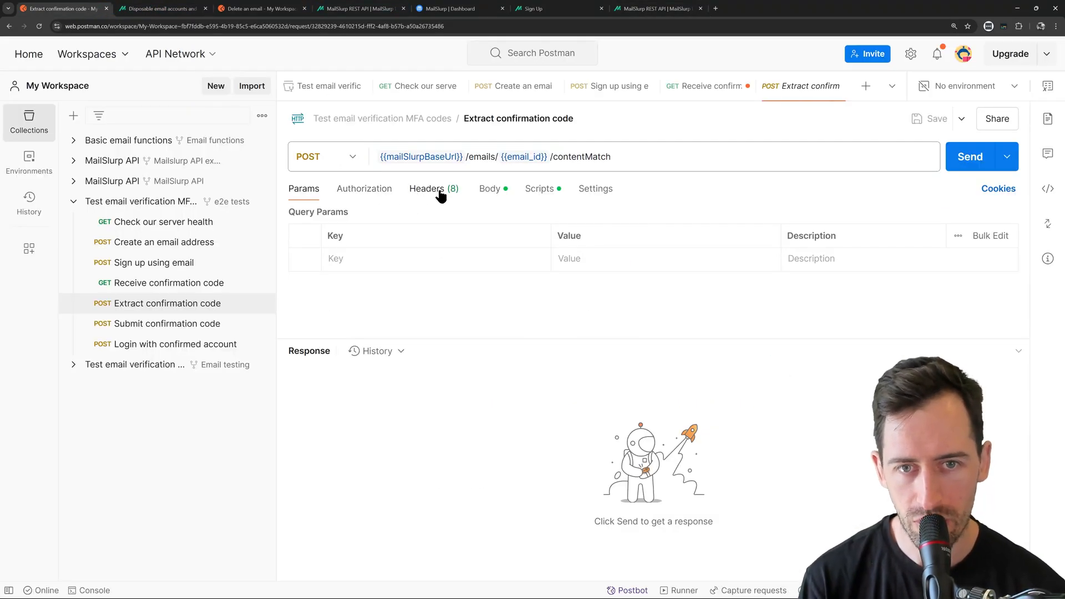
- Review the regex body and test script, then send Extract confirmation code to get 200 OK with matches
click(488, 189)
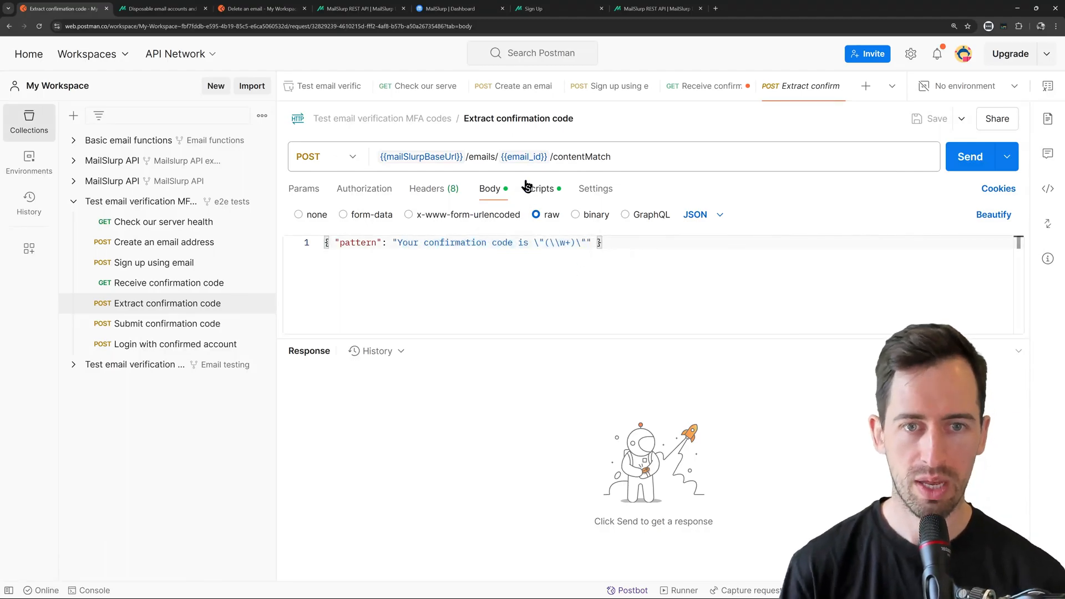
click(539, 189)
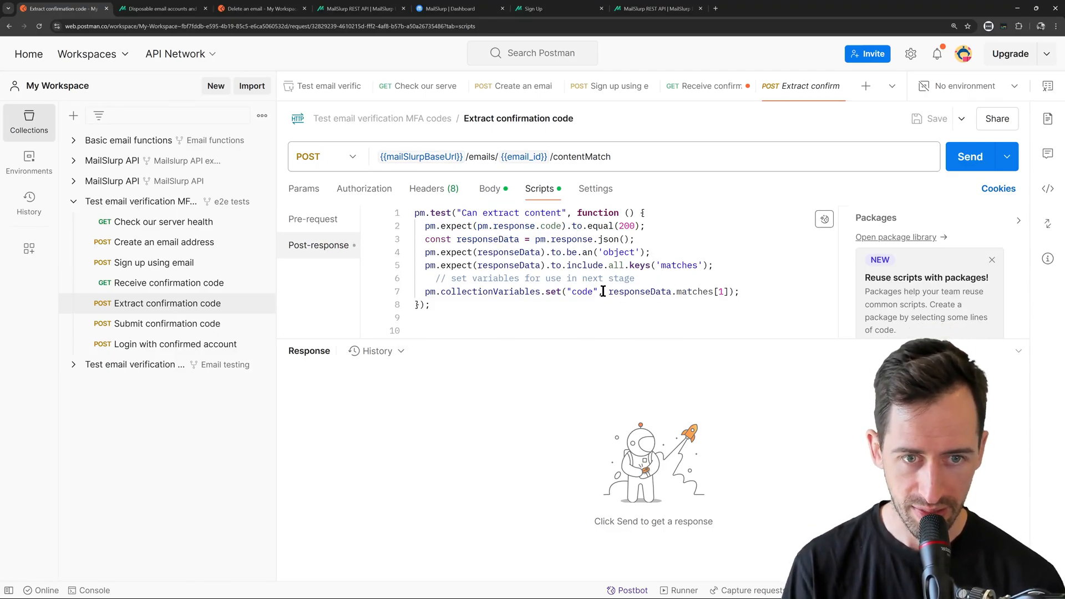
double_click(580, 292)
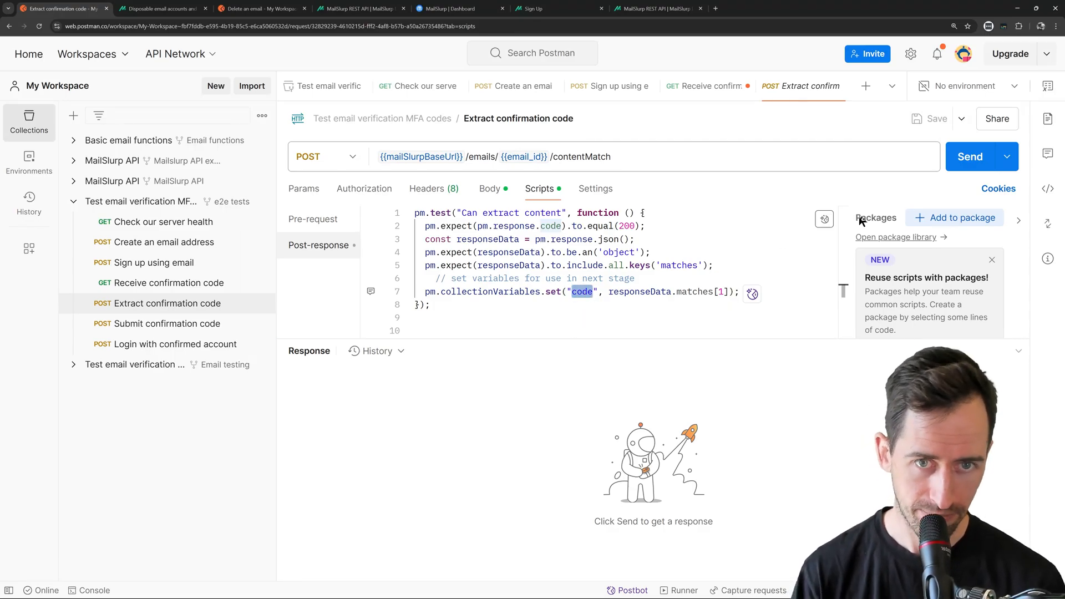
click(969, 156)
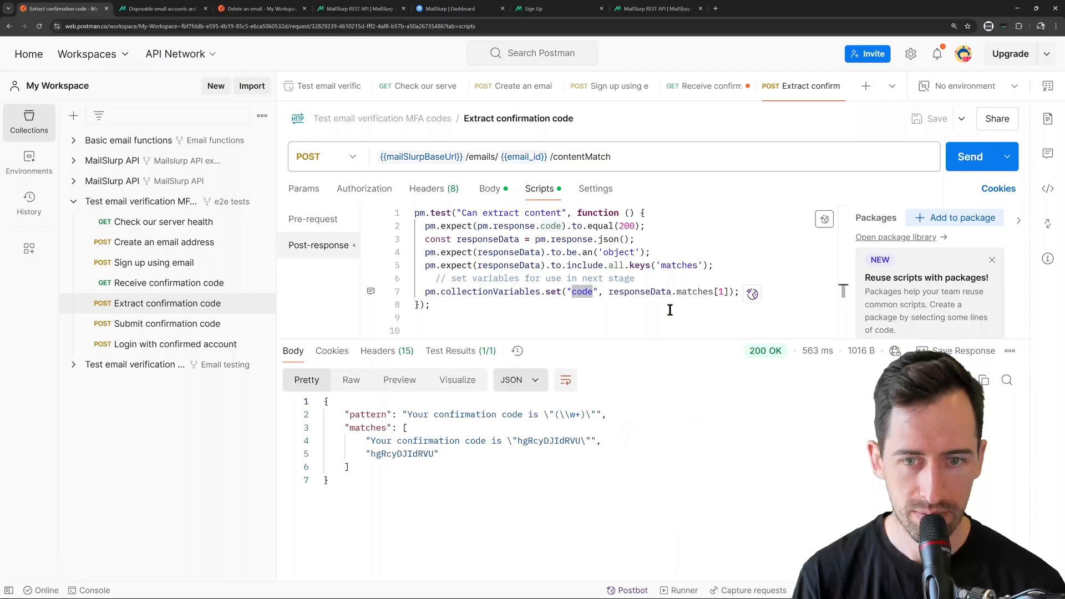
mouse_move(409, 540)
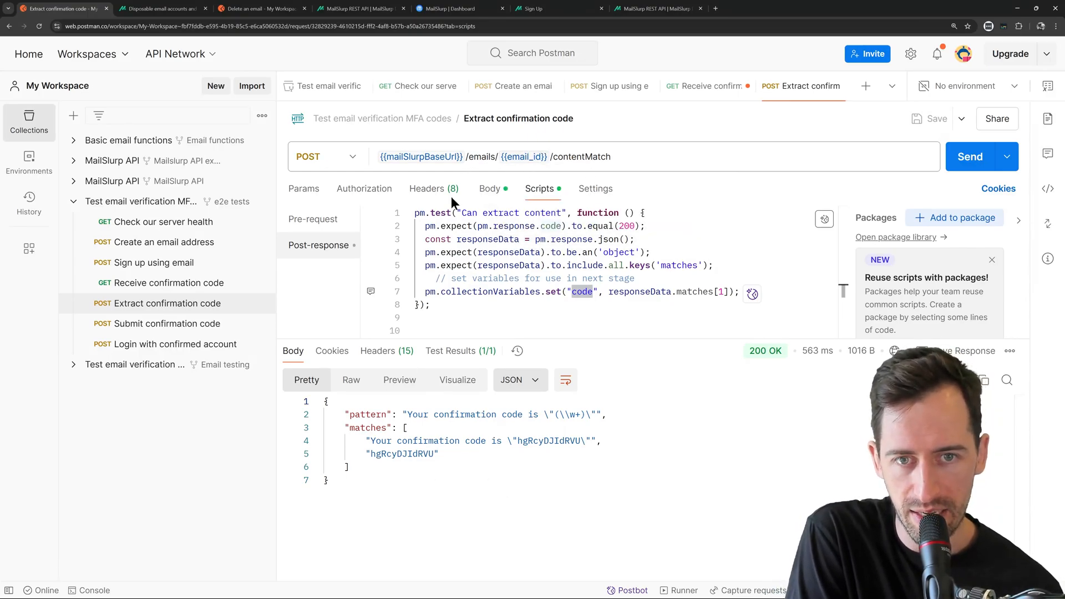
- Recheck the body and script of the passing request and move to Submit confirmation code
click(488, 188)
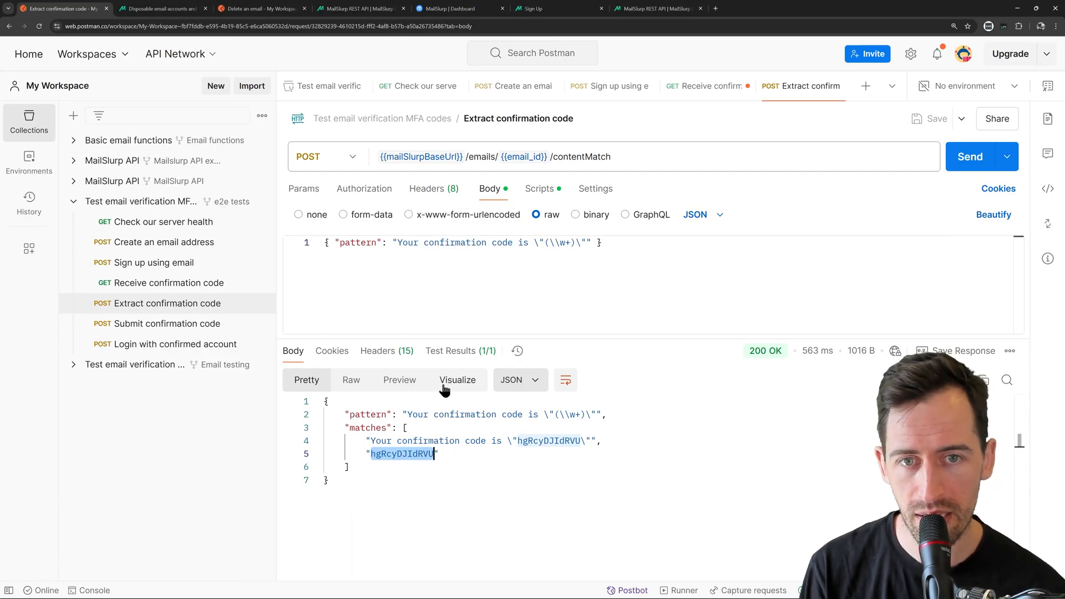
click(539, 189)
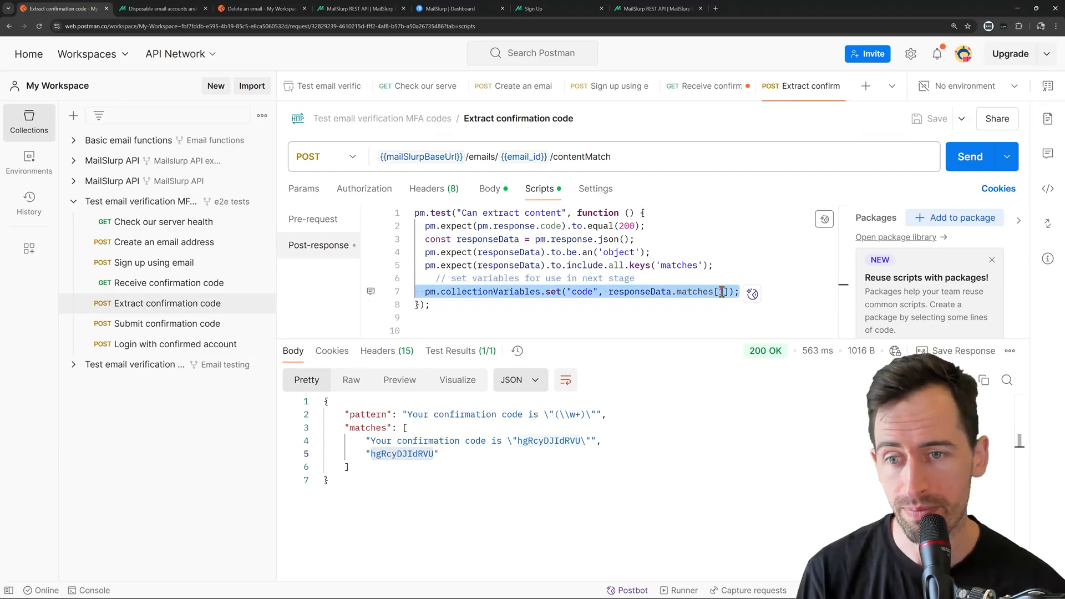
click(170, 323)
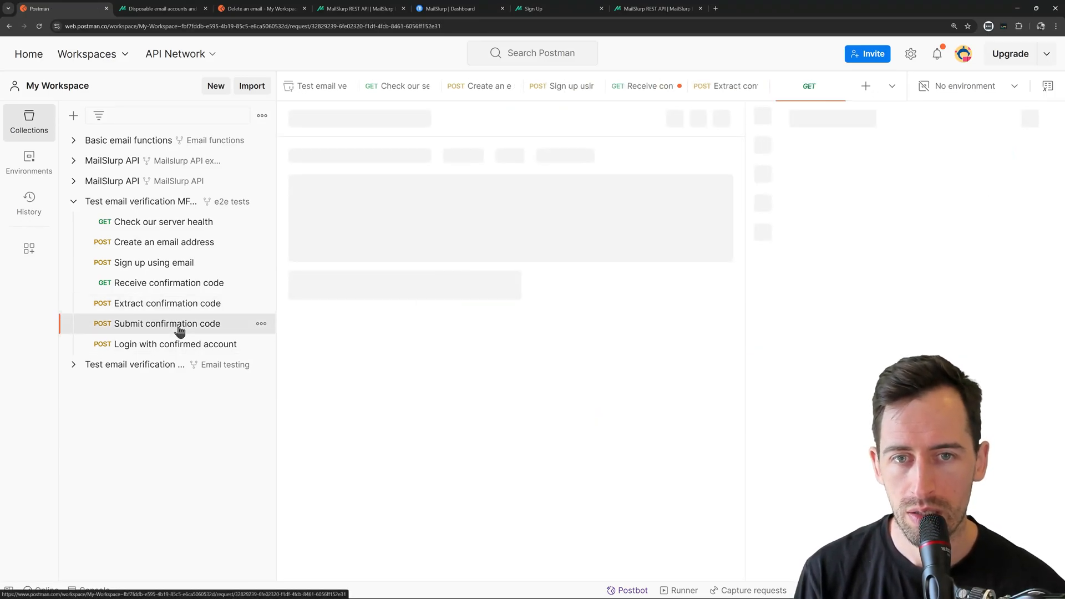
- Inspect Submit confirmation code's emailAddress and code params, then bring up the Strawberry App Confirm page
click(173, 323)
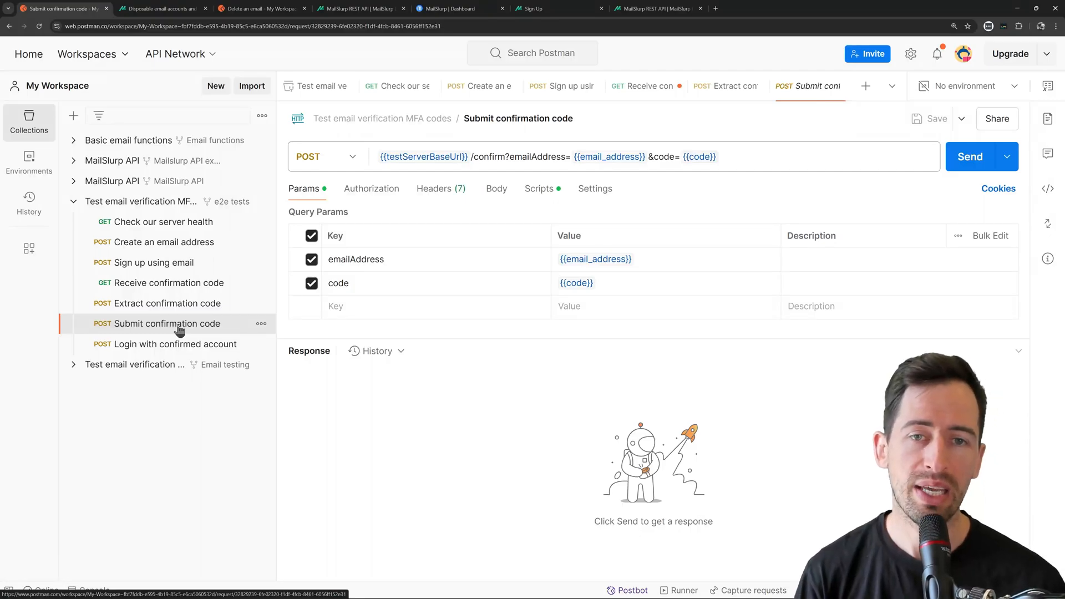
click(452, 8)
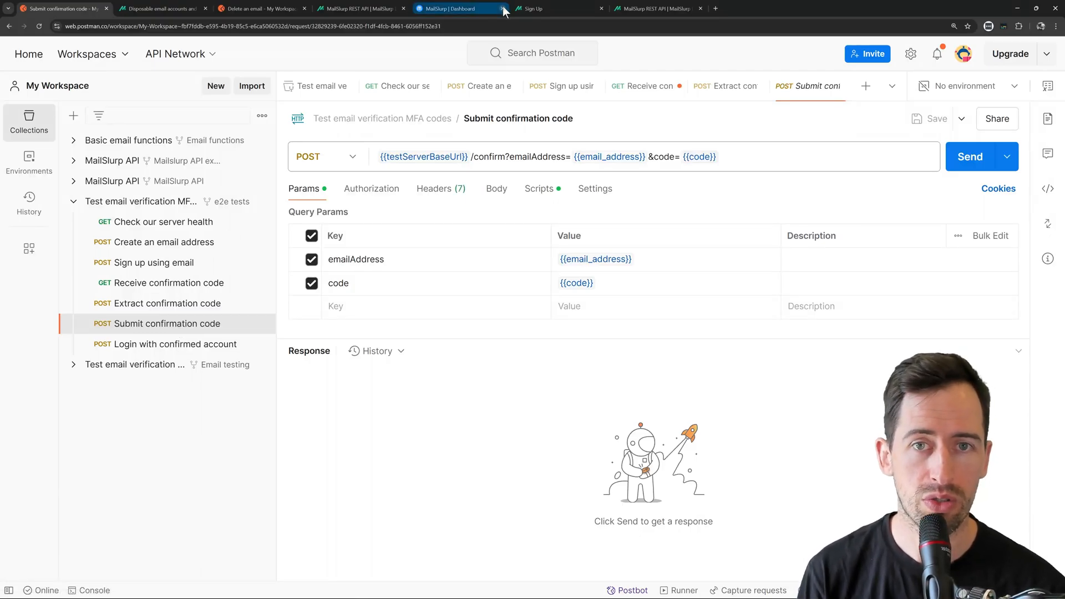
click(654, 8)
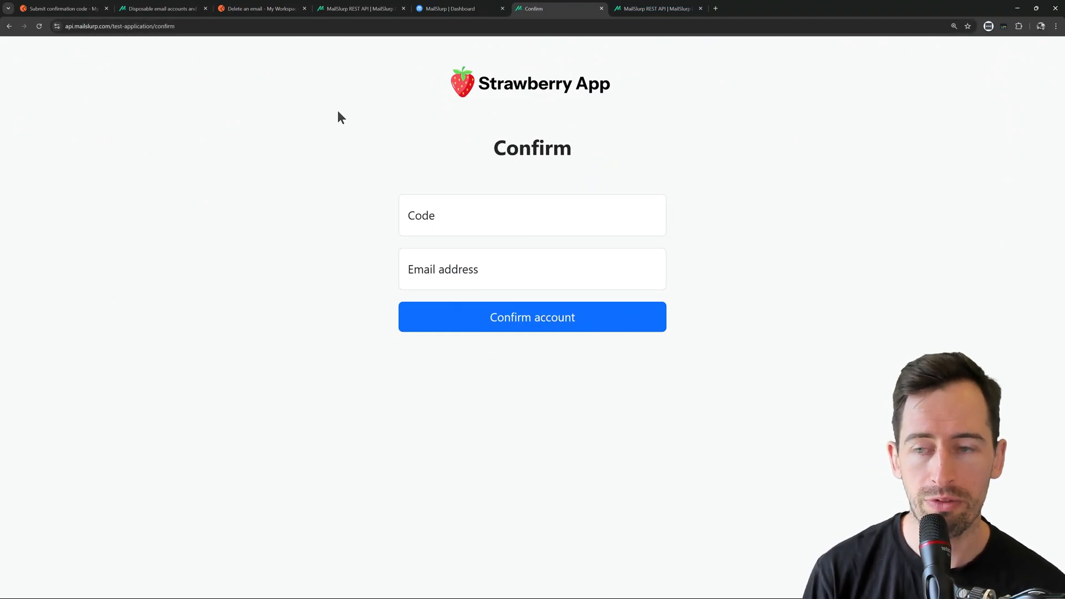
- Look over the empty Confirm form's code and email fields, then return to Postman
click(531, 216)
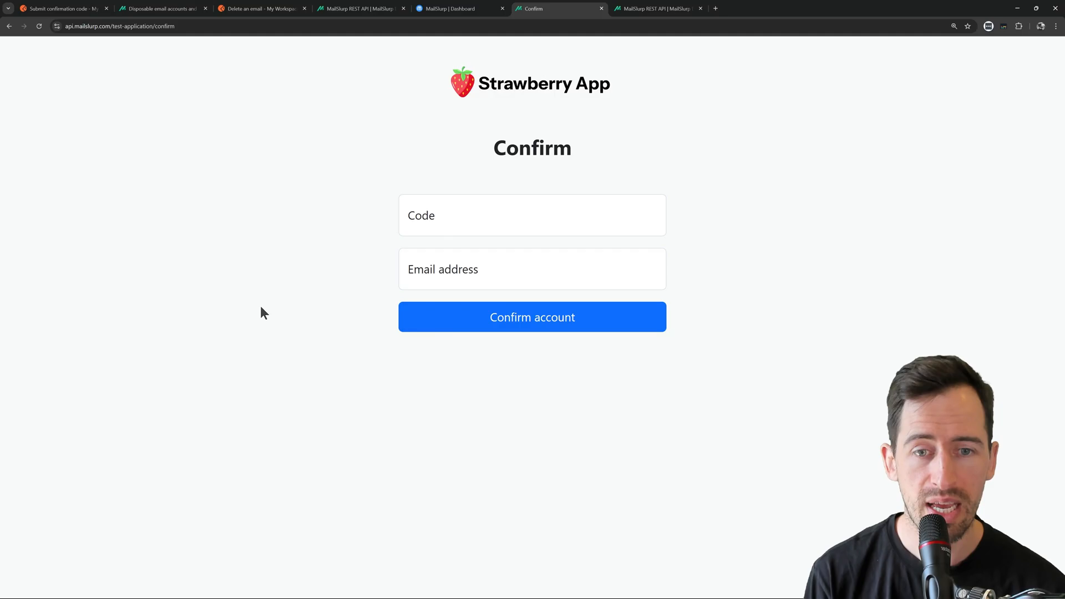
click(360, 8)
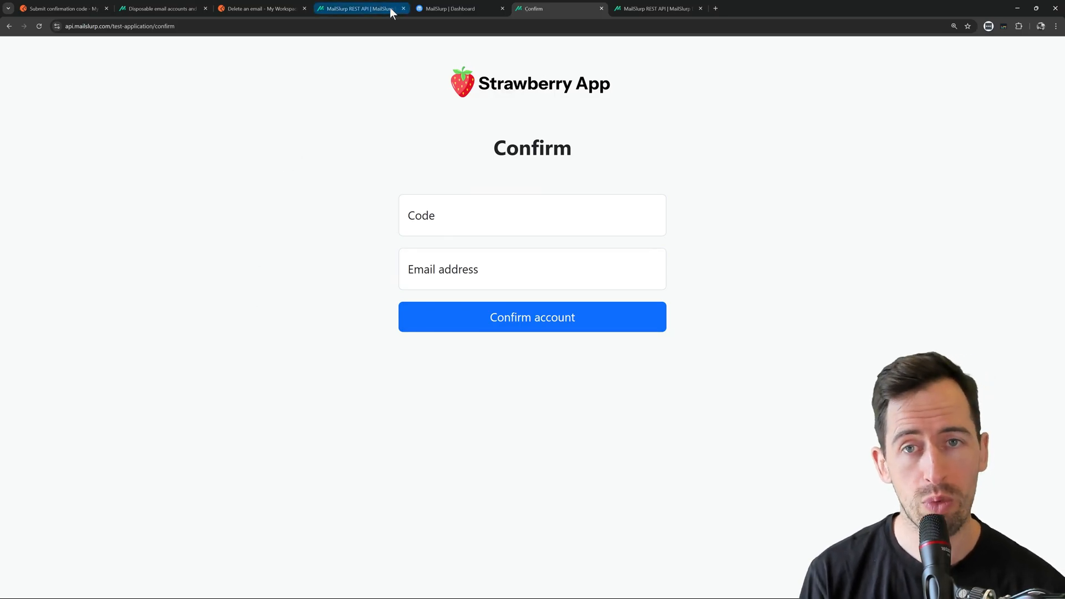
click(61, 8)
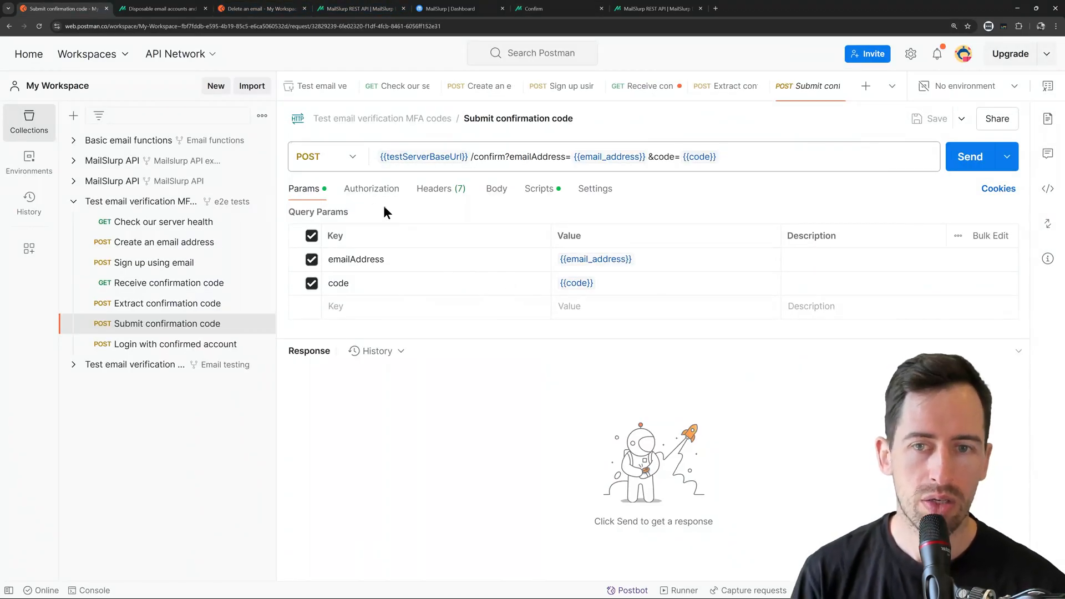
mouse_move(360, 264)
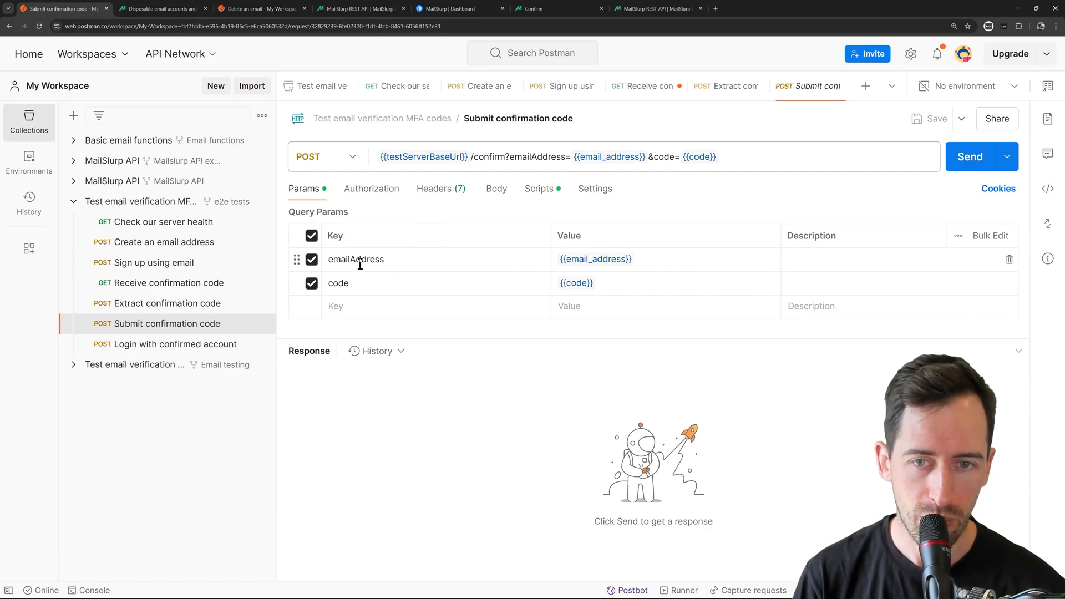
- Check the test script and send Submit confirmation code to get 'User confirmed', then go to Login with confirmed account
click(594, 259)
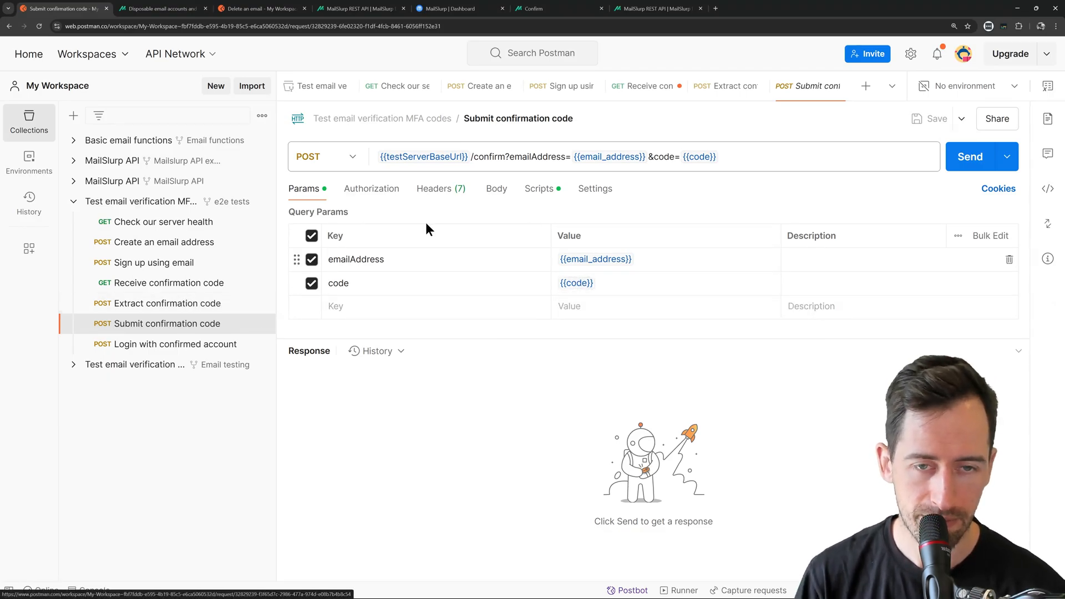
click(539, 189)
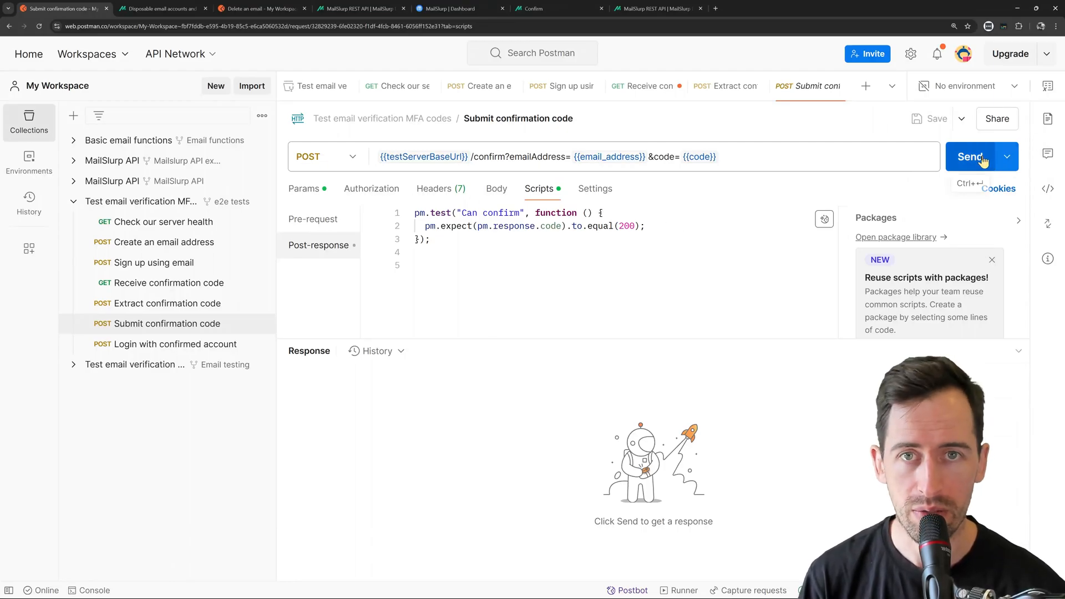
click(971, 156)
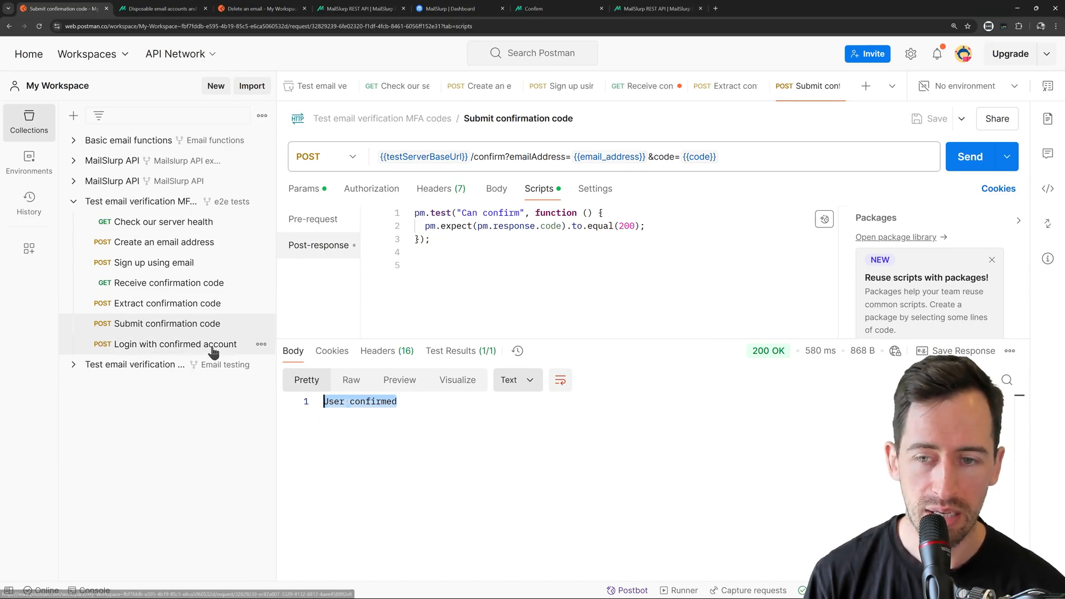
click(171, 344)
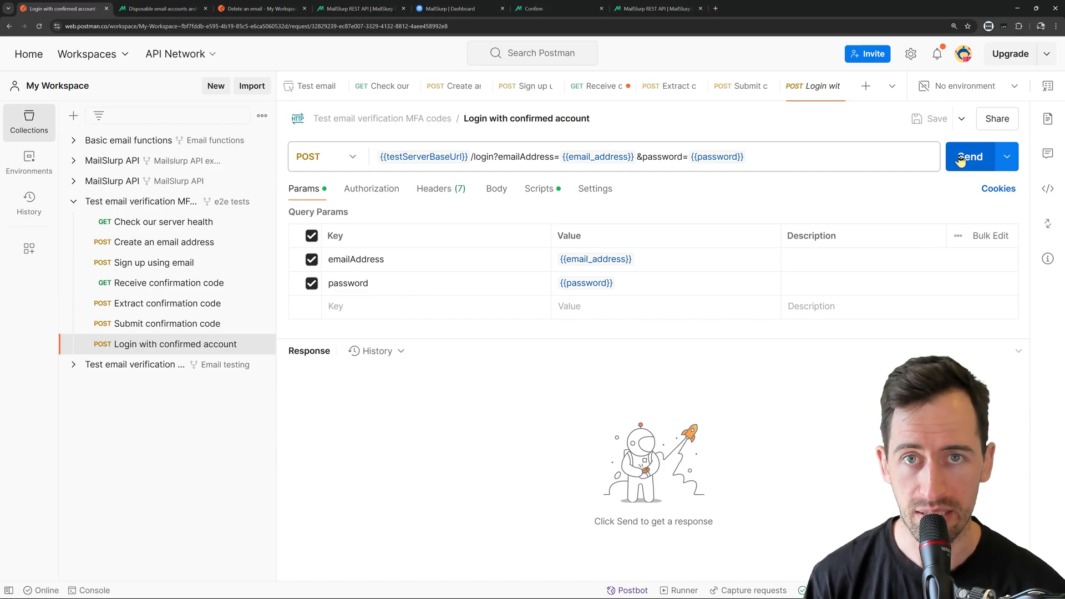
- Send Login with confirmed account for 'Login successful' and bring up the collection's variables
click(969, 156)
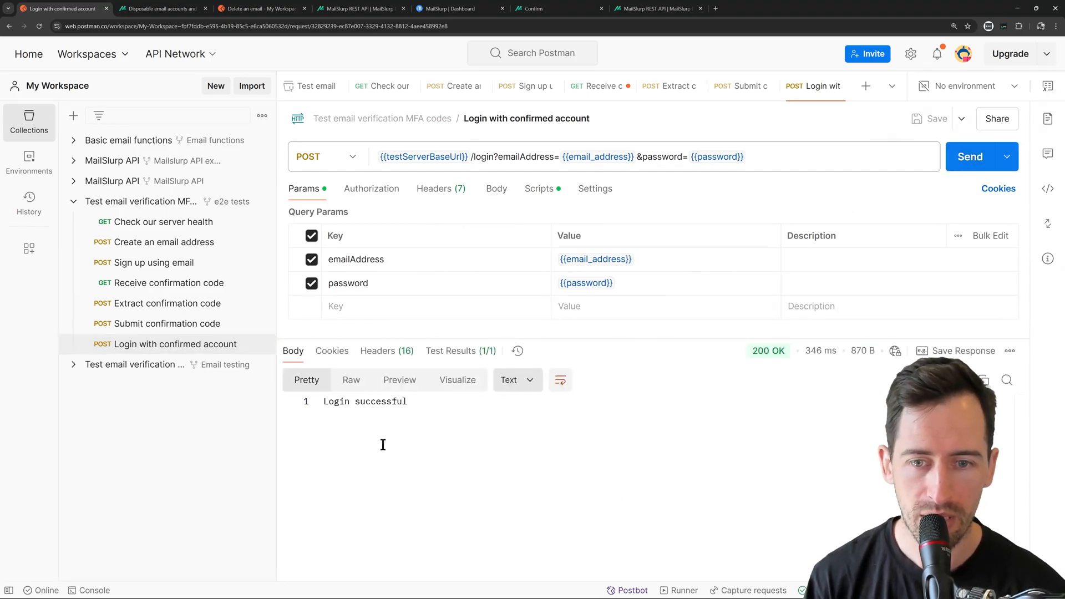
double_click(380, 401)
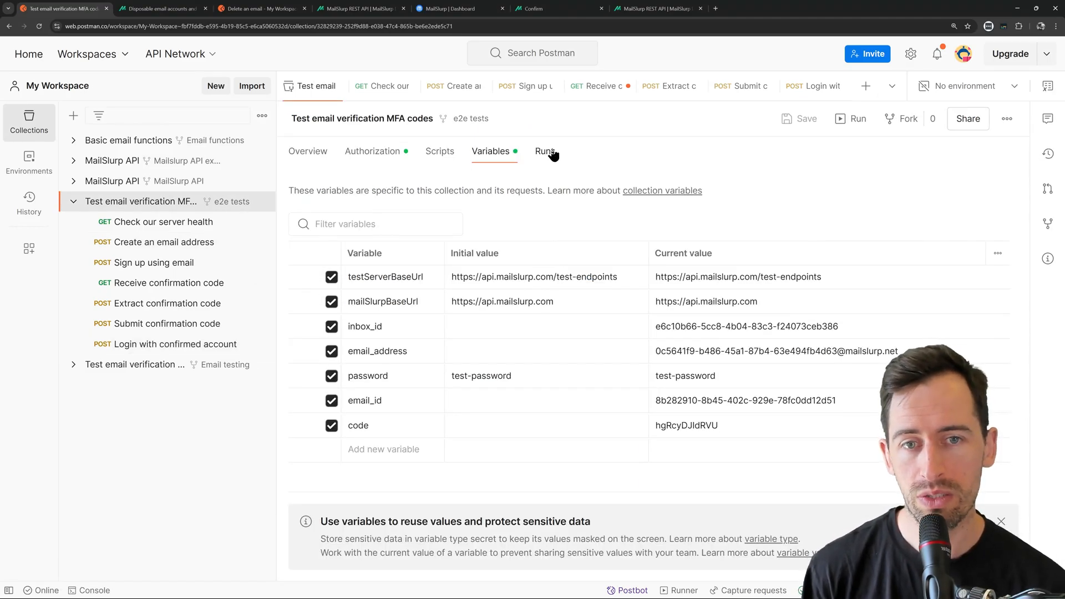
- Start a Collection Runner run of the MFA e2e fork with Persist responses for a session enabled
click(546, 151)
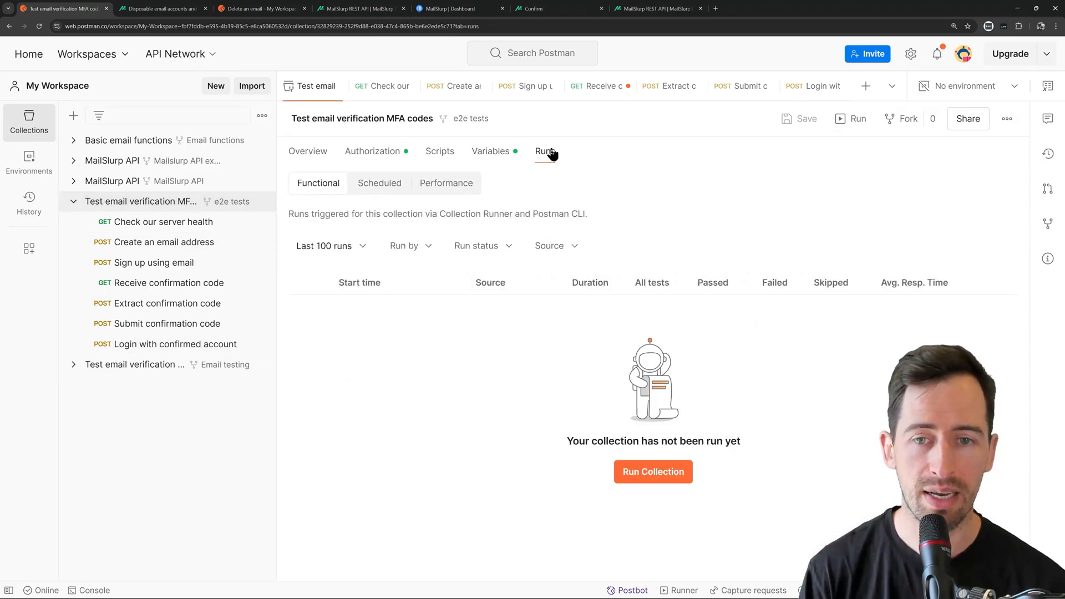
click(653, 472)
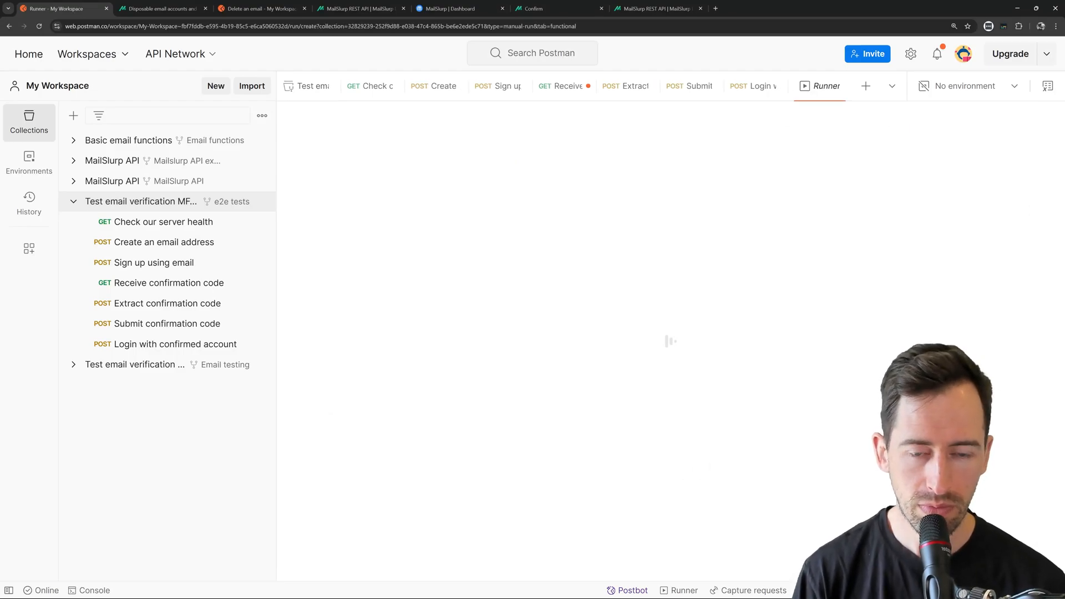
click(820, 85)
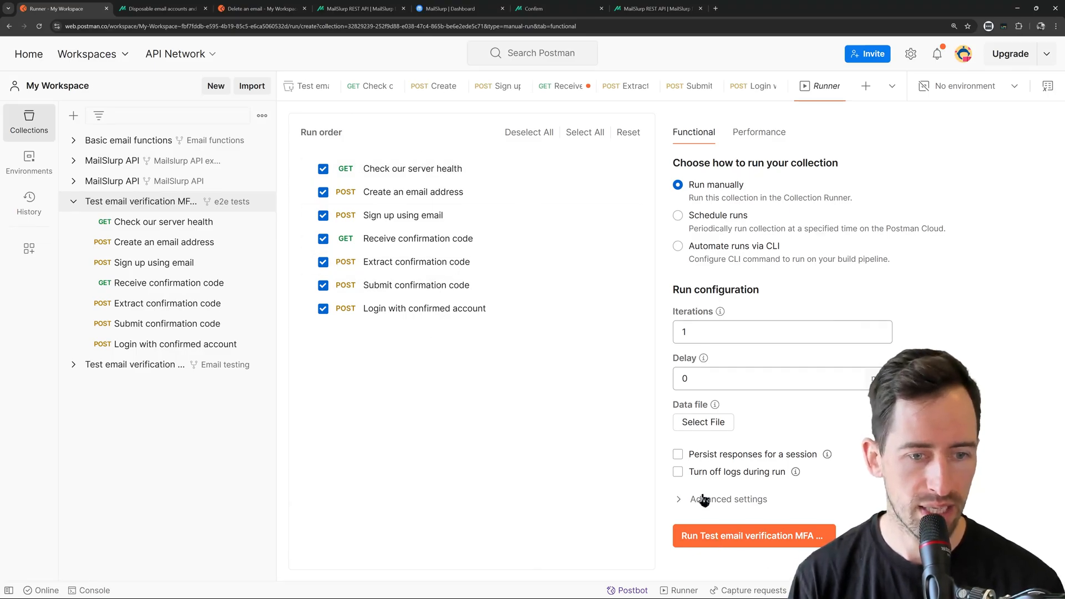
click(676, 453)
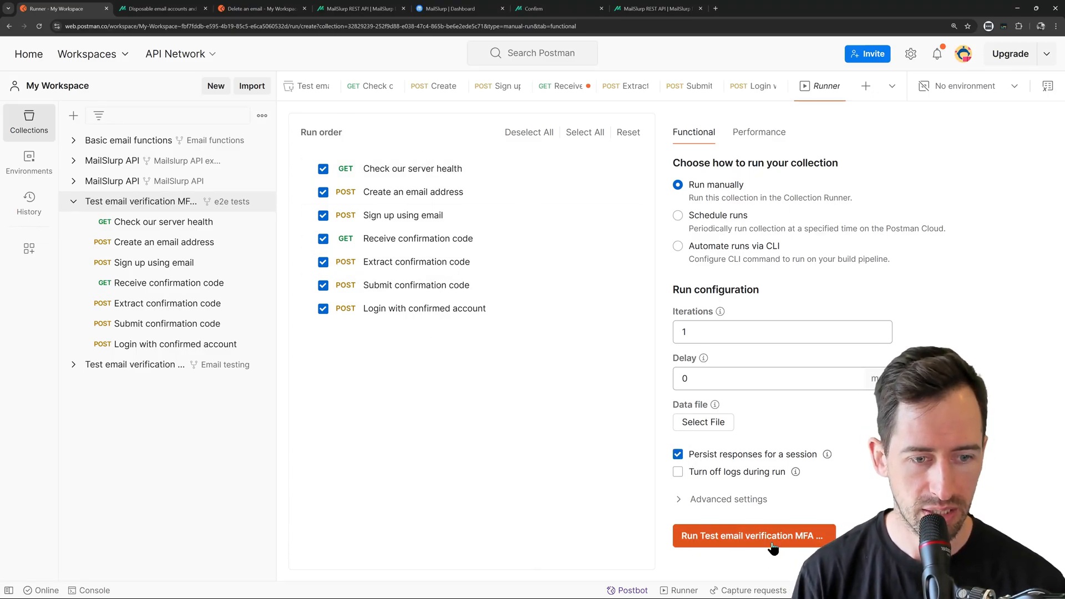
click(752, 535)
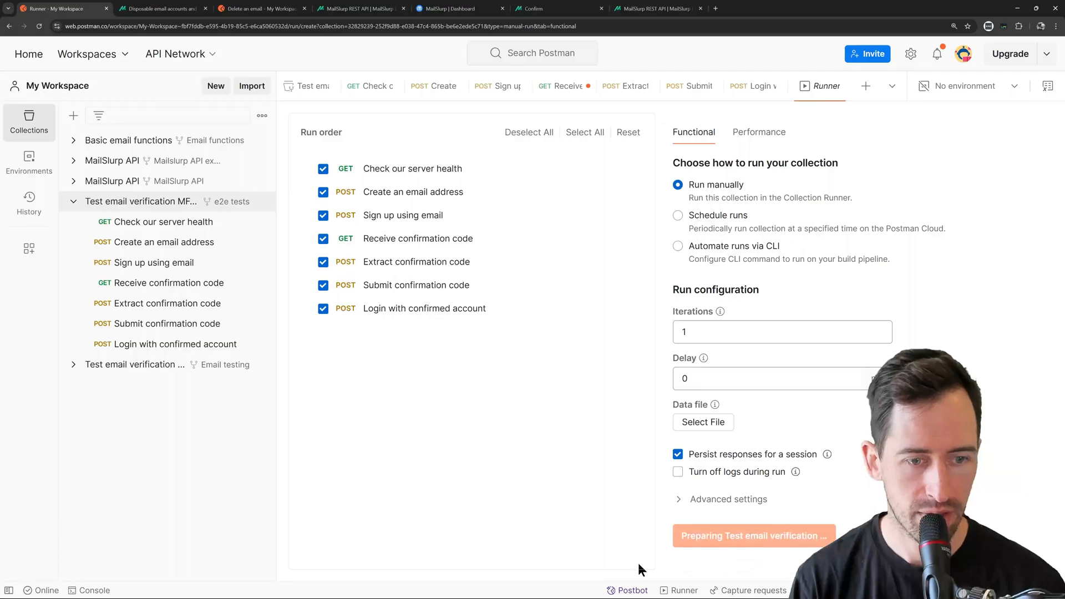
click(752, 535)
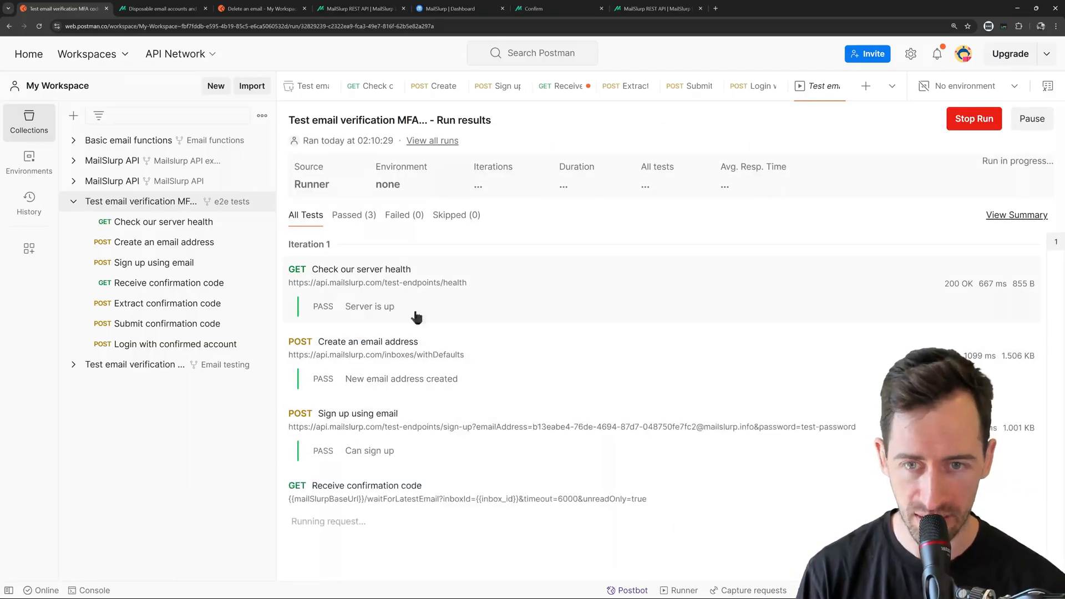
mouse_move(322, 365)
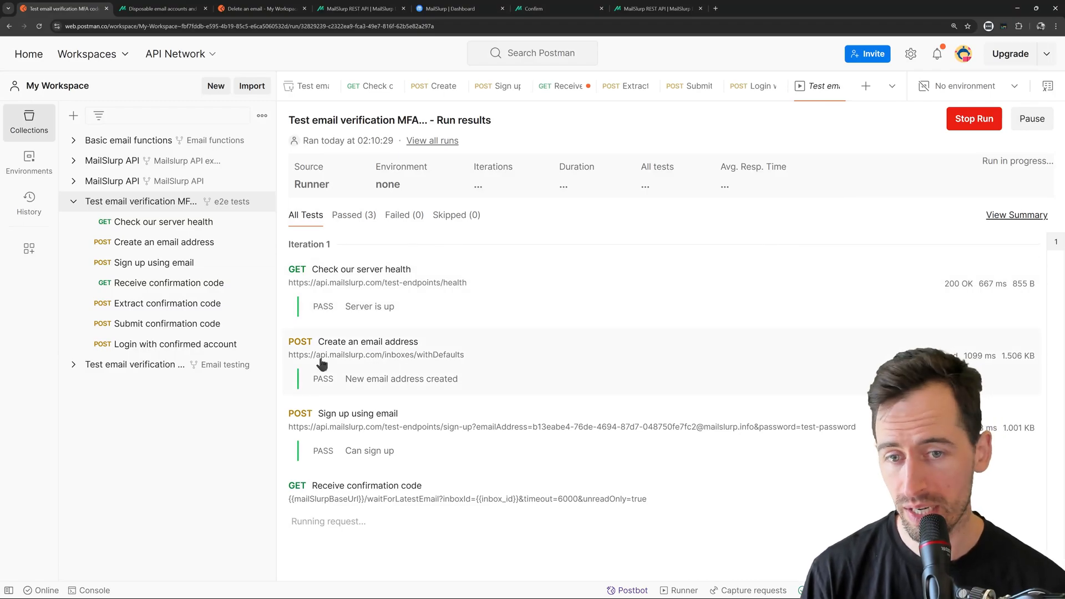